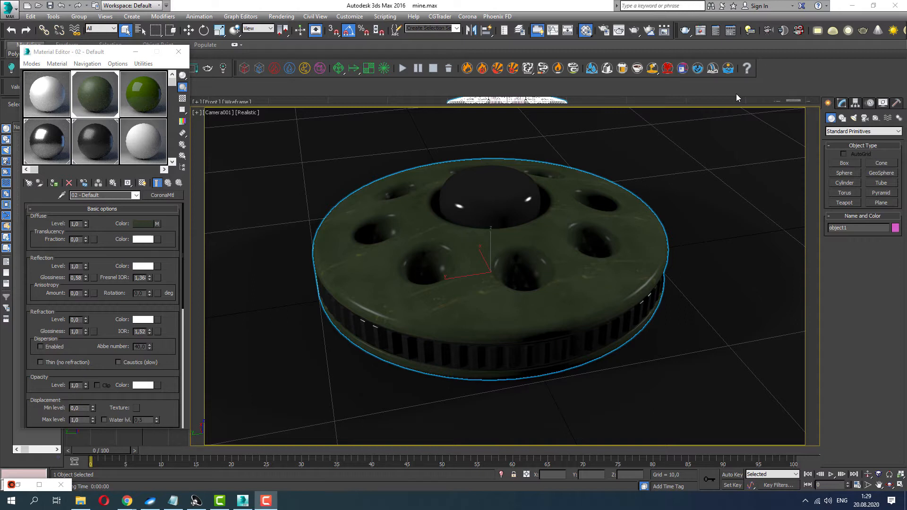
mouse_move(604, 68)
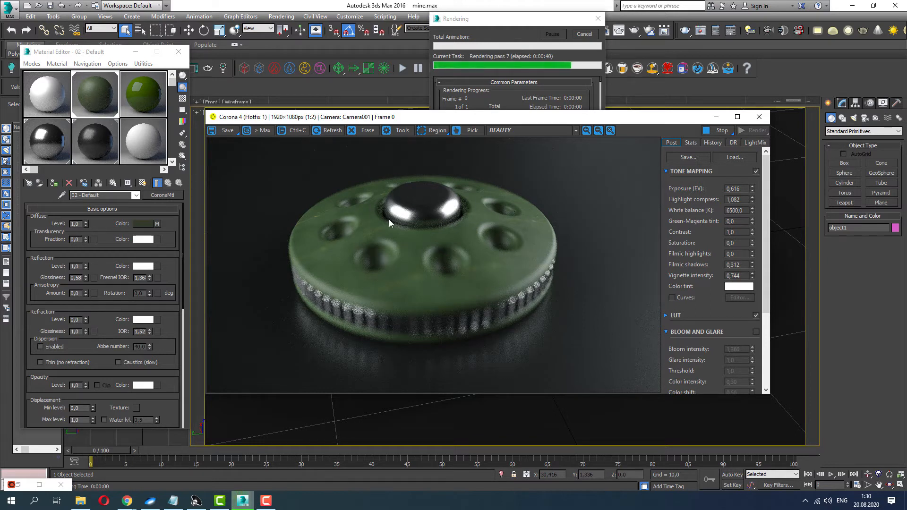
mouse_move(560, 192)
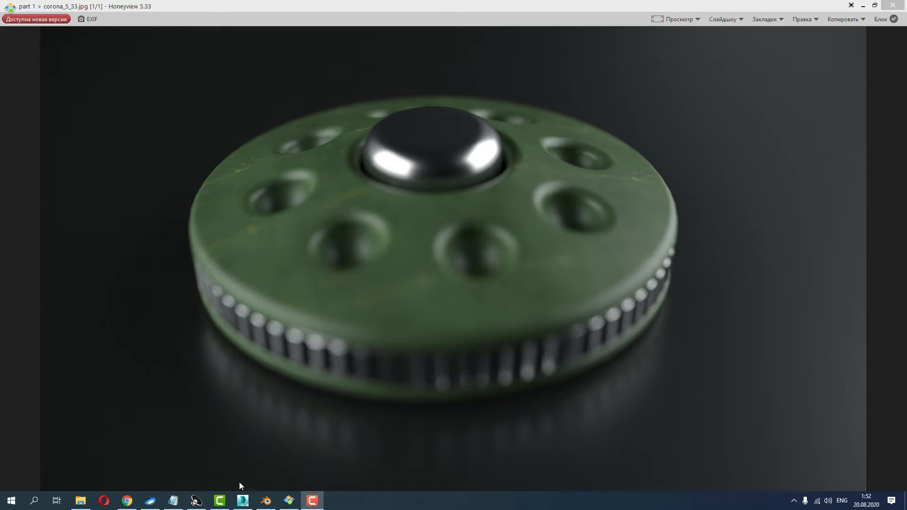
Close the reference render image viewer.
left_click(242, 501)
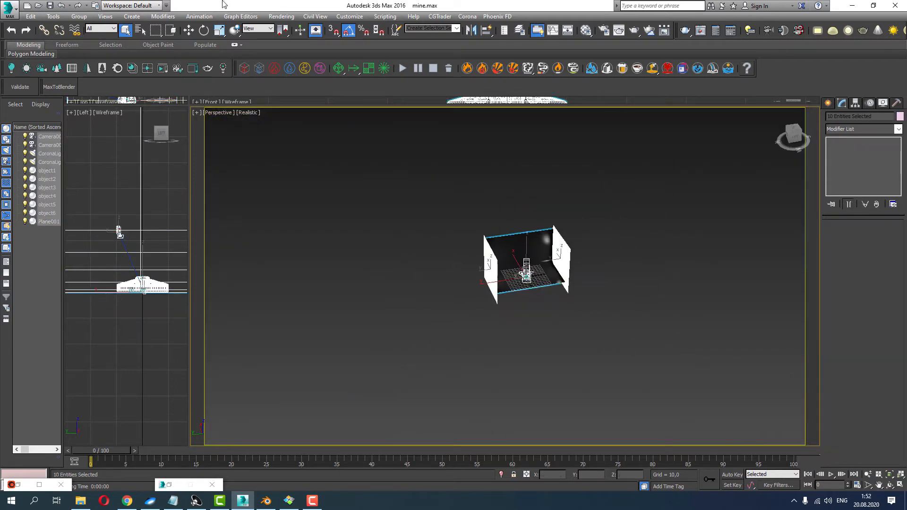
Export the scene from the application menu to an FBX file named 'set'.
left_click(9, 11)
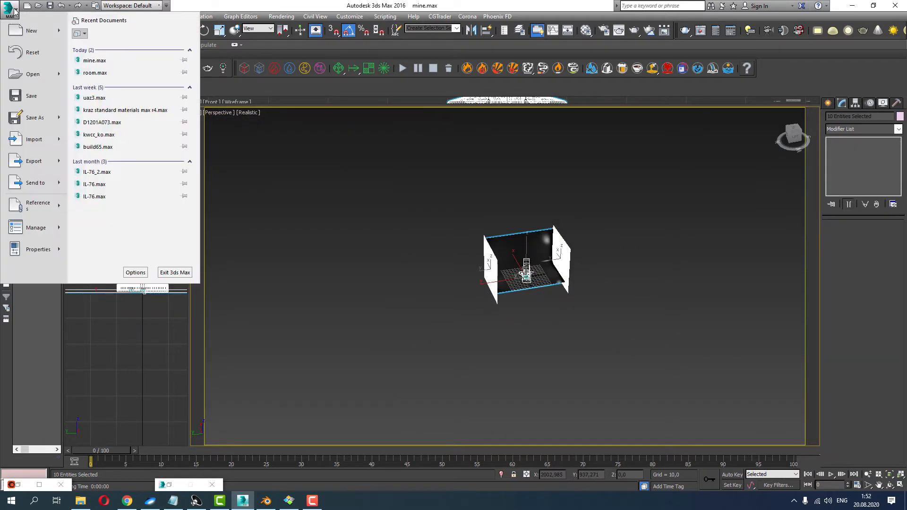
left_click(33, 161)
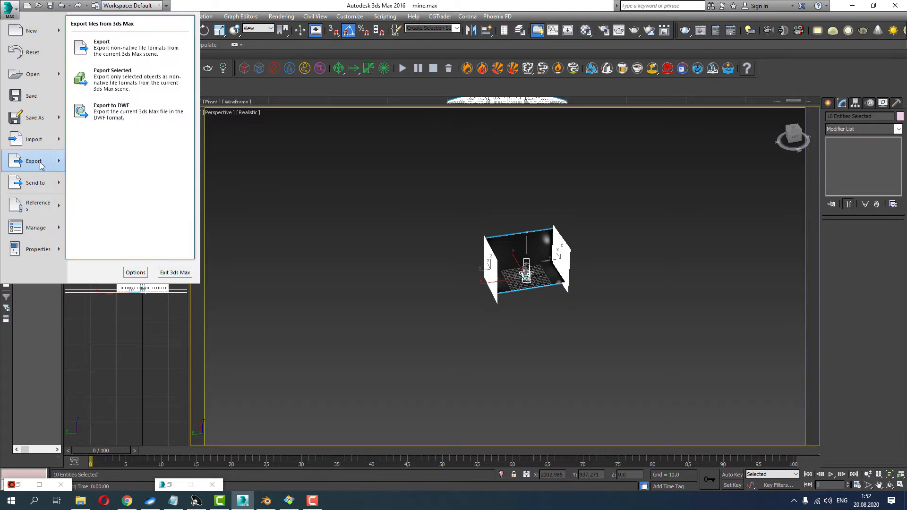
left_click(101, 41)
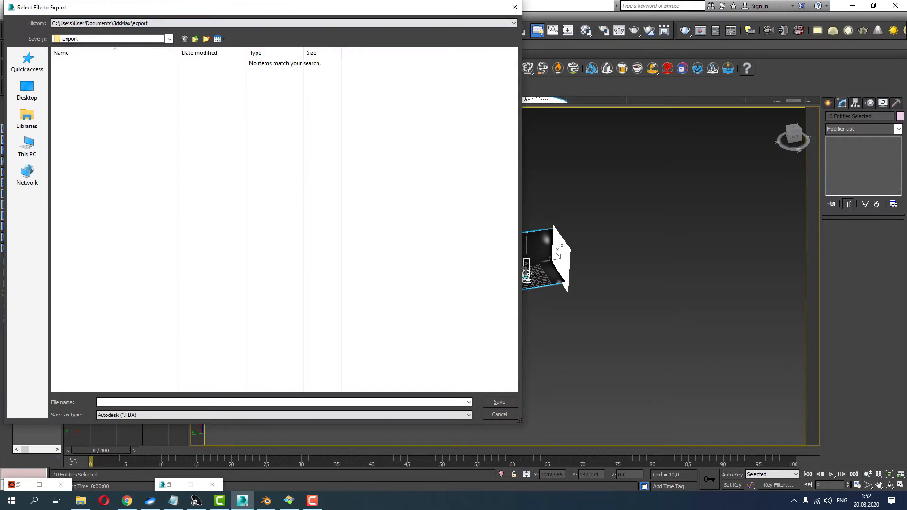
type("set")
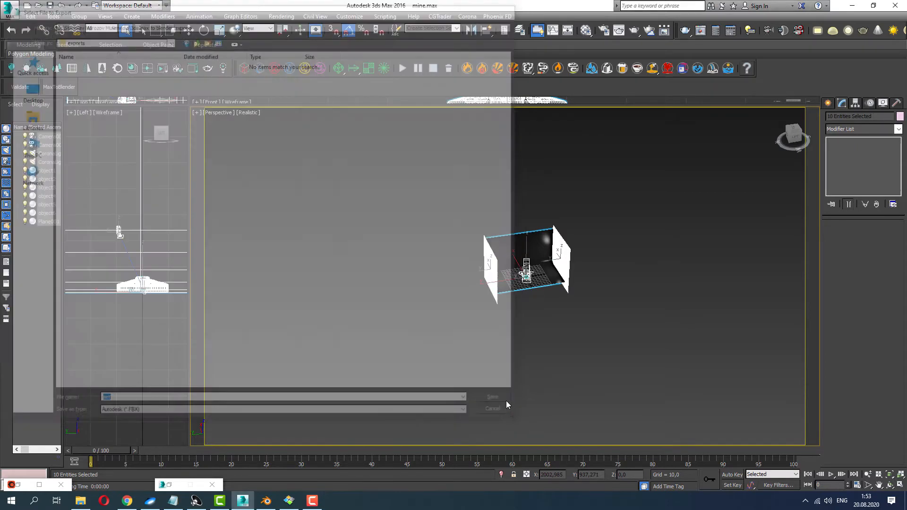
left_click(493, 396)
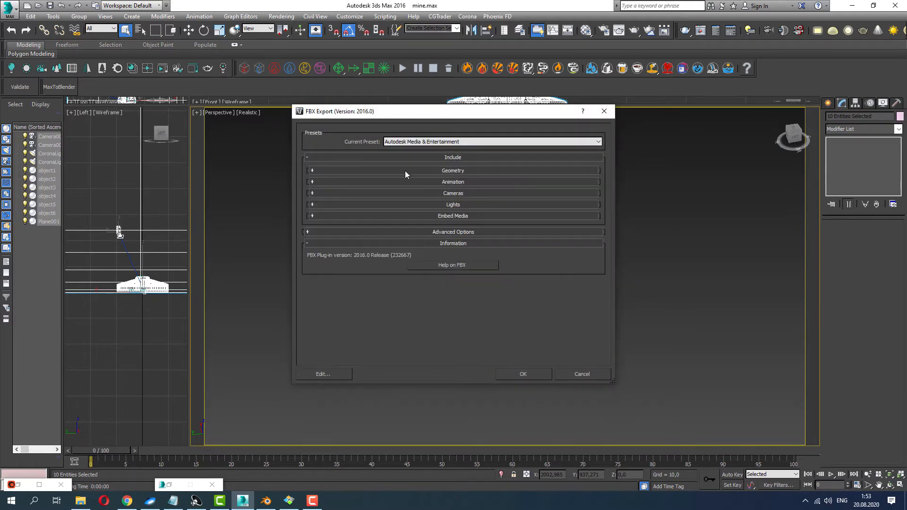
Accept the FBX geometry settings and dismiss the Corona light and material warnings.
left_click(312, 170)
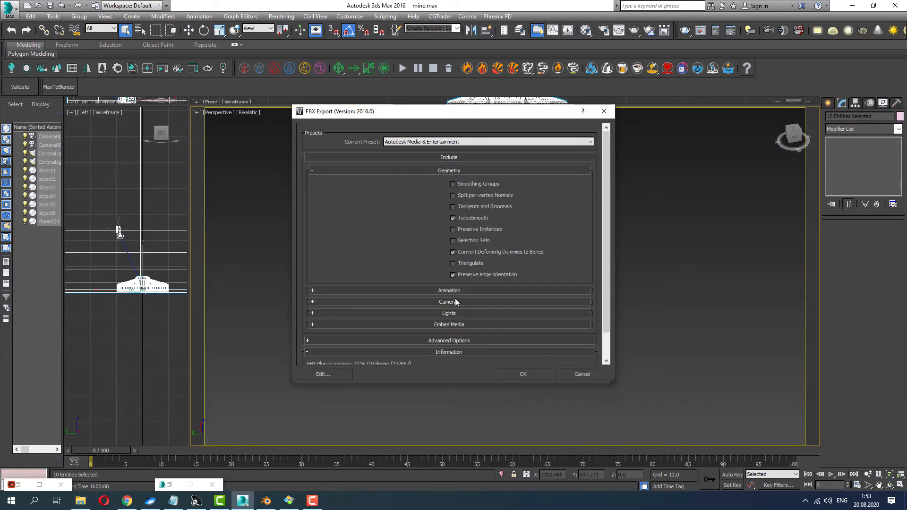
left_click(523, 374)
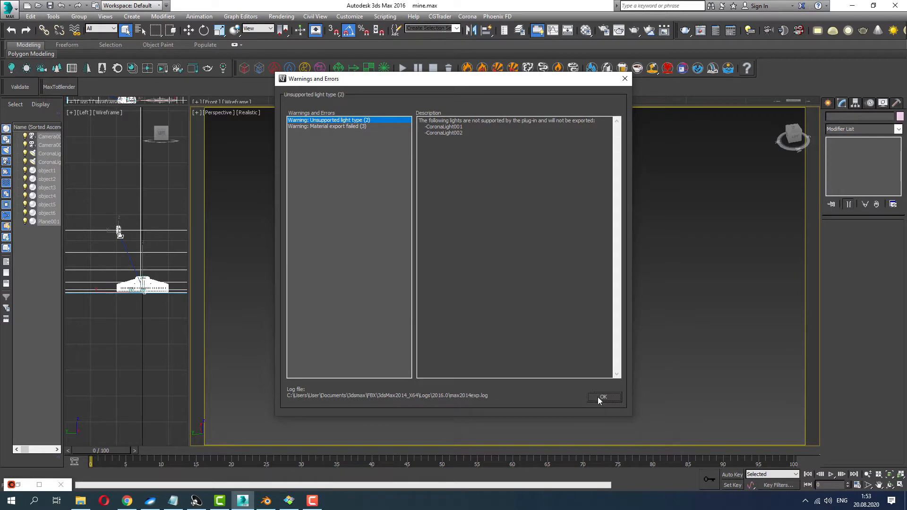
left_click(603, 397)
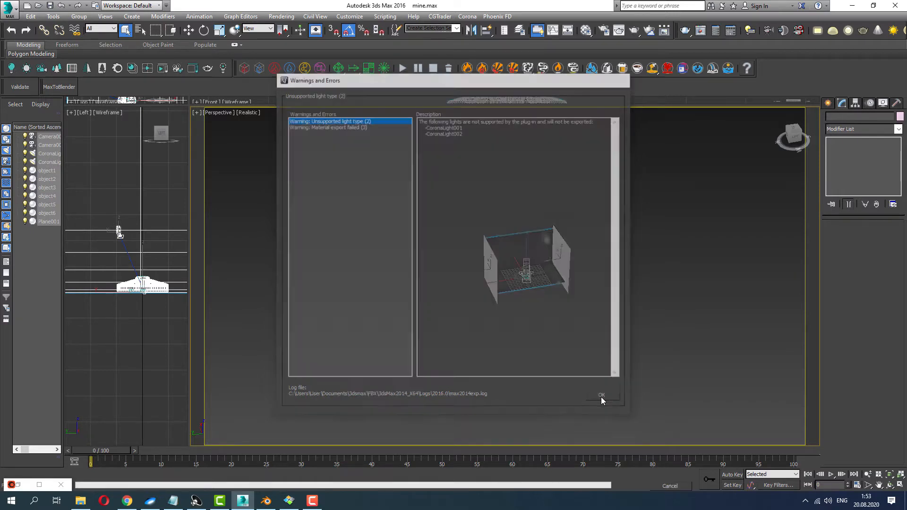
left_click(601, 395)
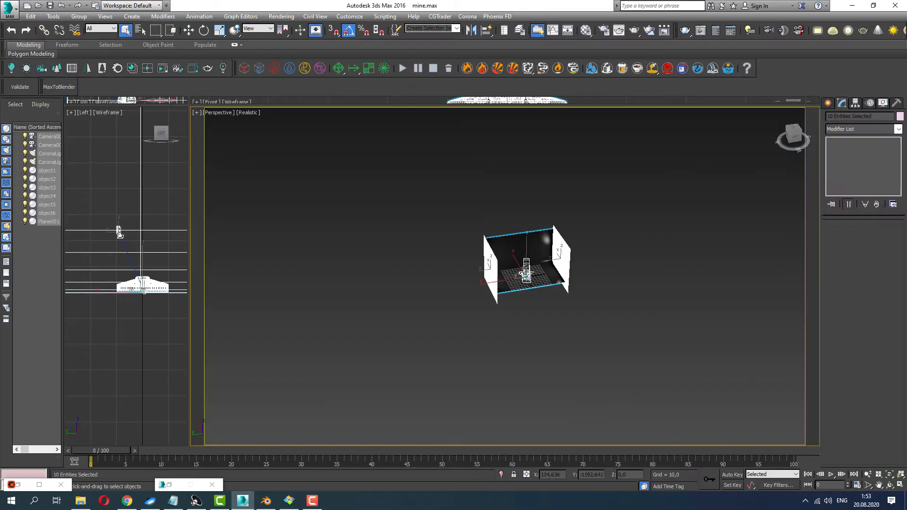
In Blender, import set.FBX with the import scale set to 5.
left_click(310, 500)
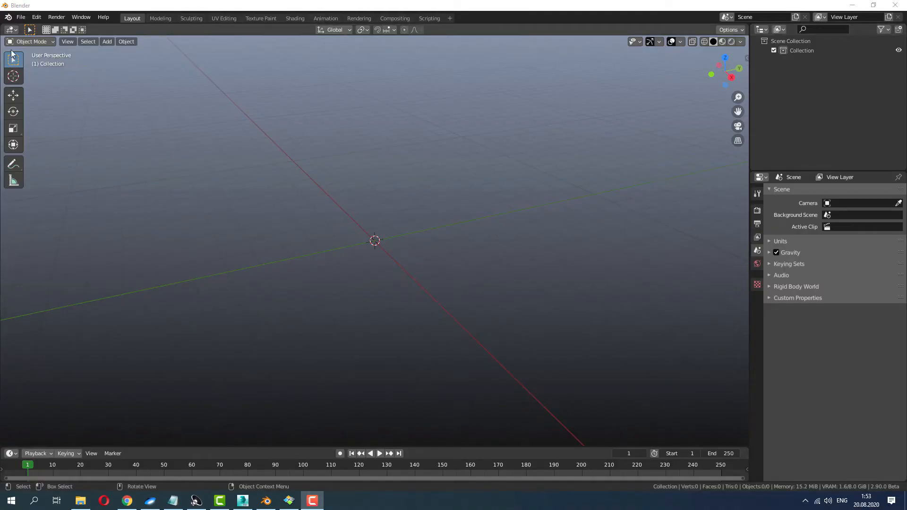
left_click(21, 18)
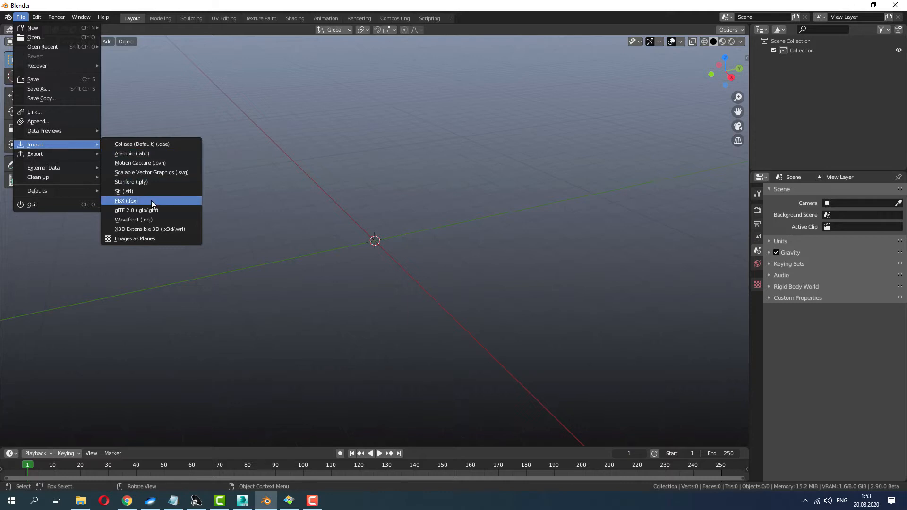
left_click(126, 201)
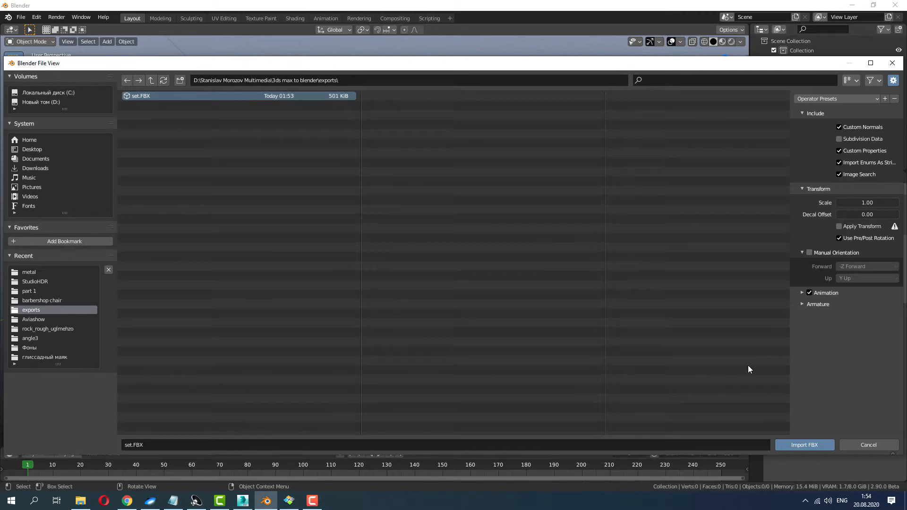
left_click(867, 202)
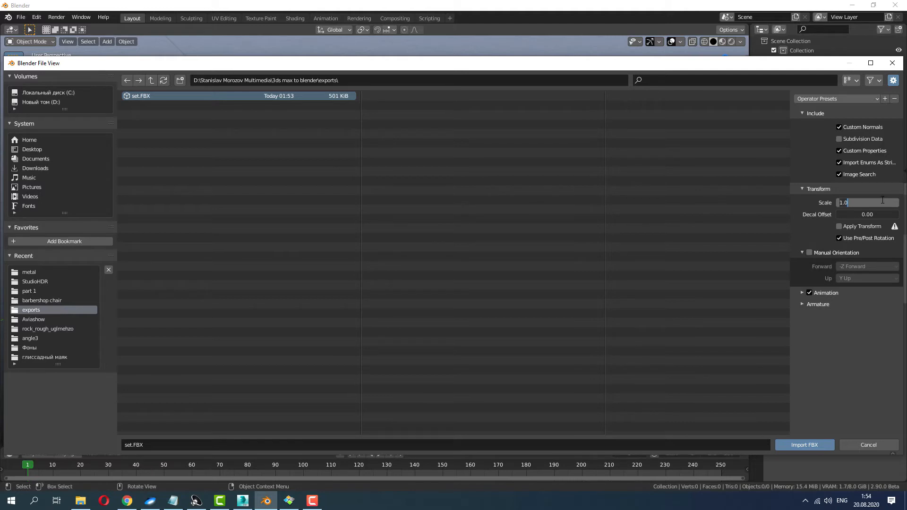
type("5")
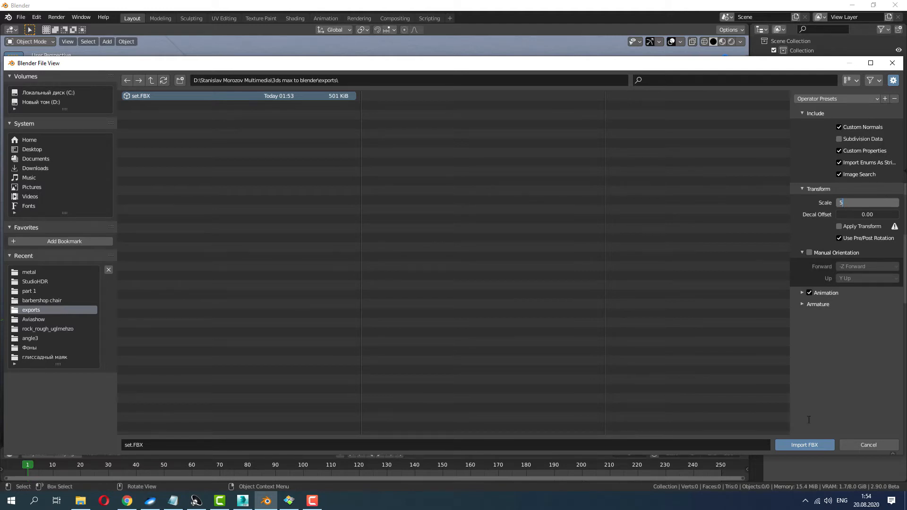
left_click(804, 445)
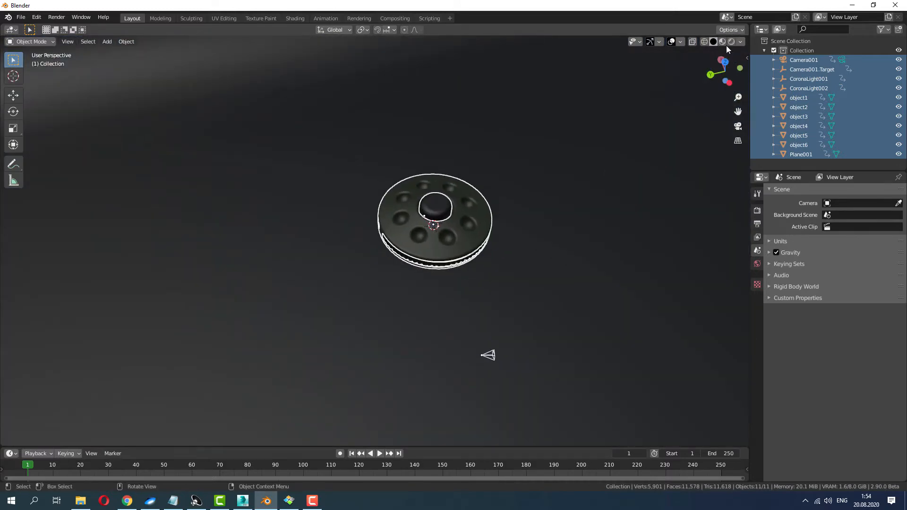
Switch to Material Preview, zoom in on the spinner and show object1's material.
left_click(721, 42)
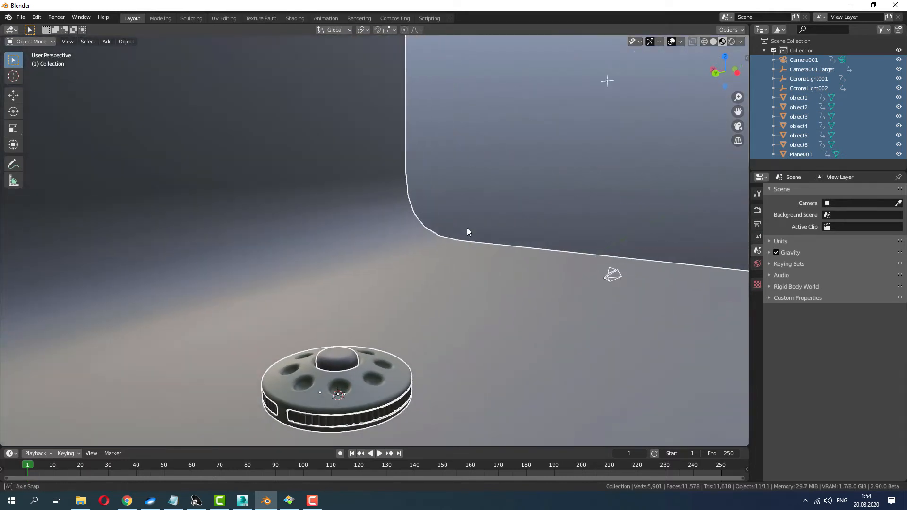
left_click_drag(467, 232, 430, 236)
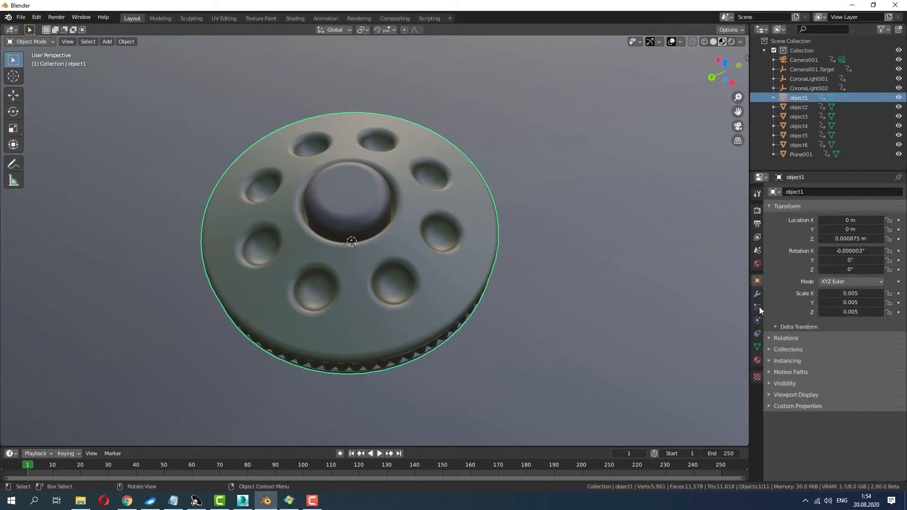
left_click(757, 360)
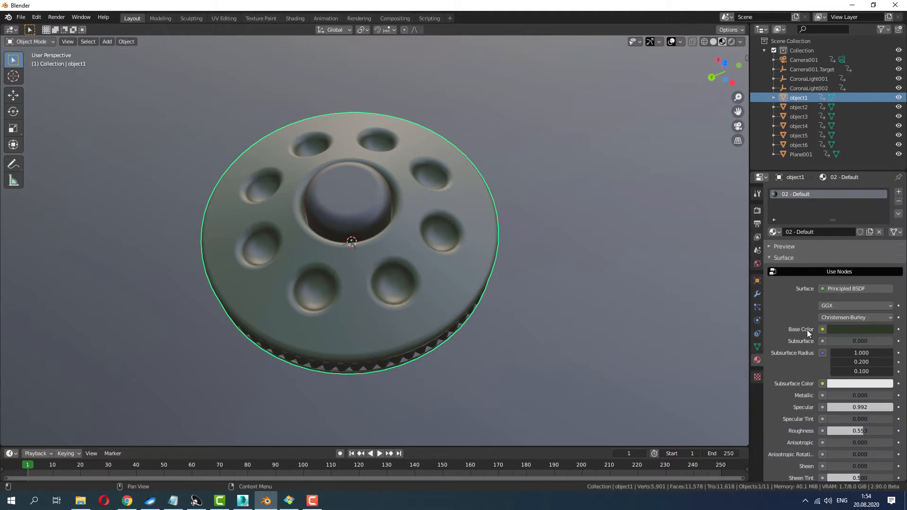
Feed the base colour from an Image Texture loading green_metal_rust_diff_4k.jpg.
left_click(823, 330)
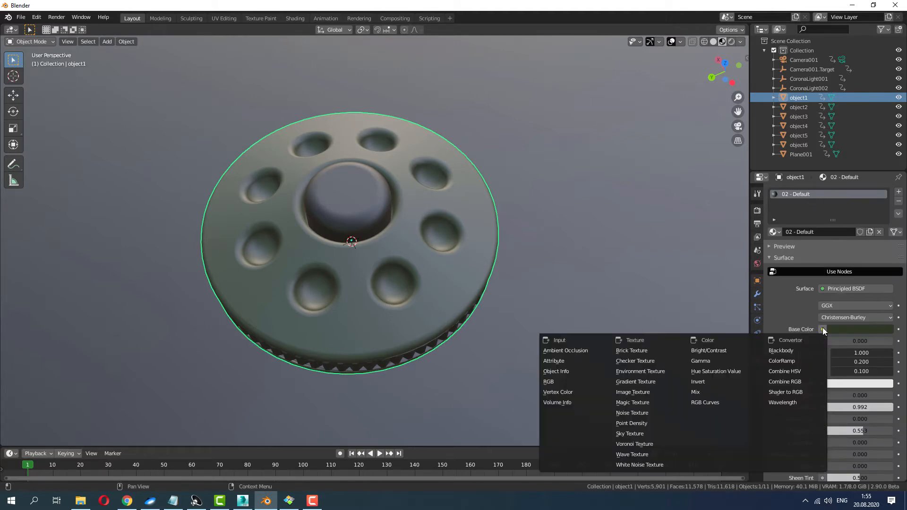
mouse_move(713, 374)
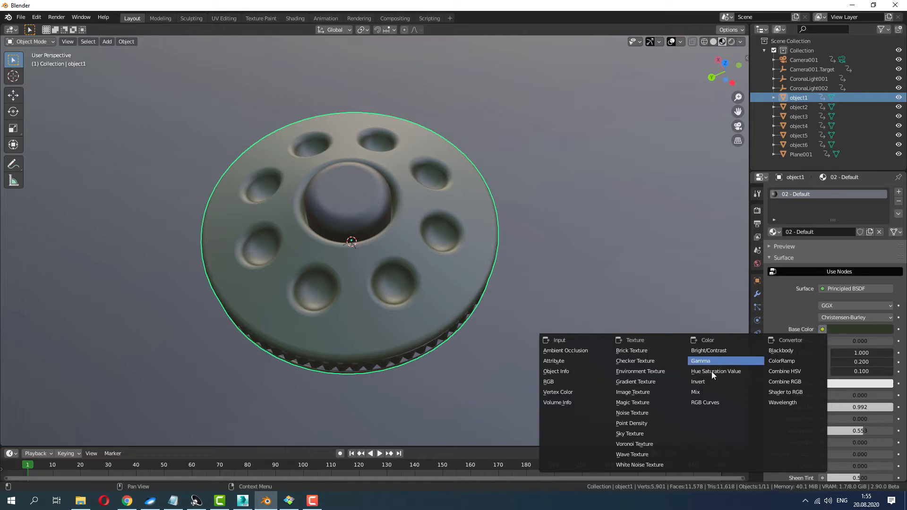
left_click(633, 392)
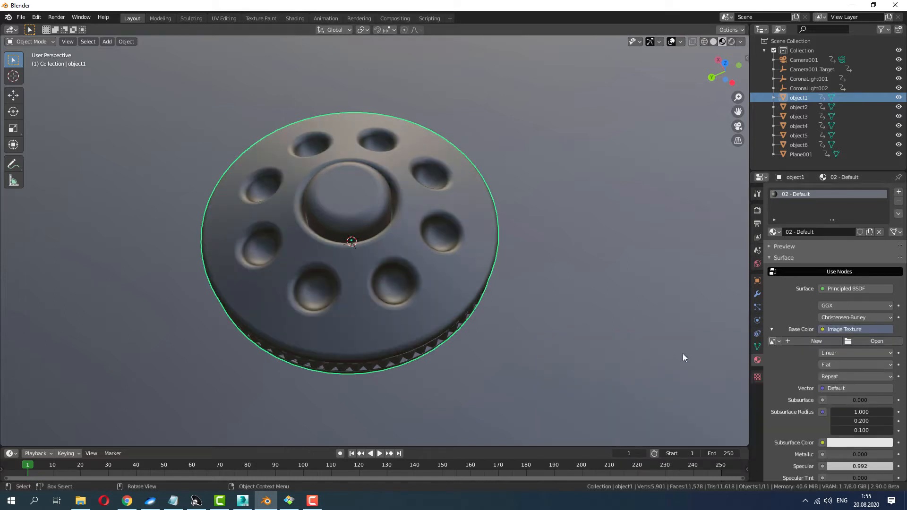
left_click(876, 341)
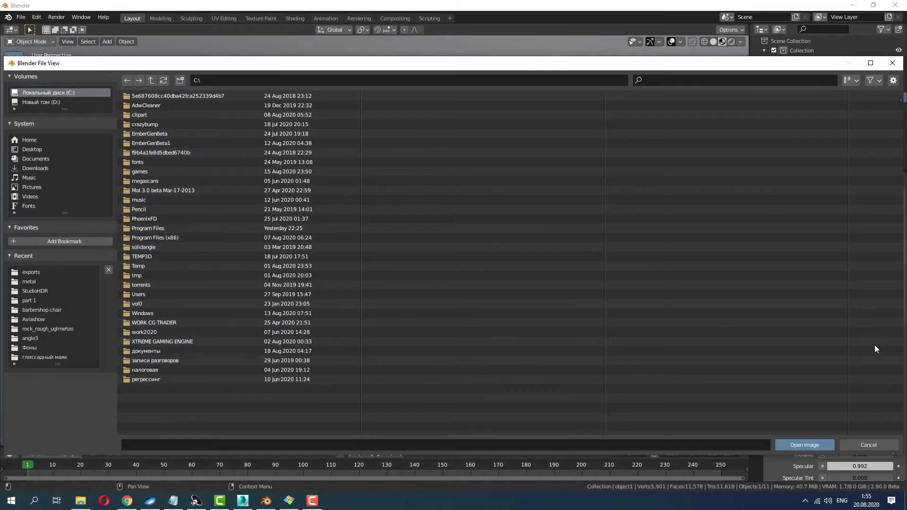
double_click(28, 281)
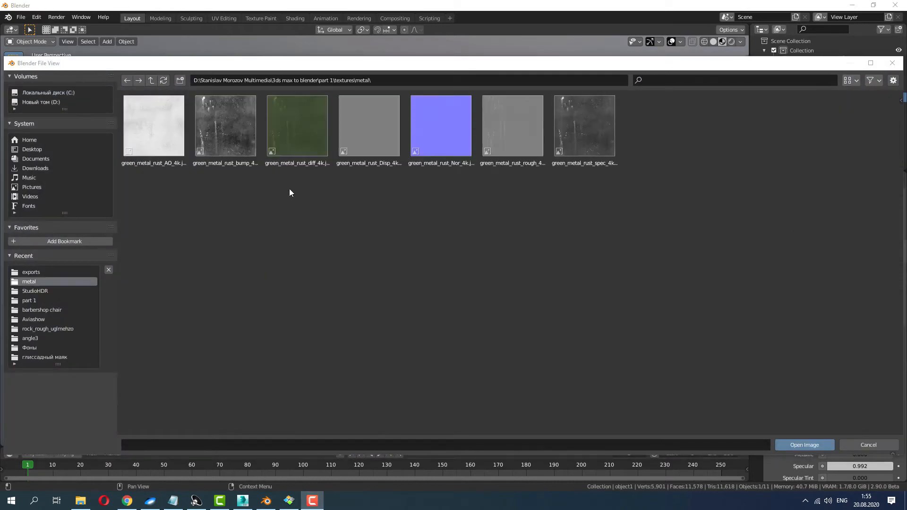
left_click(298, 126)
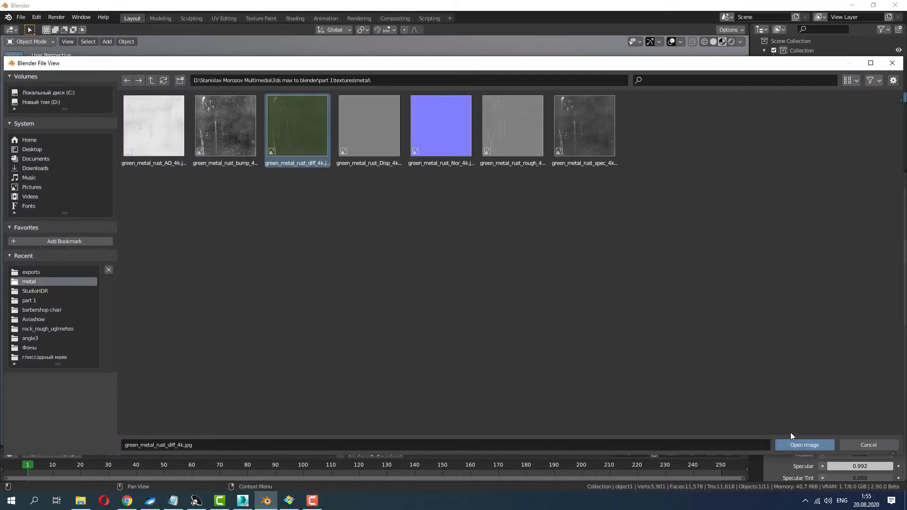
left_click(803, 444)
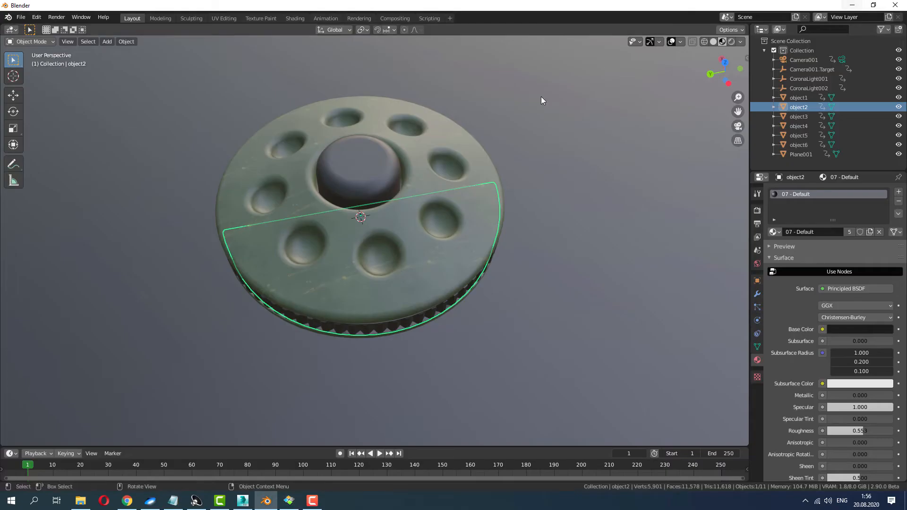
Raise the metallic value on centre dome object6's material and zoom out to the backdrop.
left_click(799, 144)
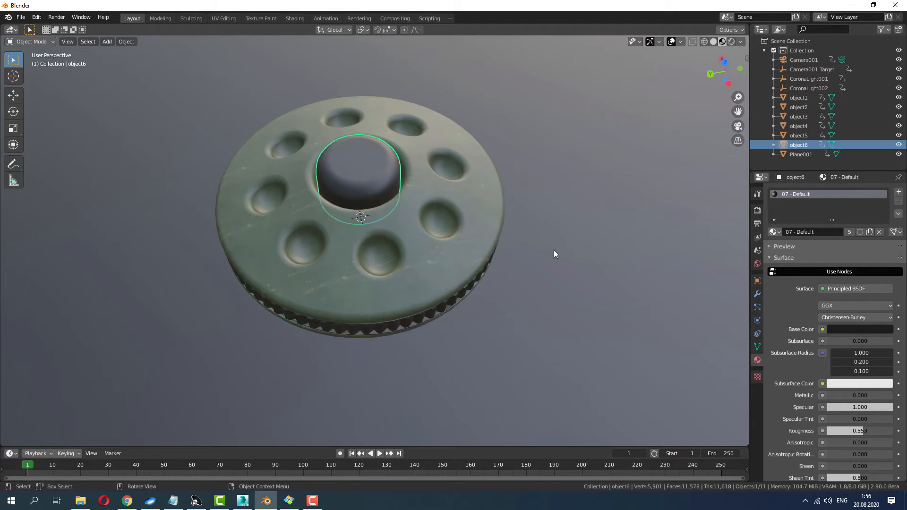
mouse_move(363, 182)
type("metal")
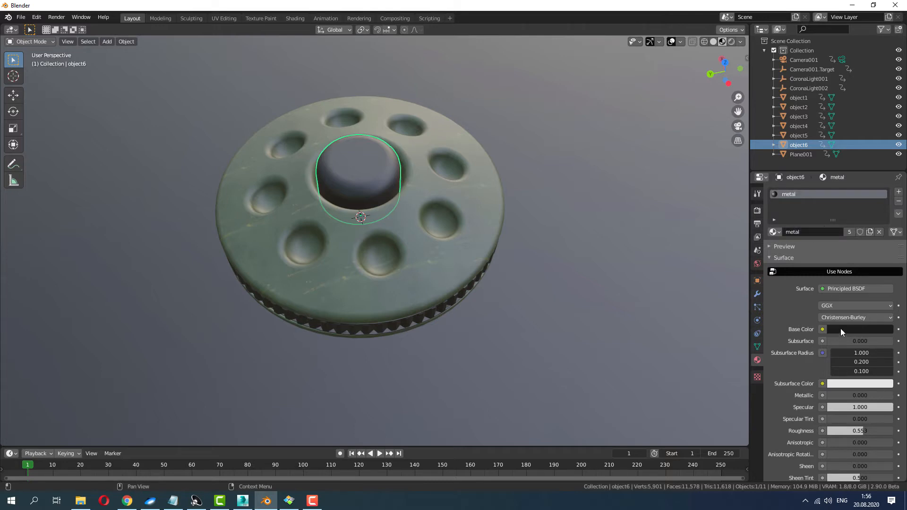
left_click_drag(838, 395, 860, 395)
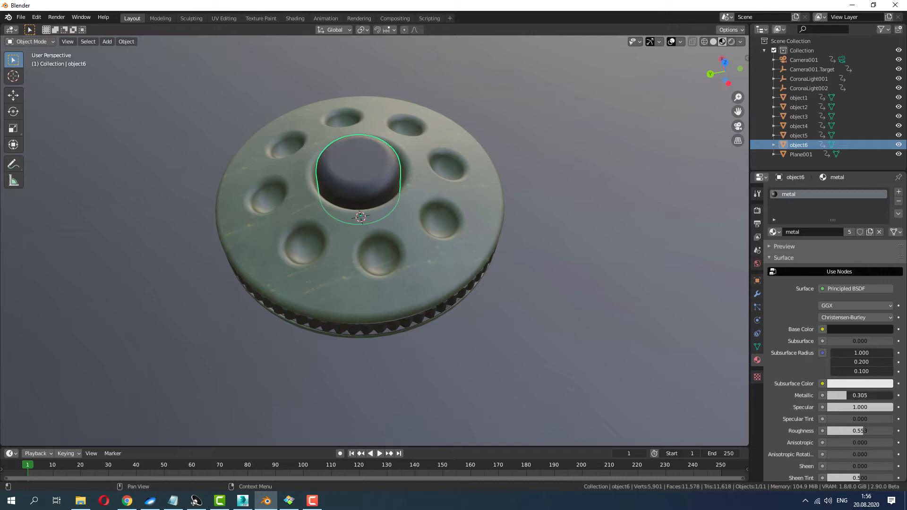
left_click_drag(839, 395, 862, 395)
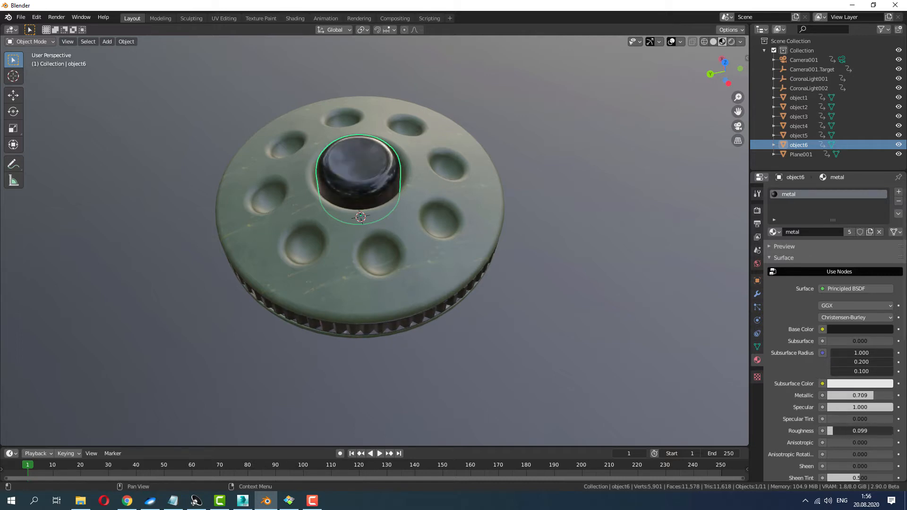
left_click_drag(359, 216, 445, 213)
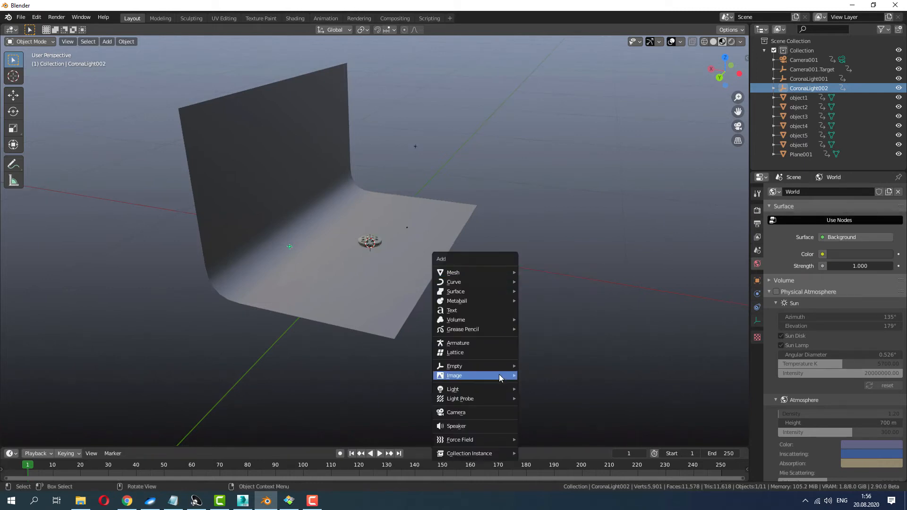
Add an upright area light above the backdrop and a copy rotated -180° on Z.
left_click(453, 389)
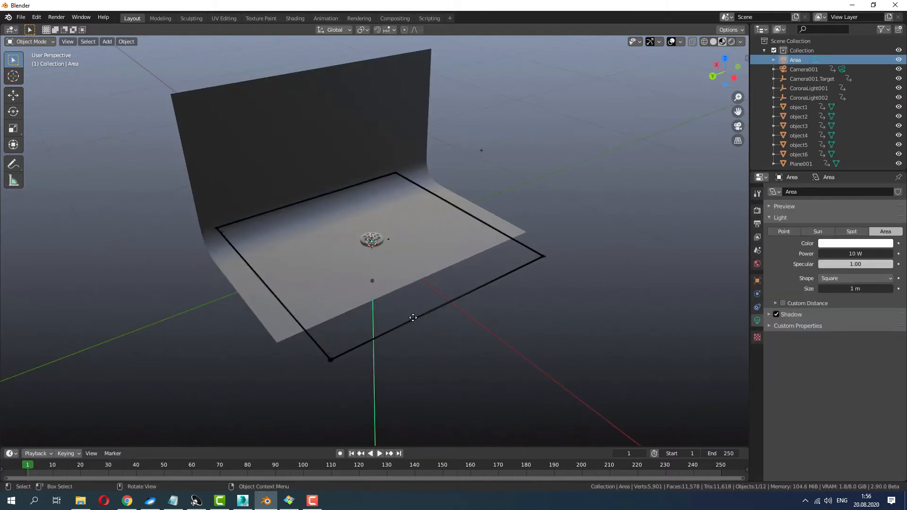
left_click(13, 95)
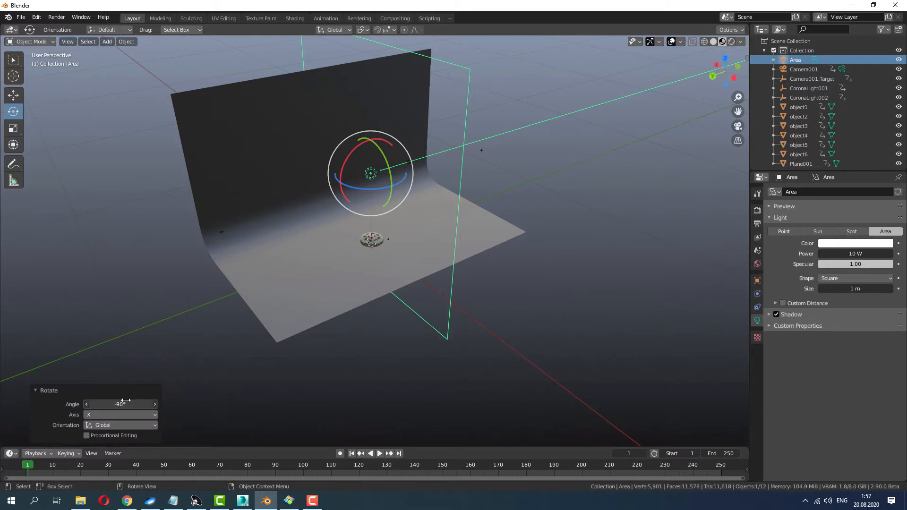
left_click(13, 95)
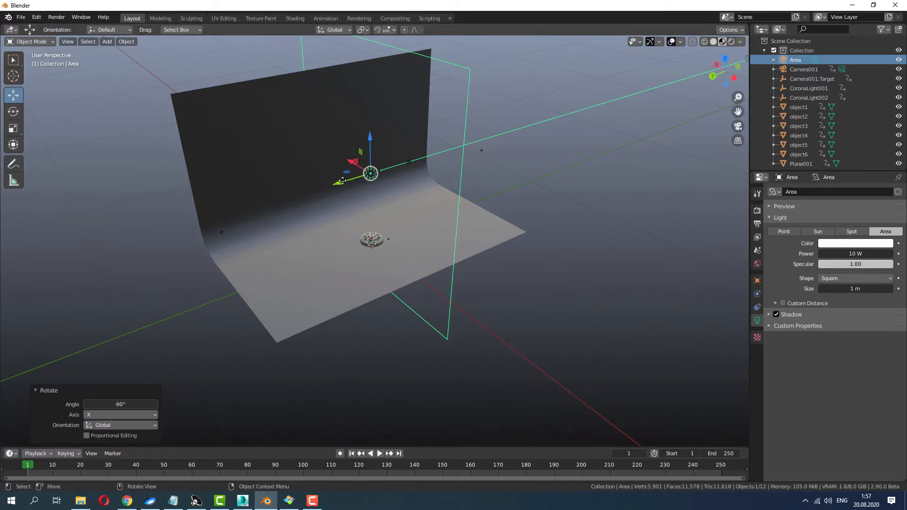
left_click_drag(370, 172, 243, 211)
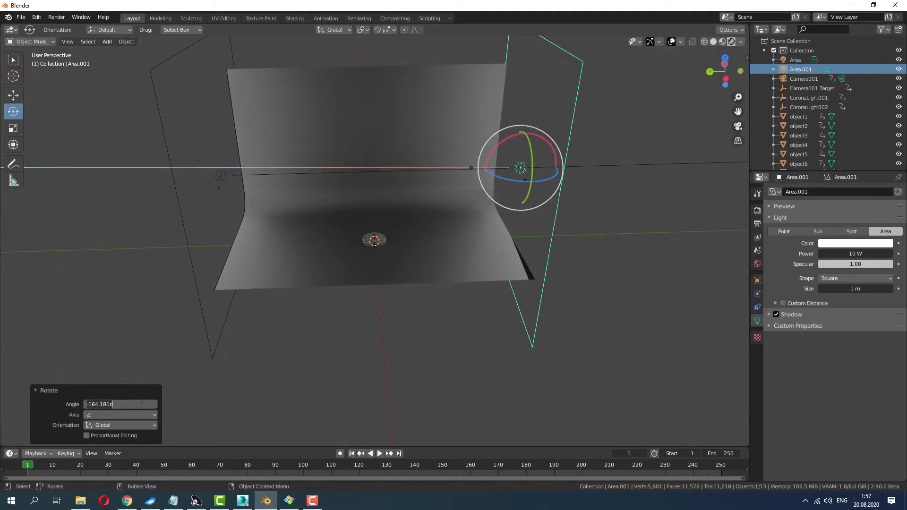
type("-180°")
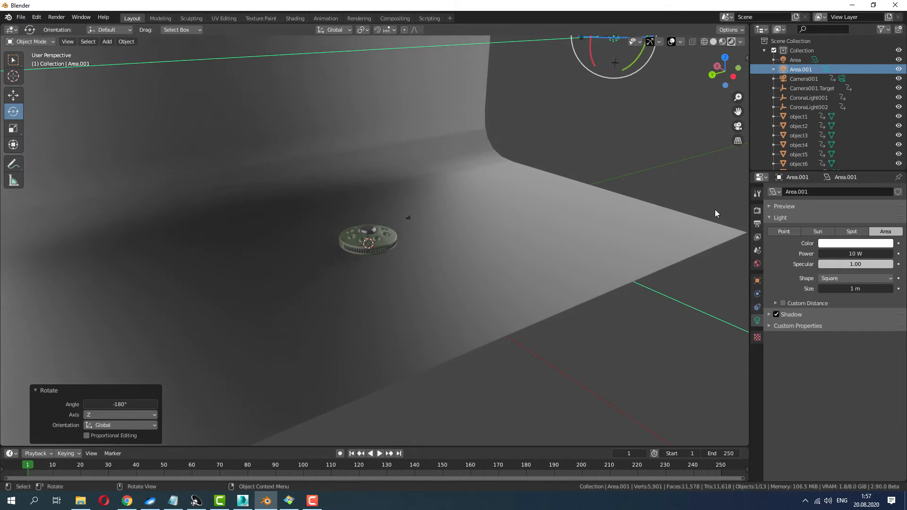
left_click(756, 224)
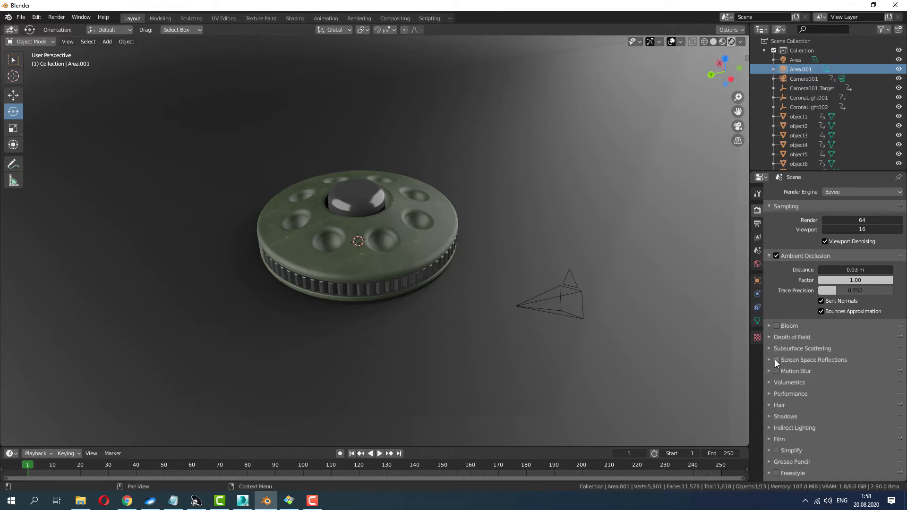
Enable full-resolution screen space reflections and high-bitdepth shadows in Eevee.
left_click(775, 360)
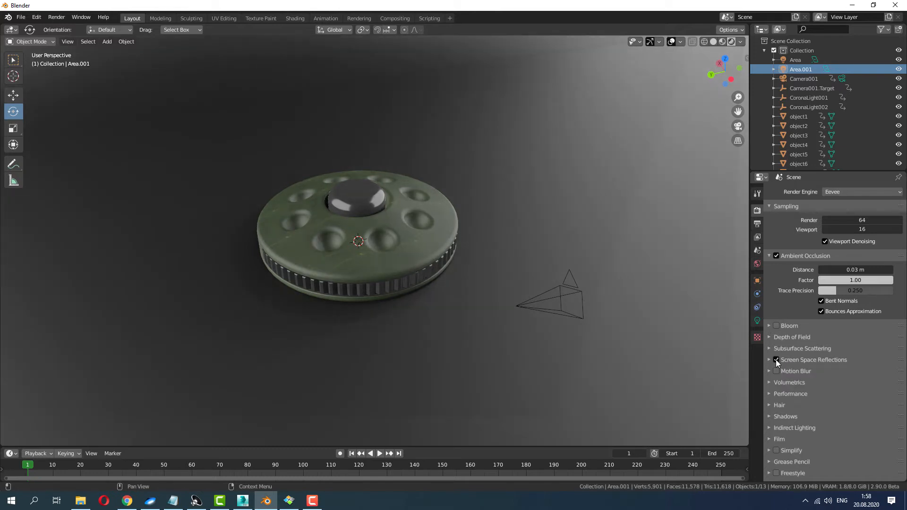
left_click(776, 359)
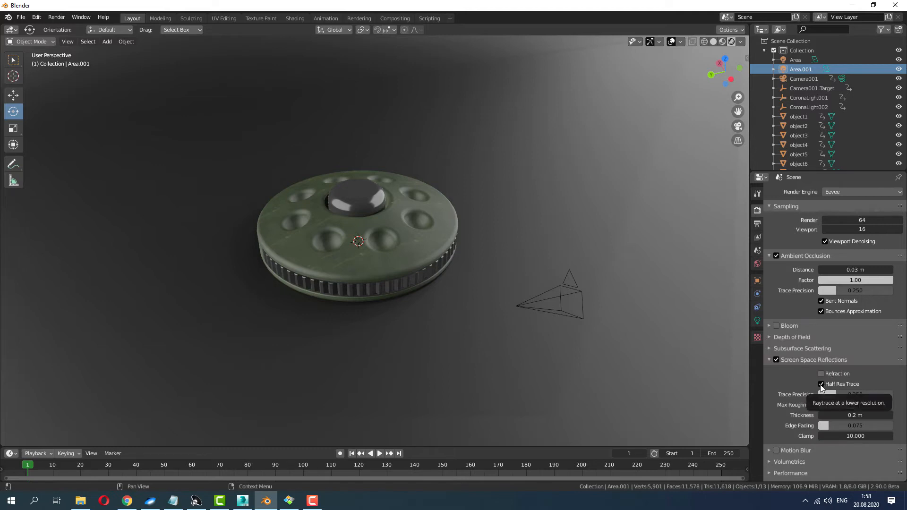
left_click(821, 383)
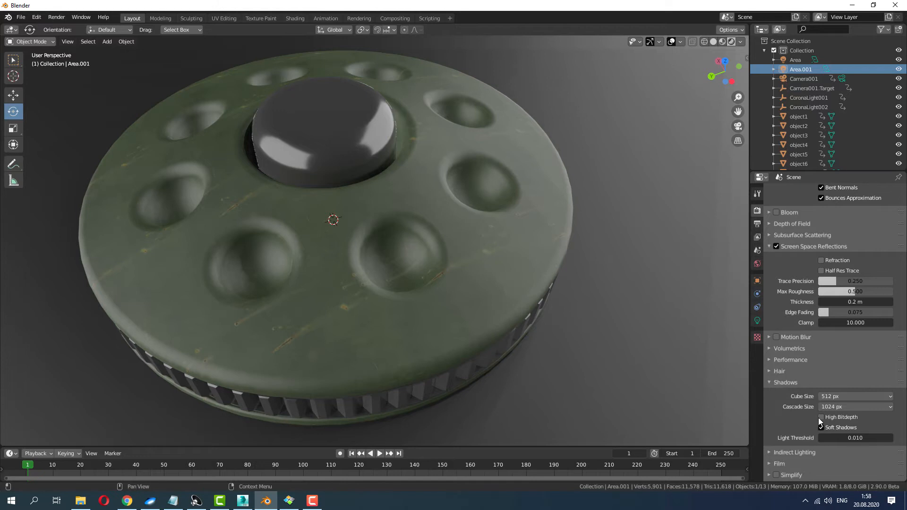
left_click(820, 417)
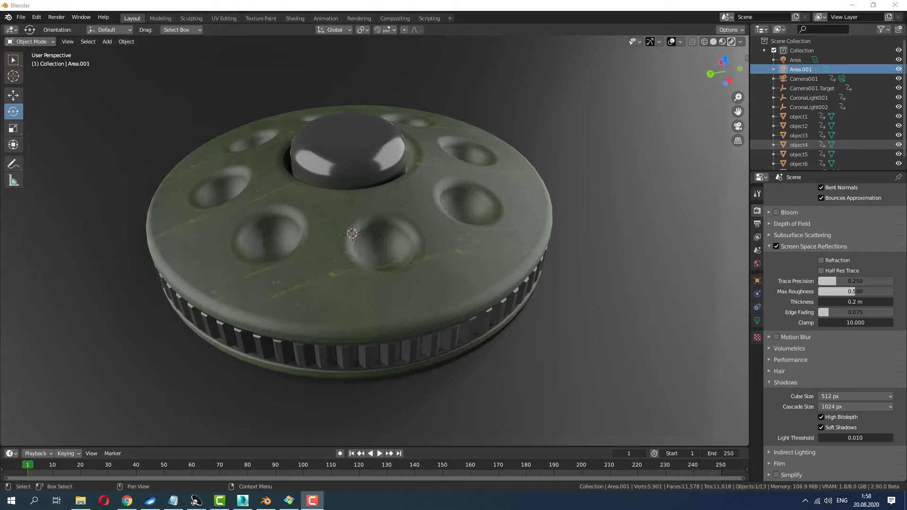
left_click(756, 264)
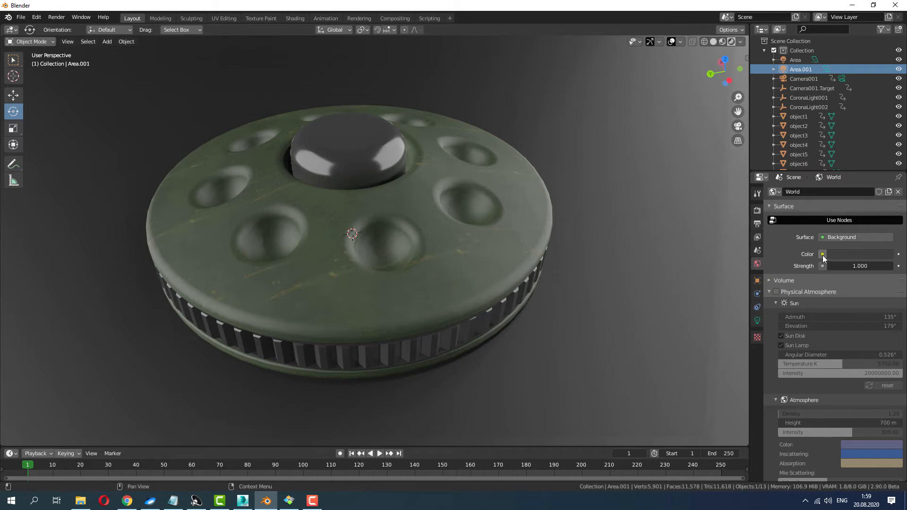
Set the world colour to an Environment Texture using photo_studio_01_4k.hdr.
left_click(821, 254)
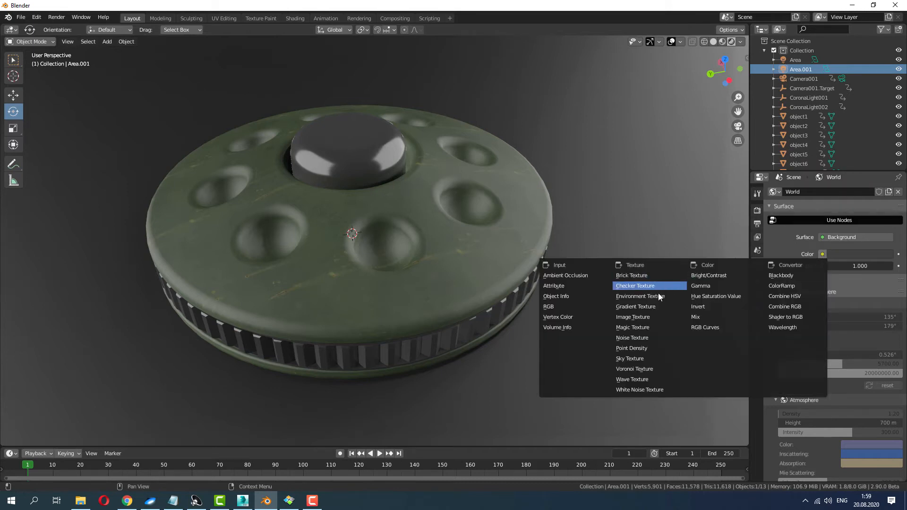
left_click(640, 296)
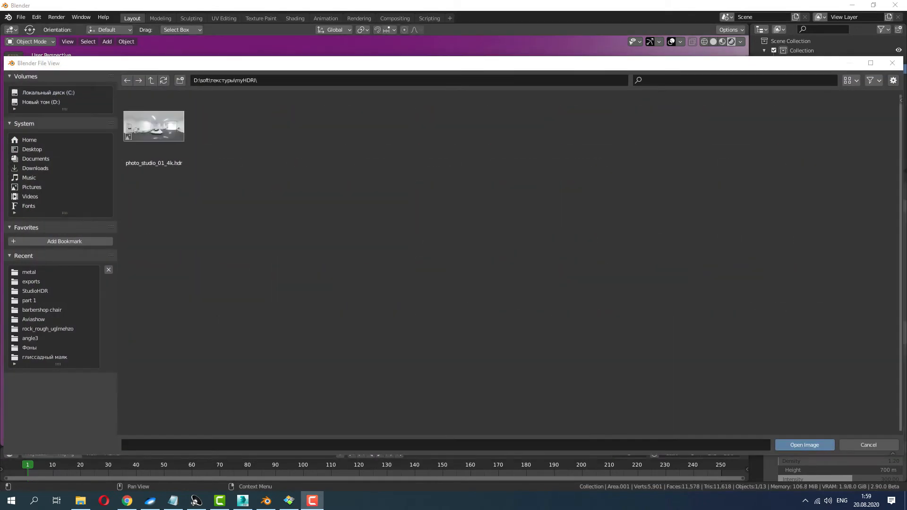
left_click(153, 125)
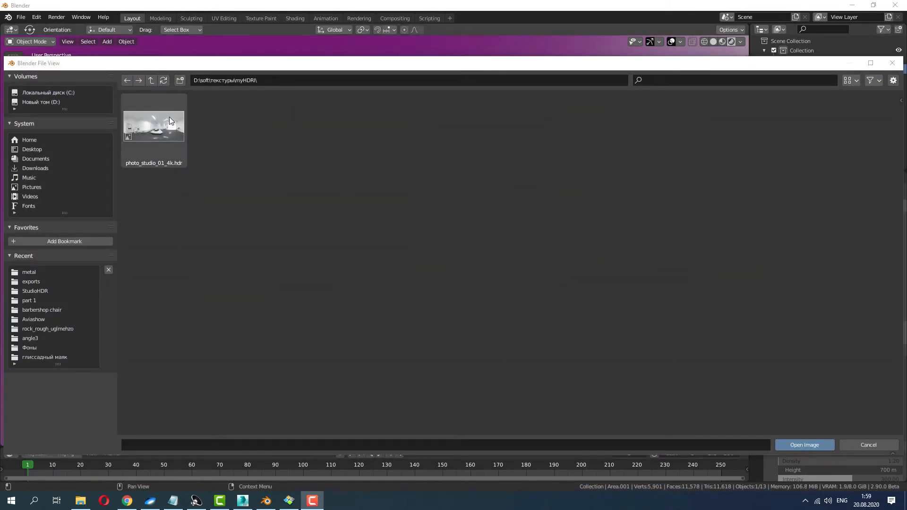
left_click(153, 128)
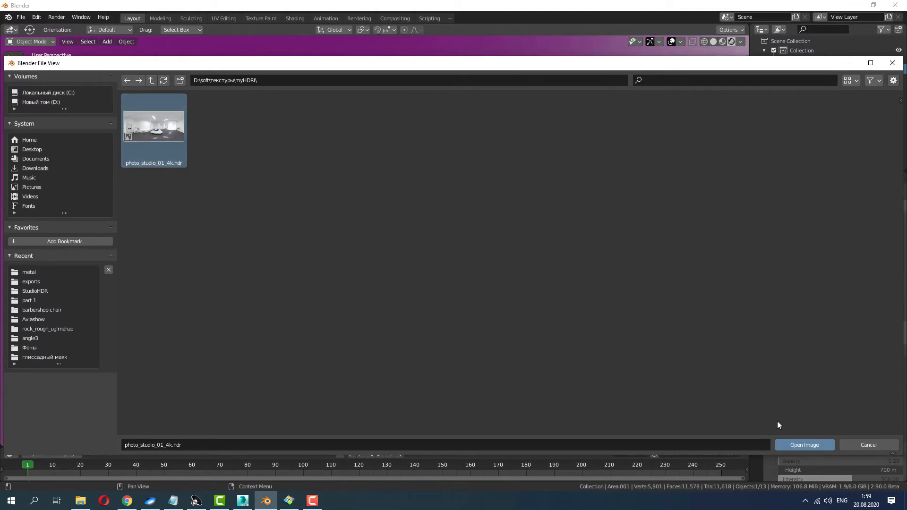
left_click(804, 445)
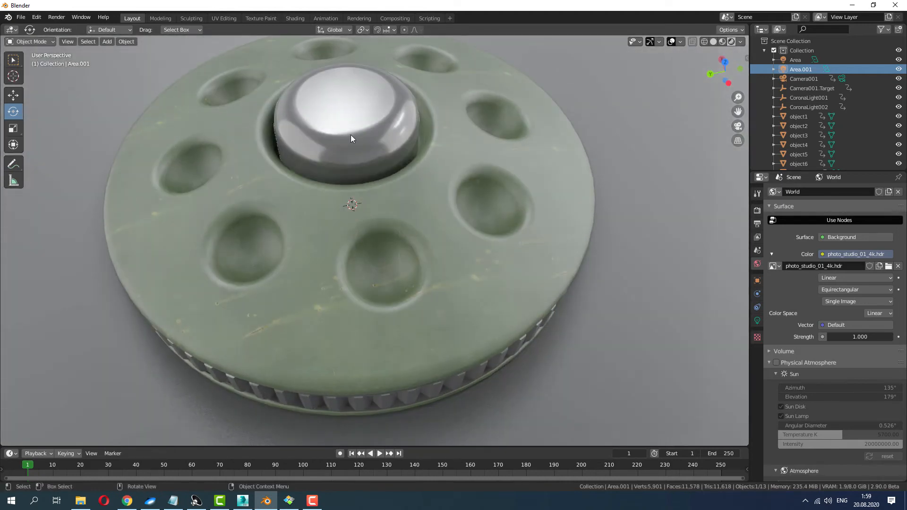
Select object1, lower its roughness to 0.305 and switch its normal to Geometry Normal.
left_click(351, 139)
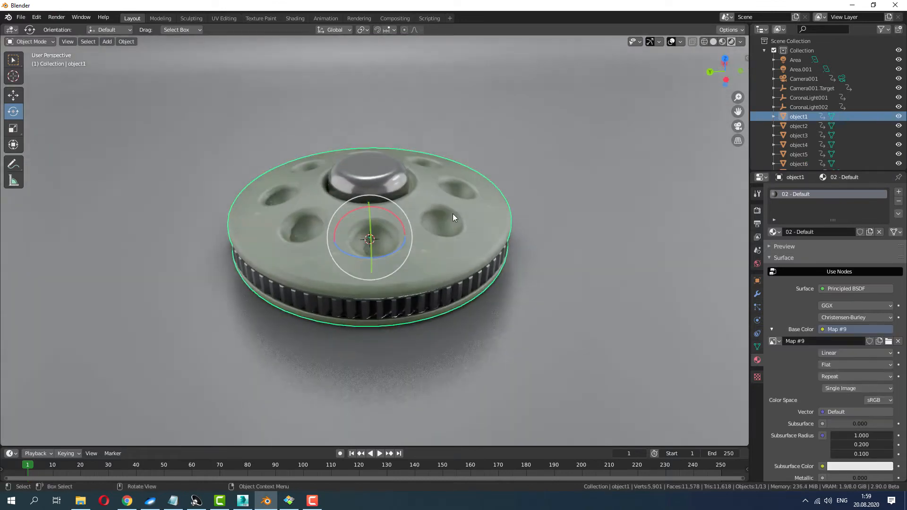
scroll("down", 3)
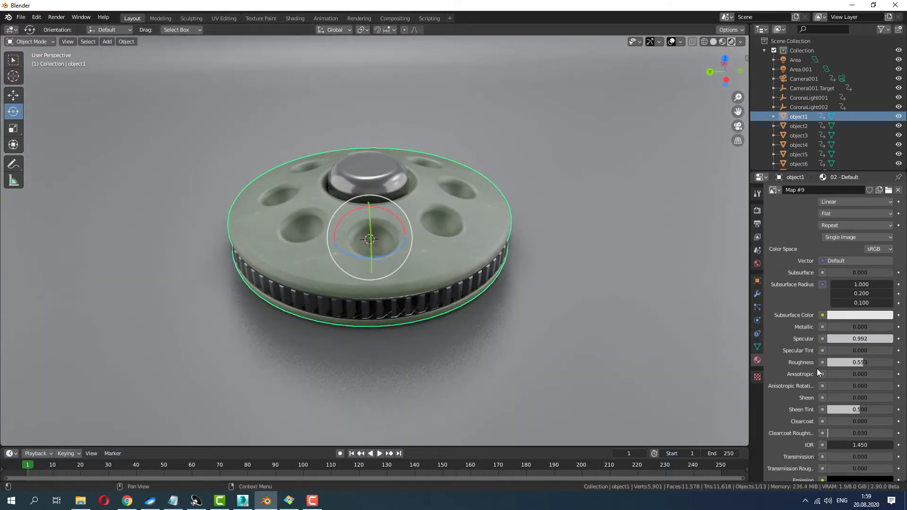
left_click_drag(859, 362, 835, 363)
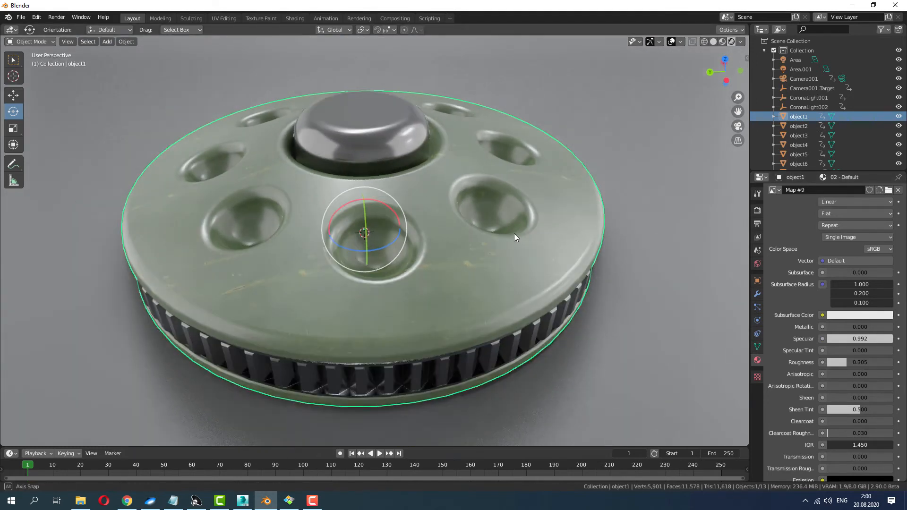
left_click_drag(515, 238, 367, 208)
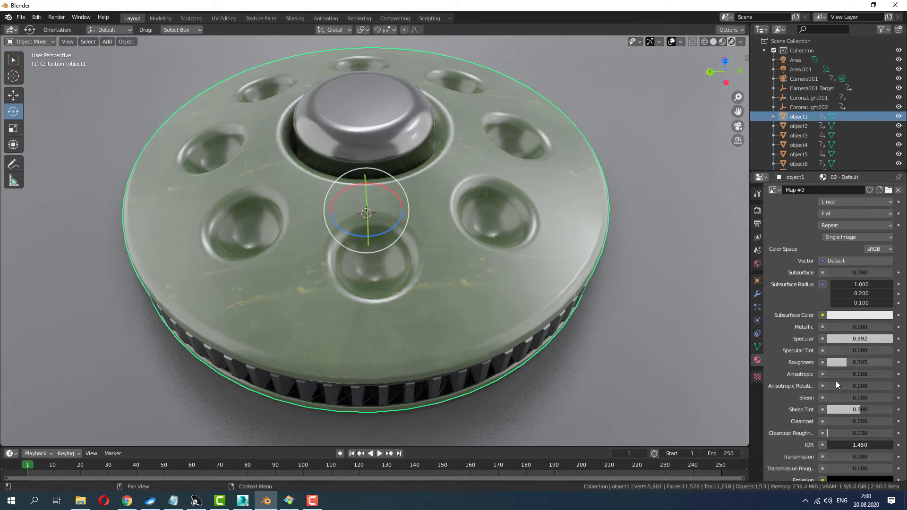
scroll("down", 3)
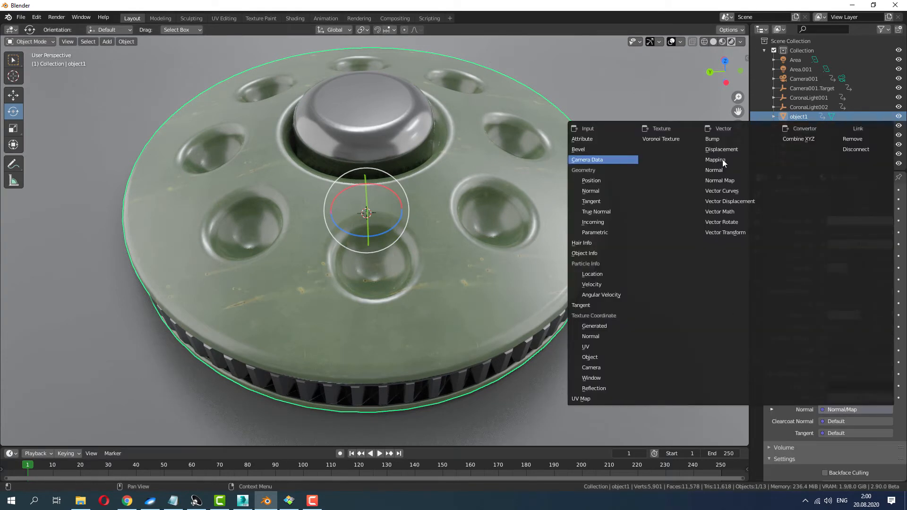
mouse_move(702, 160)
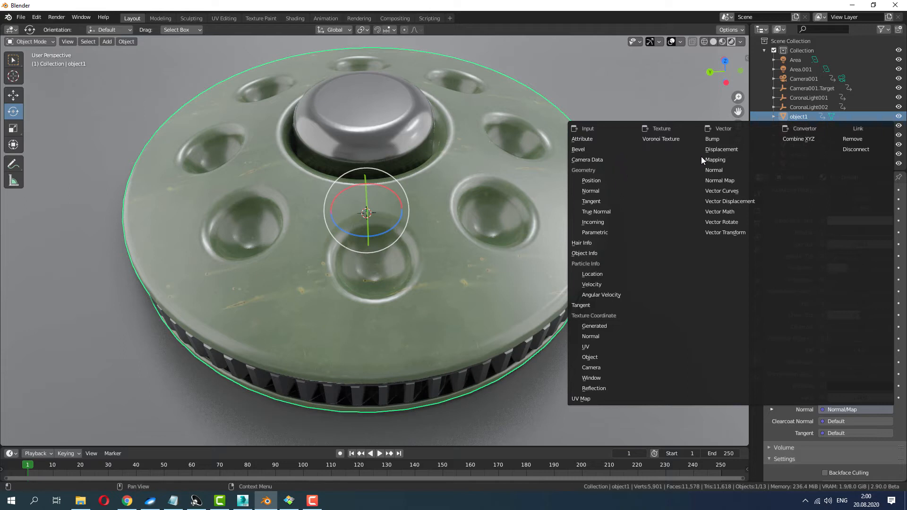
mouse_move(587, 160)
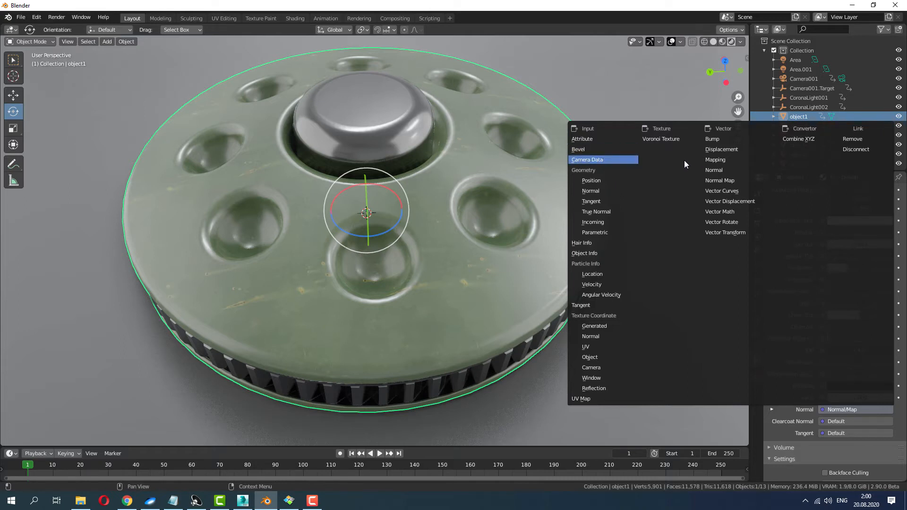
mouse_move(597, 190)
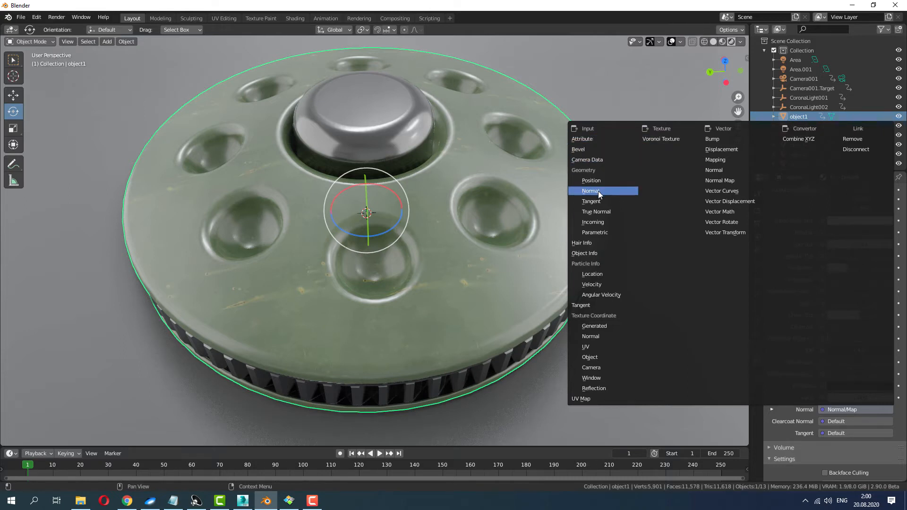
left_click(590, 191)
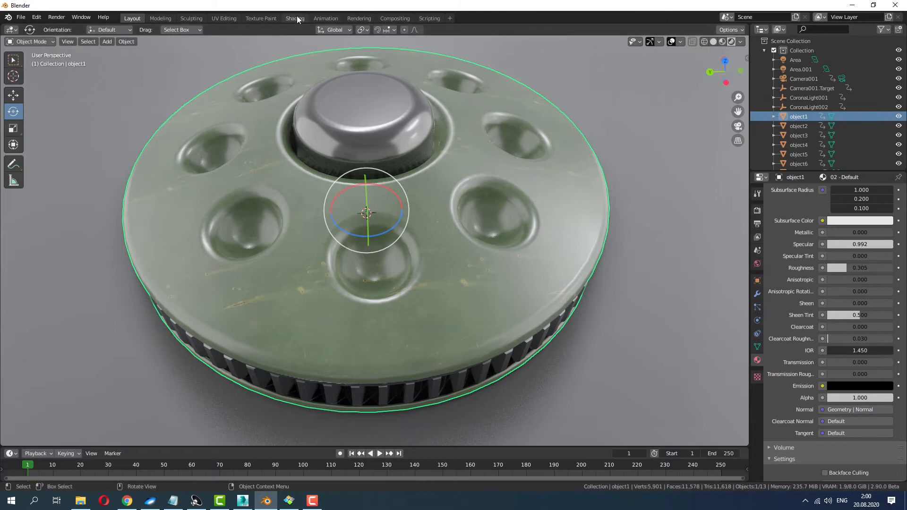
In the shader editor, add a Normal Map node between Map #9 and the shader normal.
left_click(294, 18)
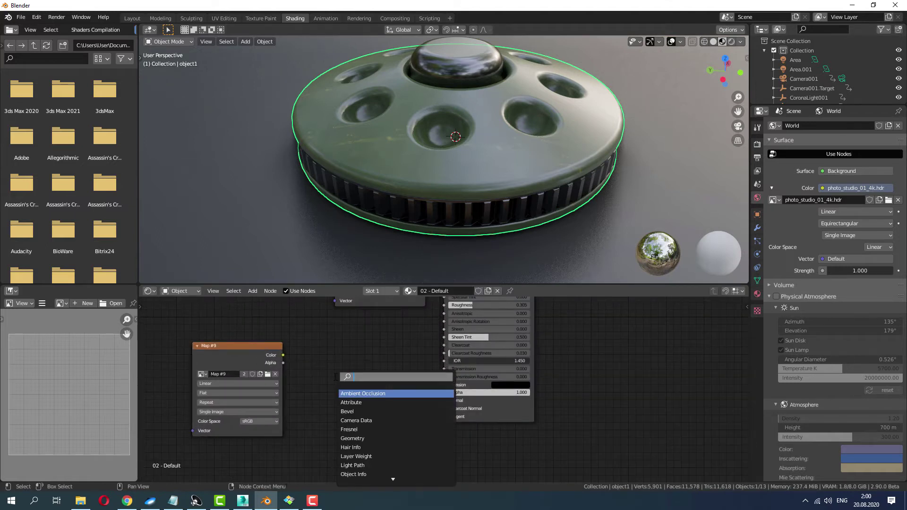
type("norma")
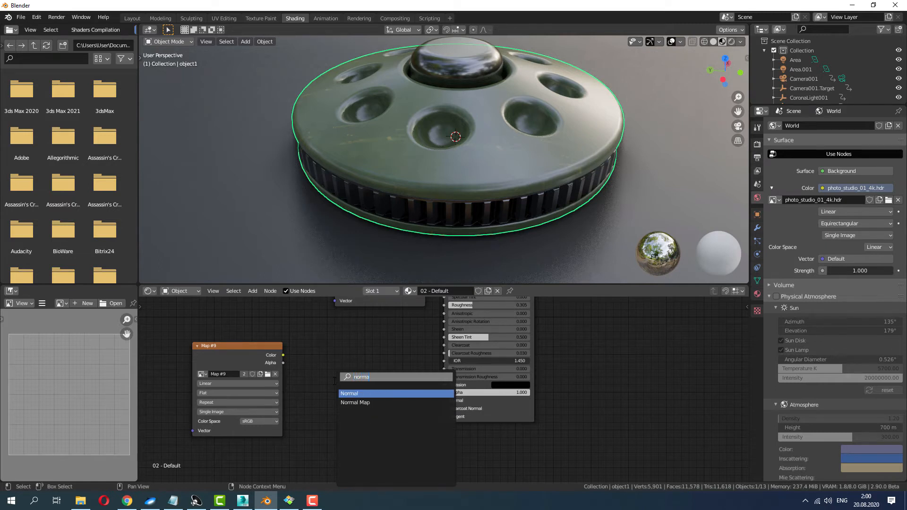
left_click(355, 403)
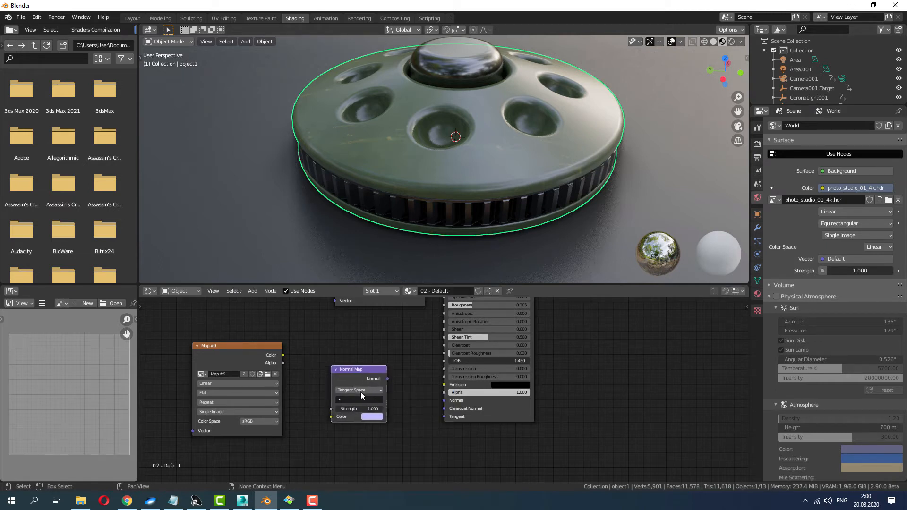
left_click_drag(283, 355, 329, 416)
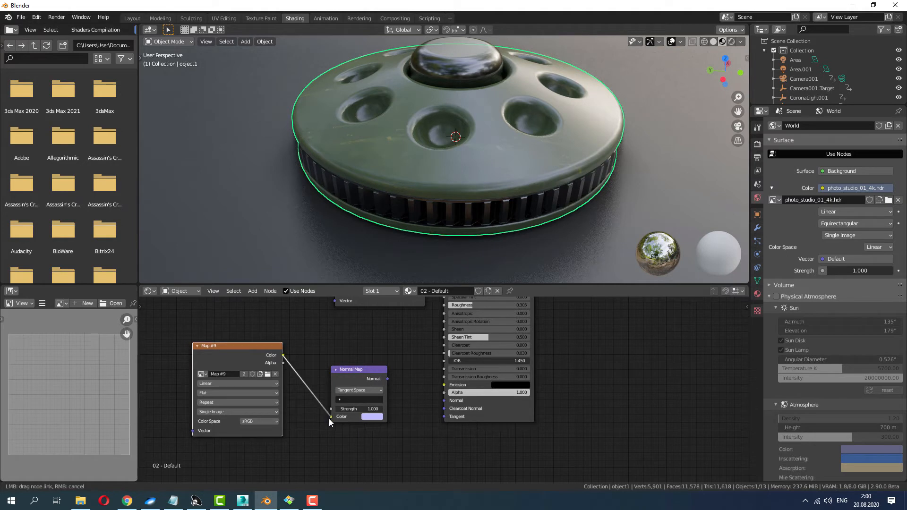
left_click_drag(386, 379, 448, 400)
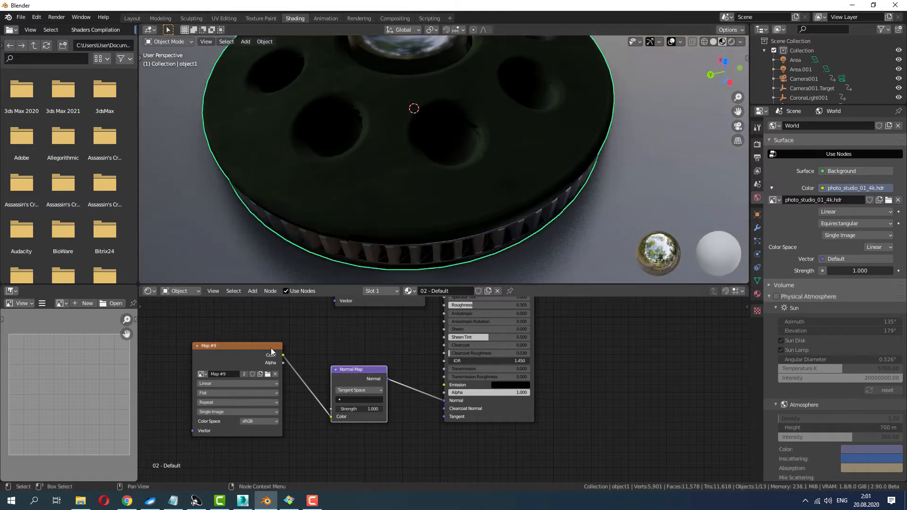
Load green_metal_rust_Nor_4k.jpg, inspect the surface, then cut and remove the Normal Map.
left_click(267, 374)
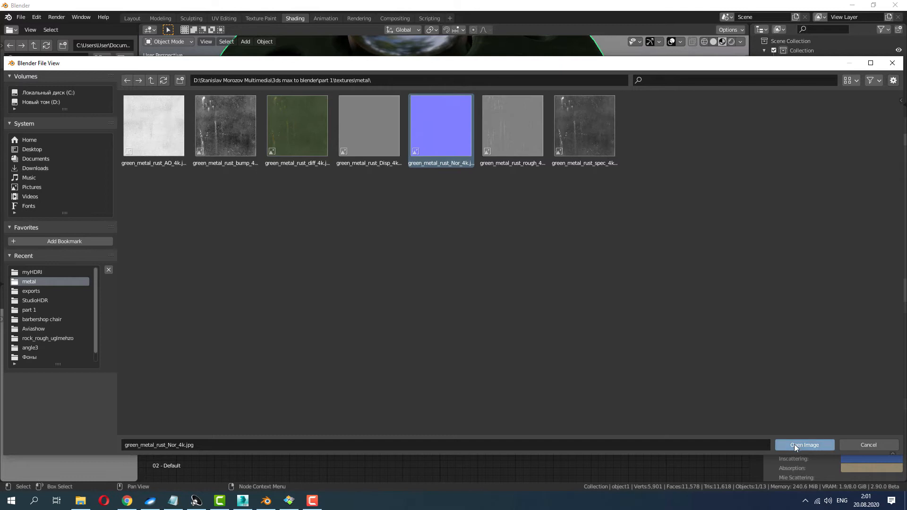
left_click(804, 445)
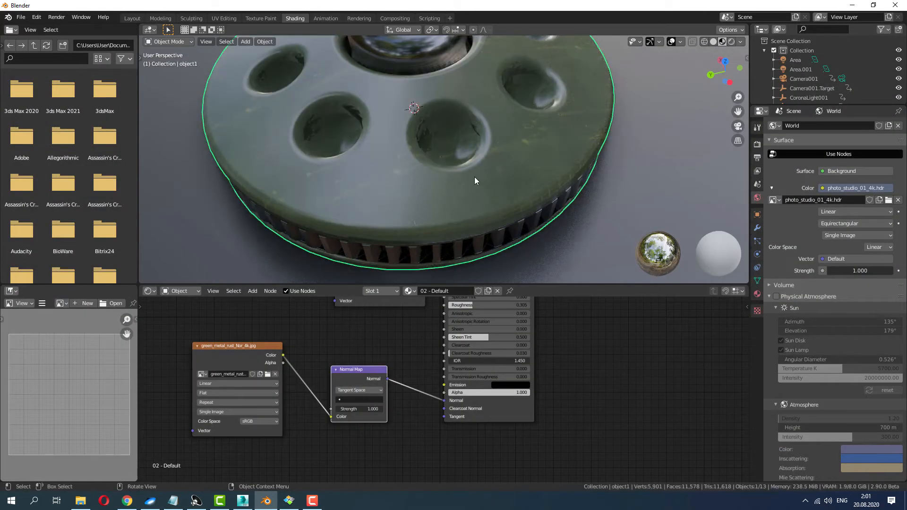
left_click_drag(474, 181, 466, 170)
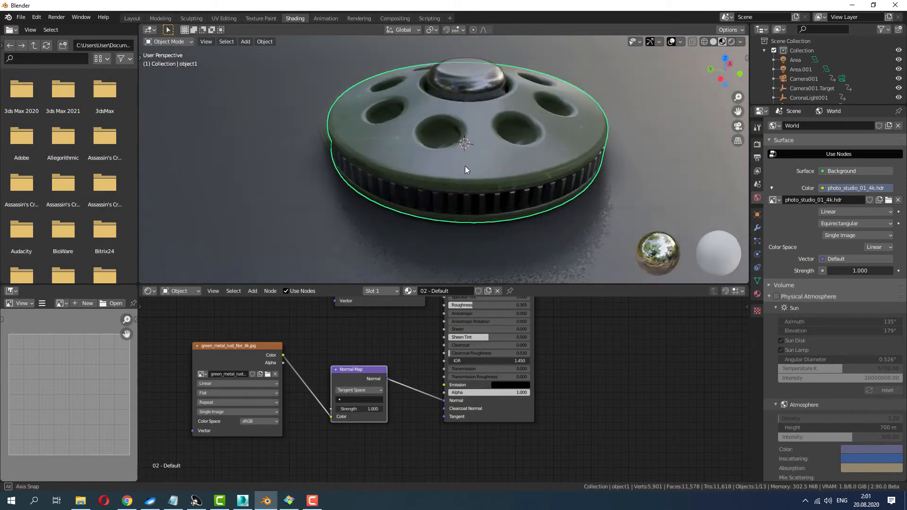
left_click(132, 17)
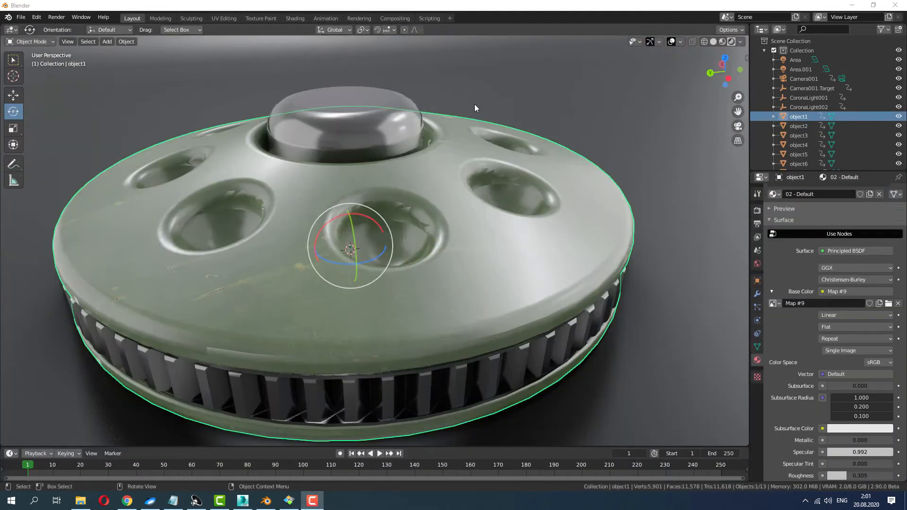
left_click(294, 18)
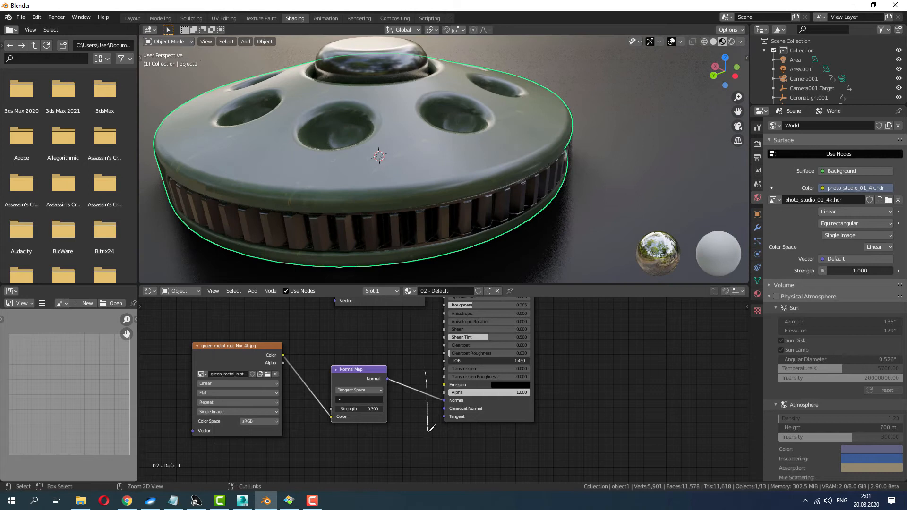
left_click_drag(378, 156, 475, 193)
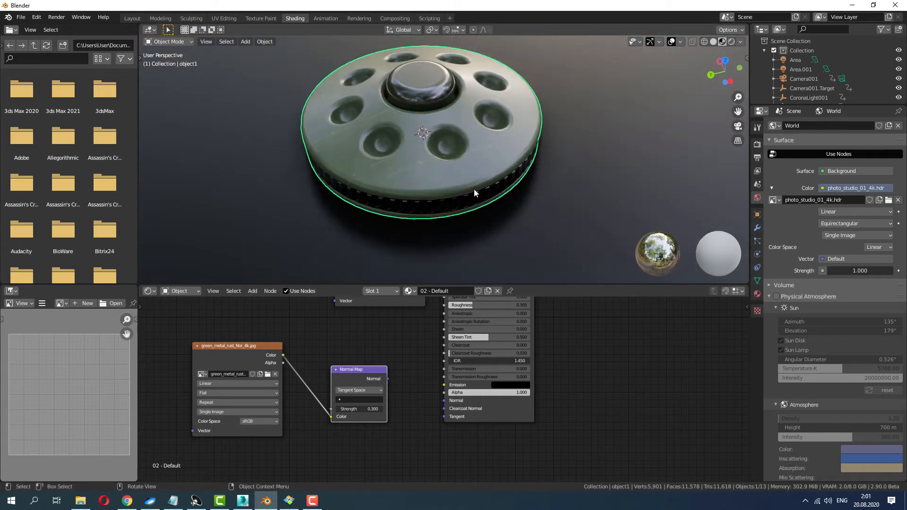
left_click(358, 369)
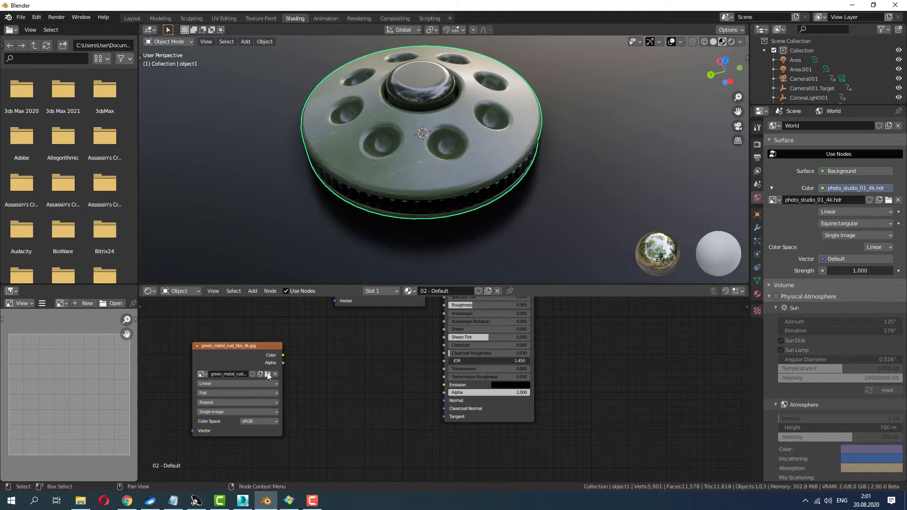
Load green_metal_rust_bump_4k.jpg into the image texture node.
left_click(268, 374)
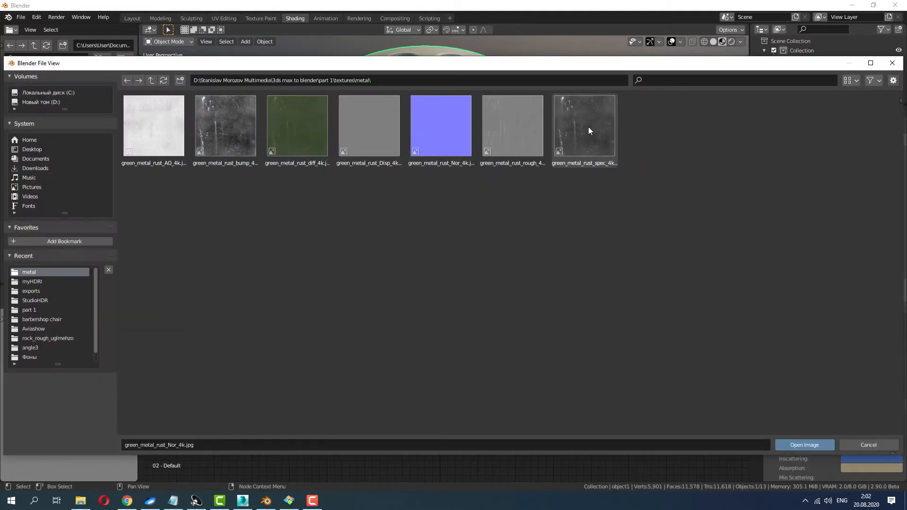
left_click(225, 126)
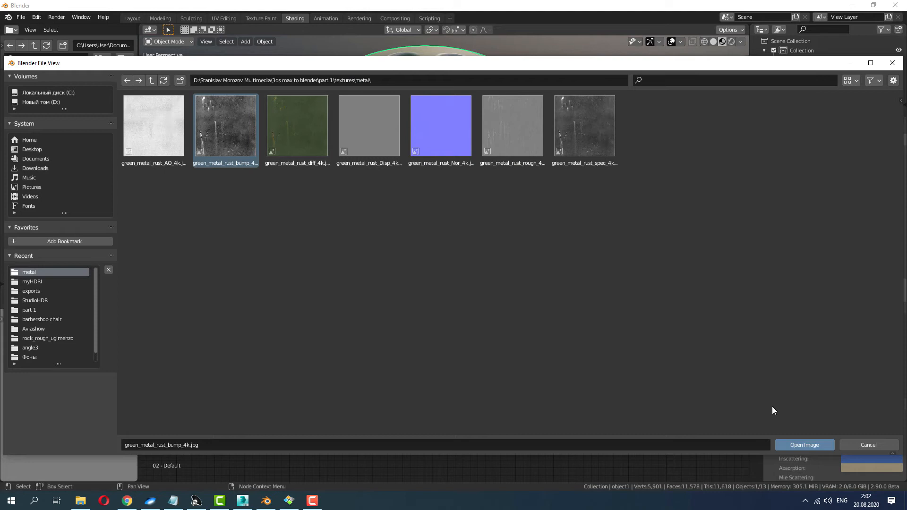
left_click(804, 444)
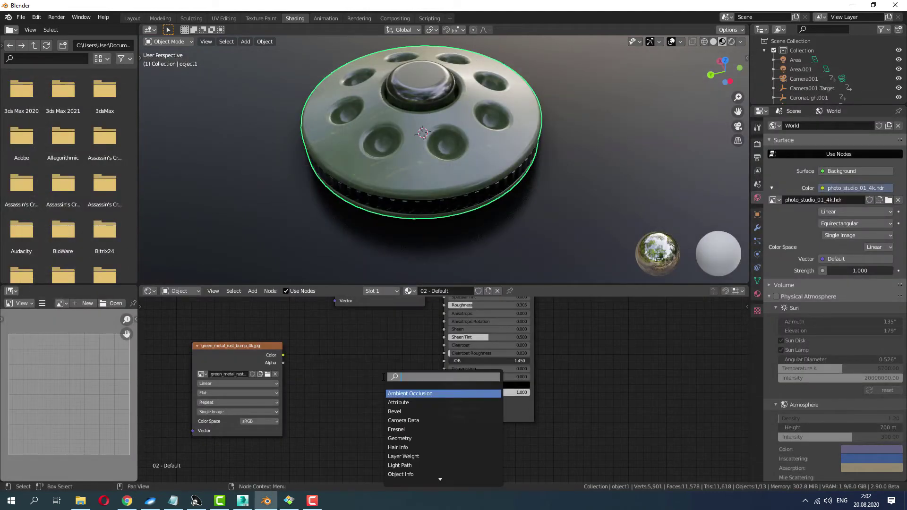
Add a Bump node driving the shader normal at strength 0.010.
type("bum")
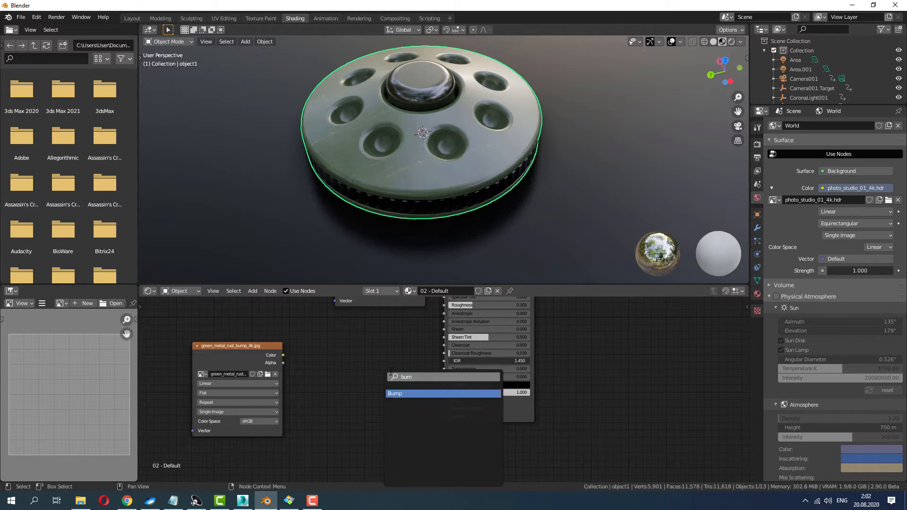
left_click(395, 393)
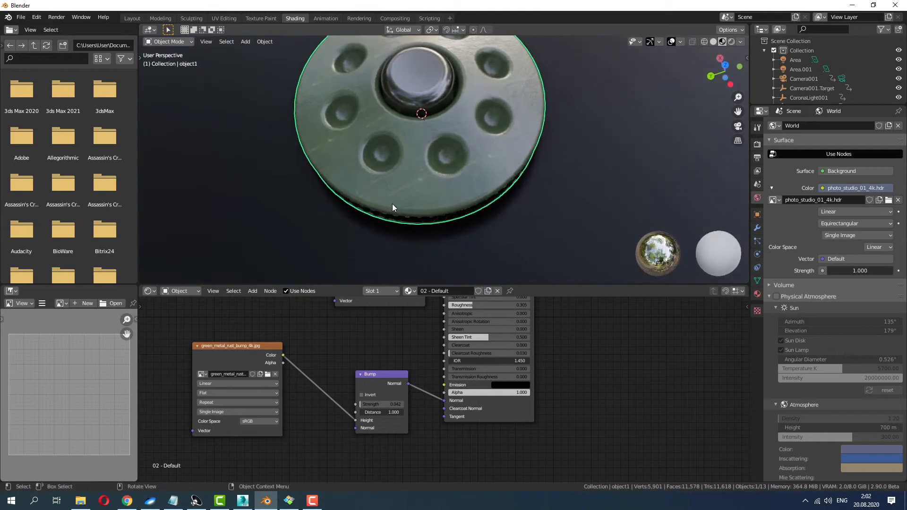
left_click(132, 17)
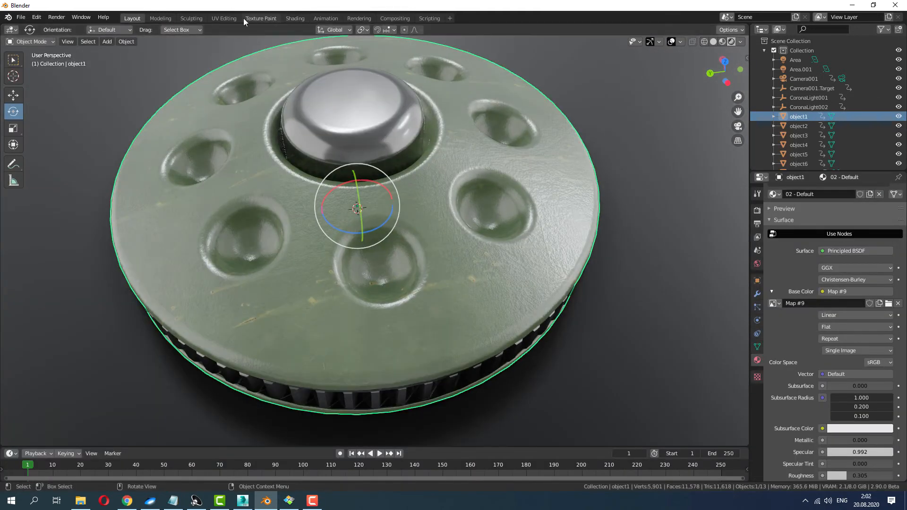
left_click(295, 18)
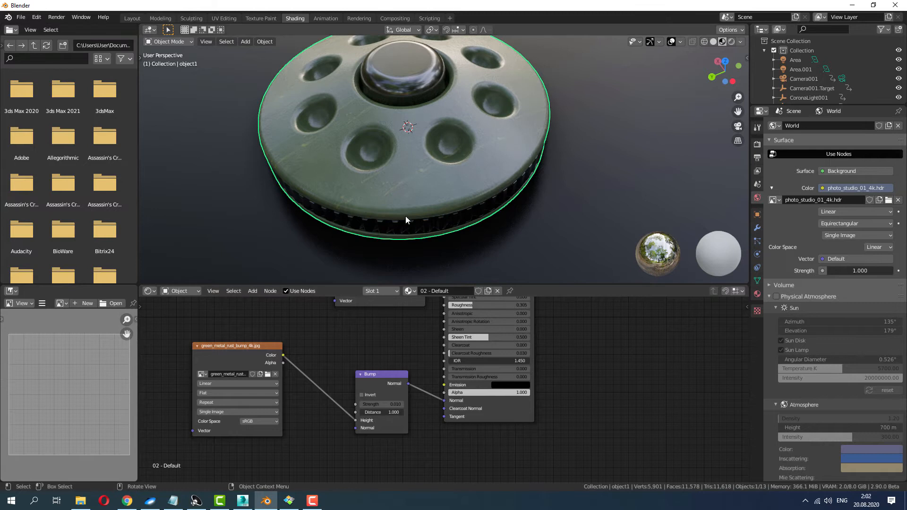
left_click(132, 18)
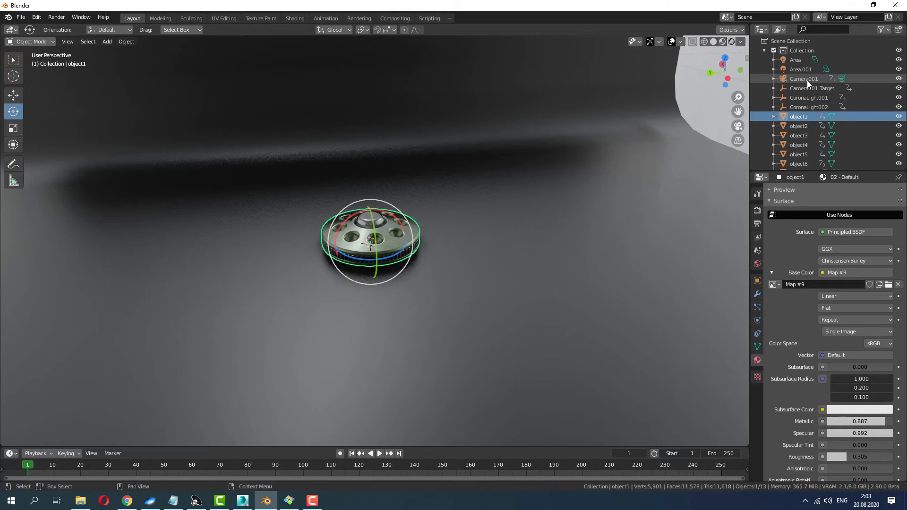
View through Camera001, lock it to the view, and rotate it to frame the spinner.
left_click(803, 78)
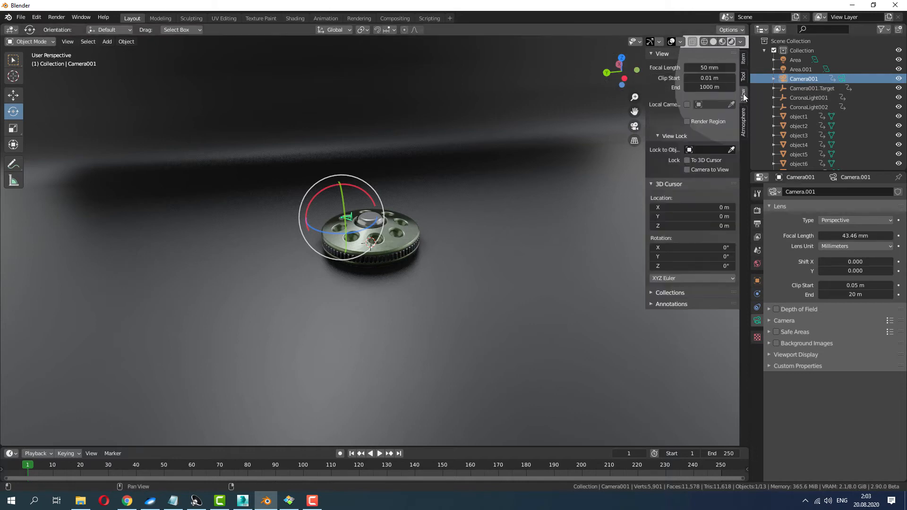
mouse_move(634, 126)
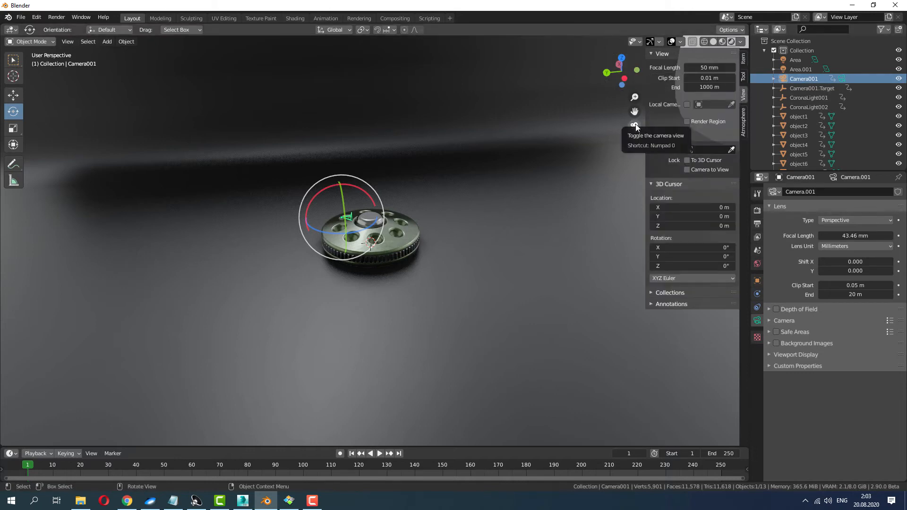
left_click(634, 125)
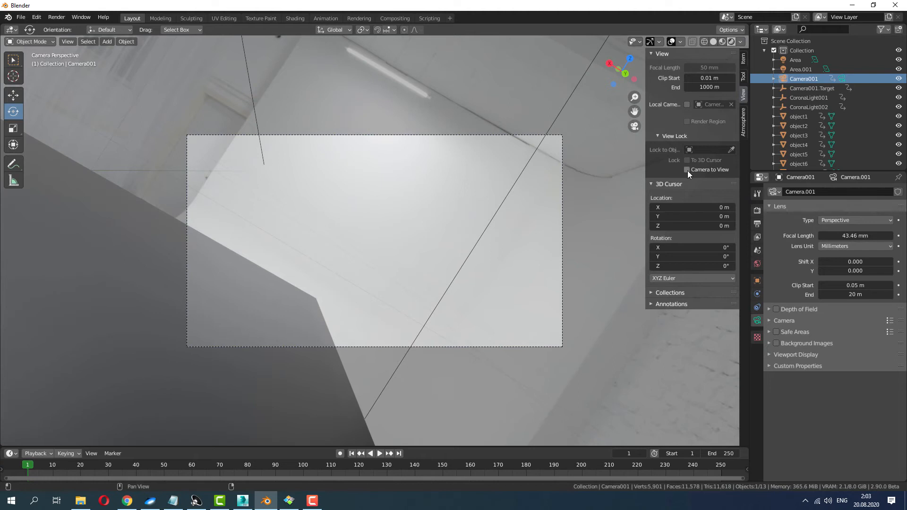
left_click(687, 169)
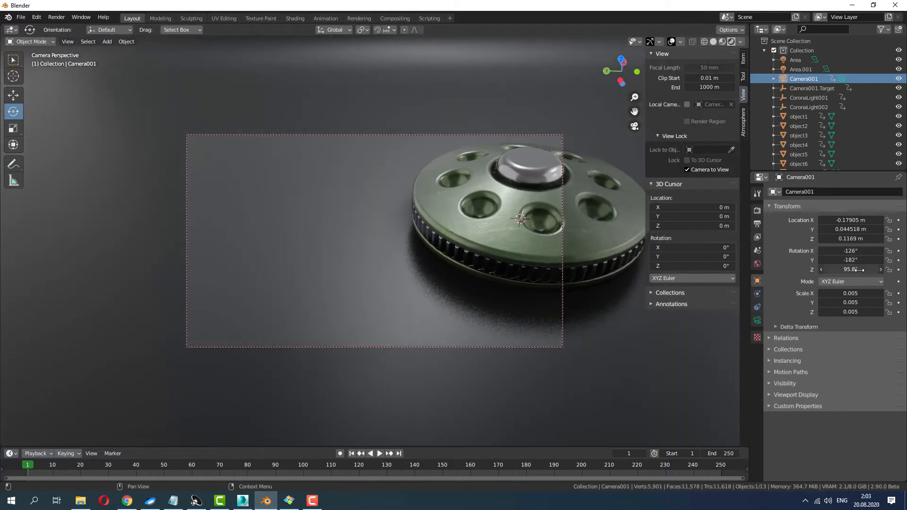
left_click_drag(862, 270, 844, 270)
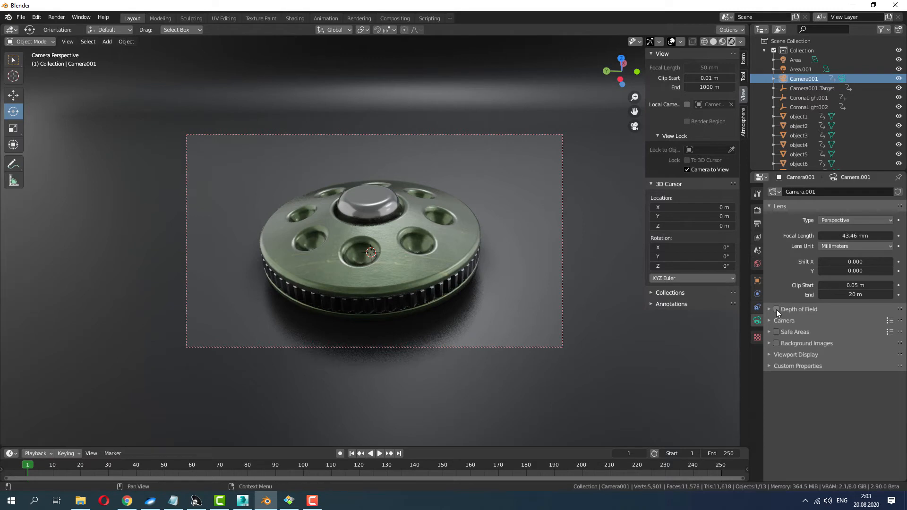
Enable camera depth of field with 0.16 m focus and f-stop 6.7, then check the reference.
left_click(776, 309)
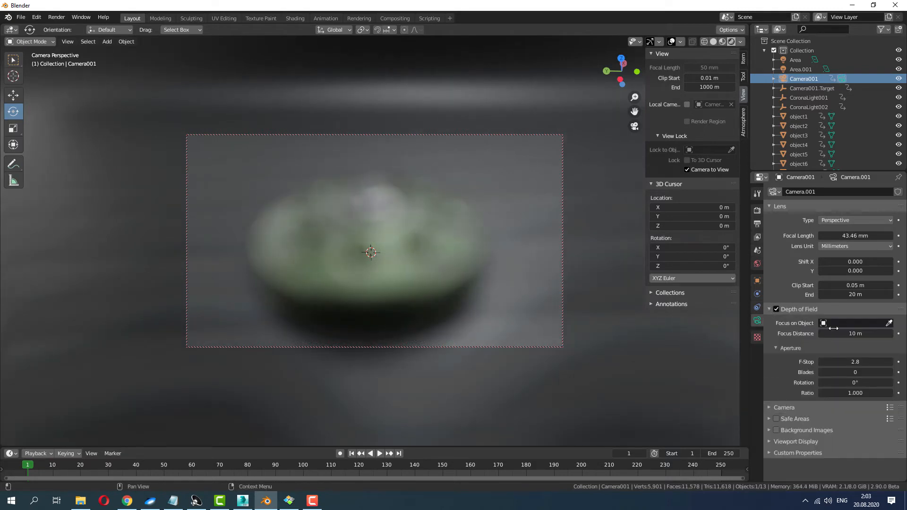
left_click_drag(833, 362, 879, 362)
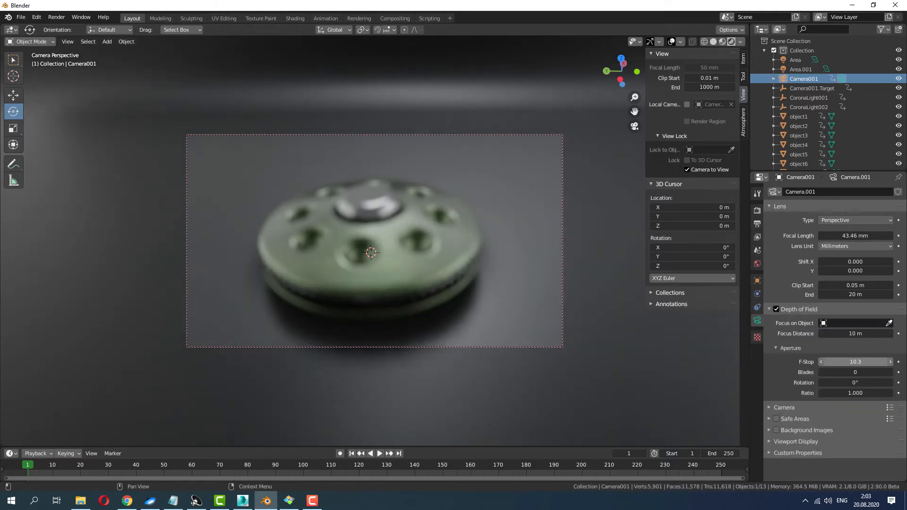
left_click_drag(855, 333, 844, 333)
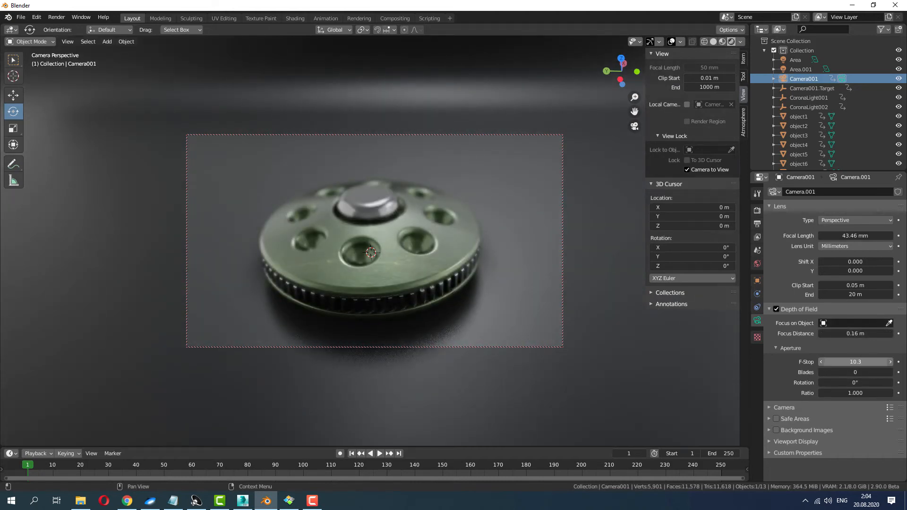
left_click_drag(879, 361, 850, 362)
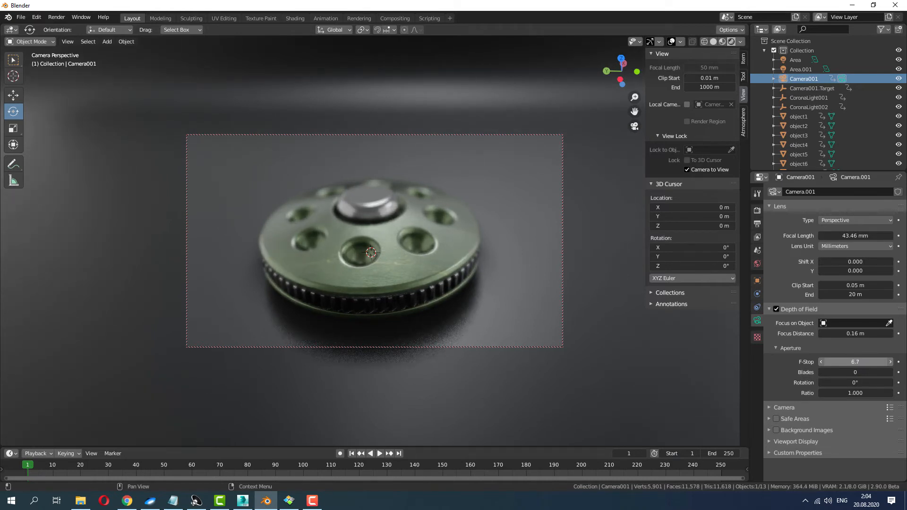
left_click(288, 500)
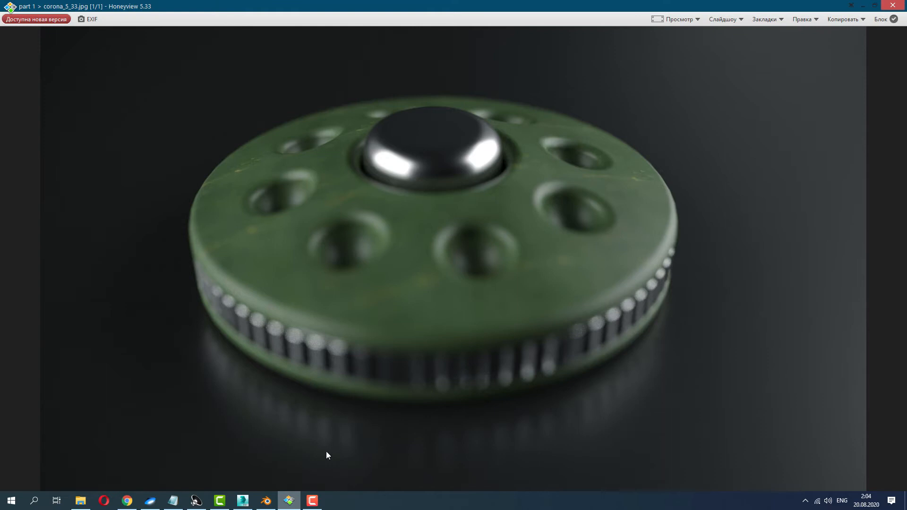
left_click(266, 501)
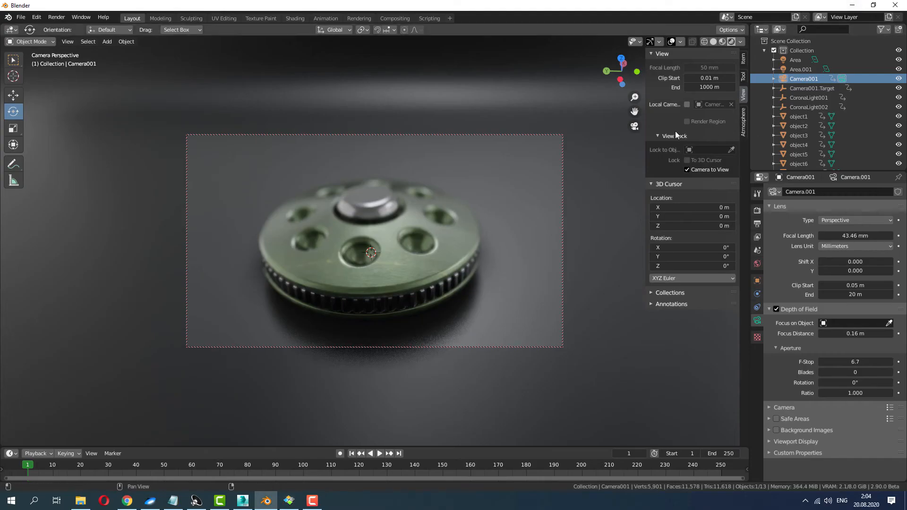
mouse_move(634, 126)
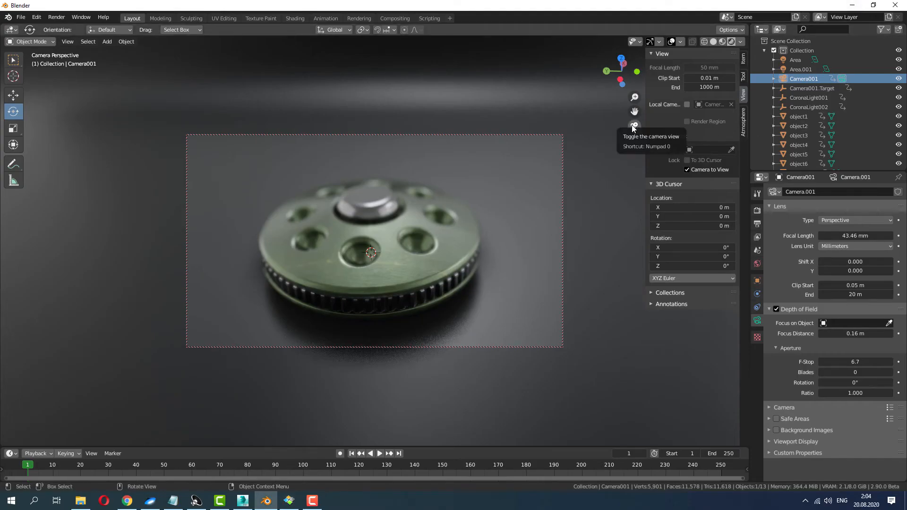
Exit camera view and set the world background Strength to 1.7.
left_click(634, 125)
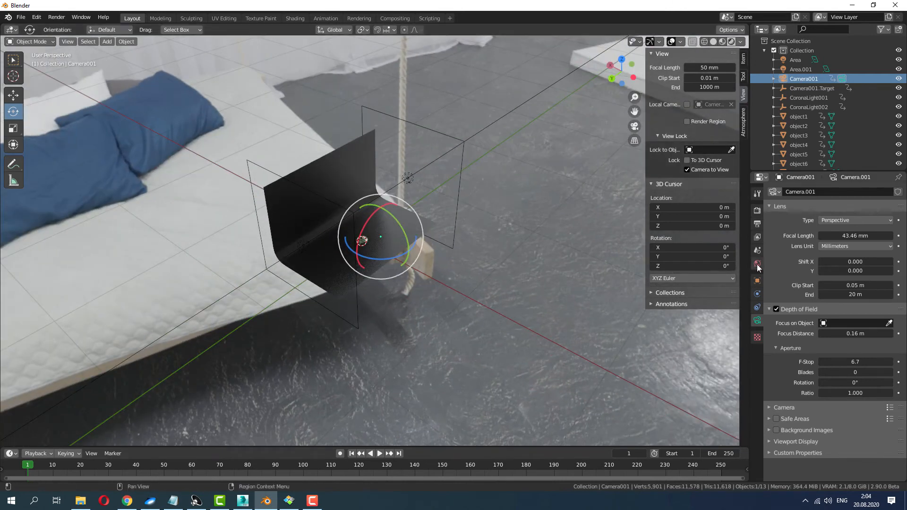
left_click(757, 264)
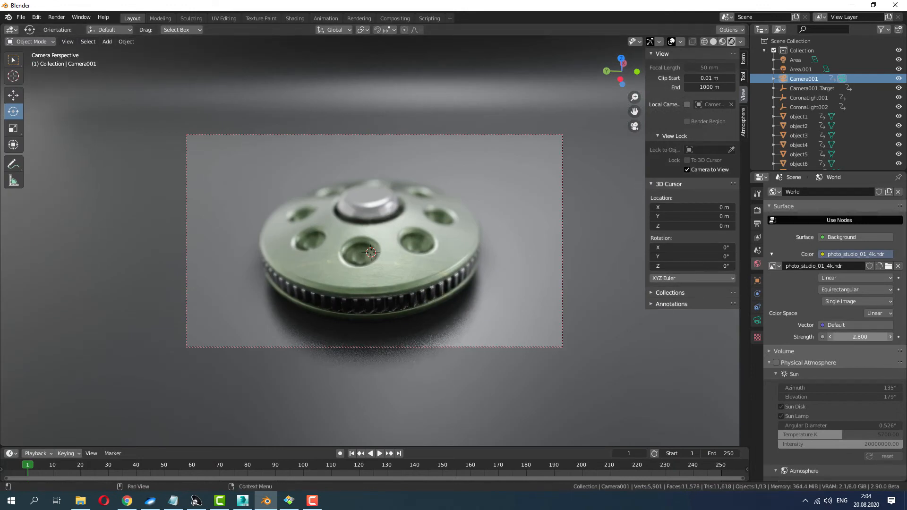
left_click_drag(860, 337, 821, 337)
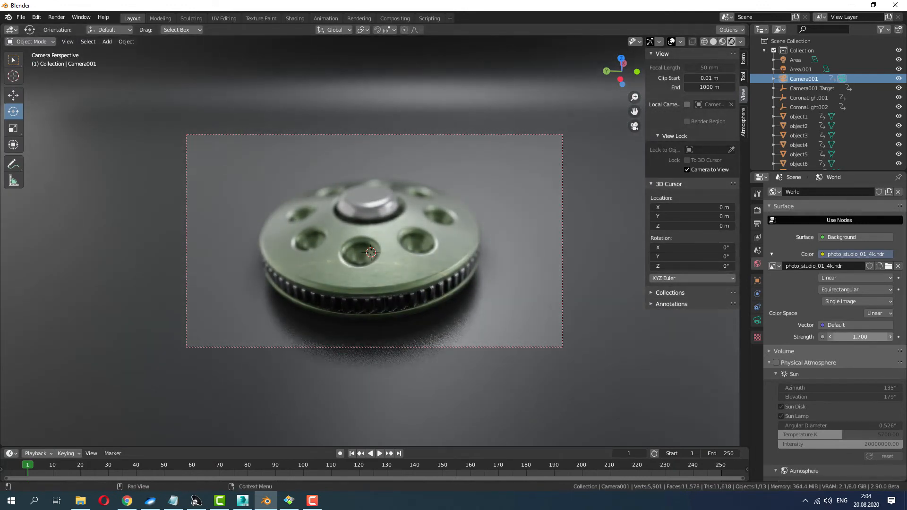
left_click_drag(370, 243, 457, 179)
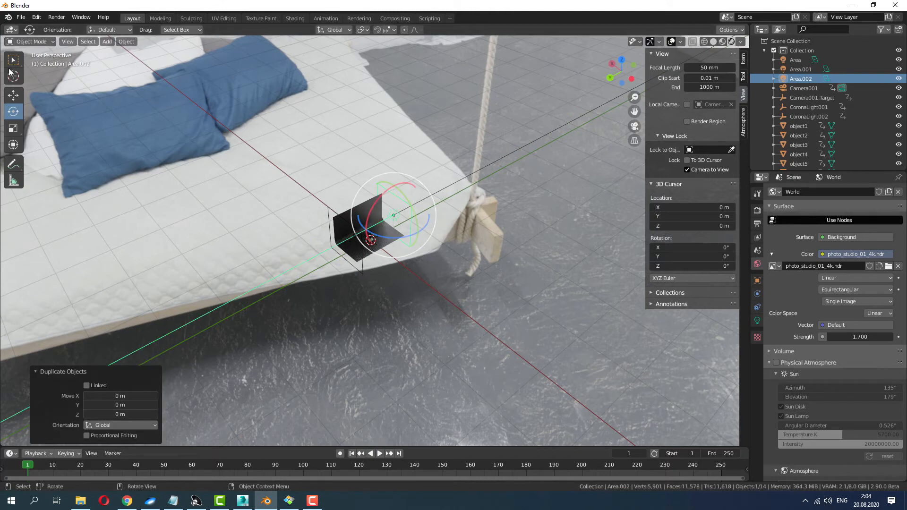
Duplicate the area light as Area.002 and shift it about -0.73 m along X.
left_click(13, 94)
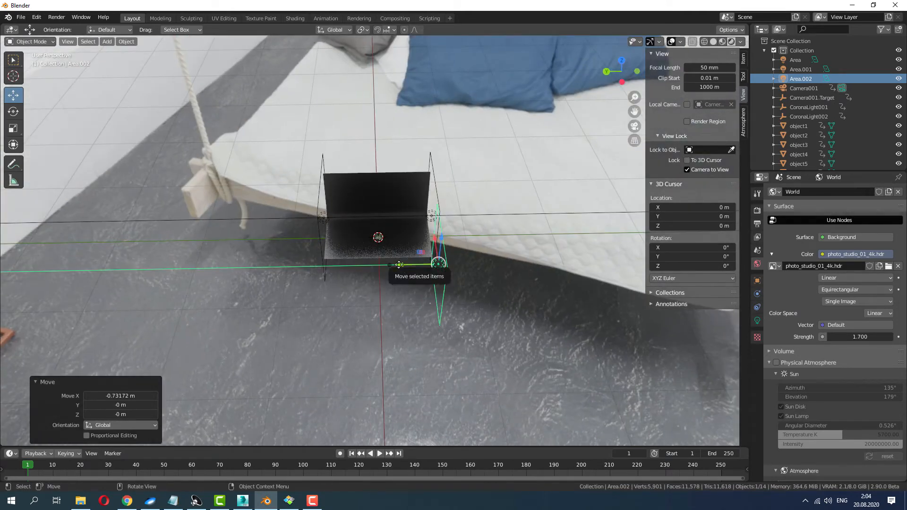
left_click(13, 111)
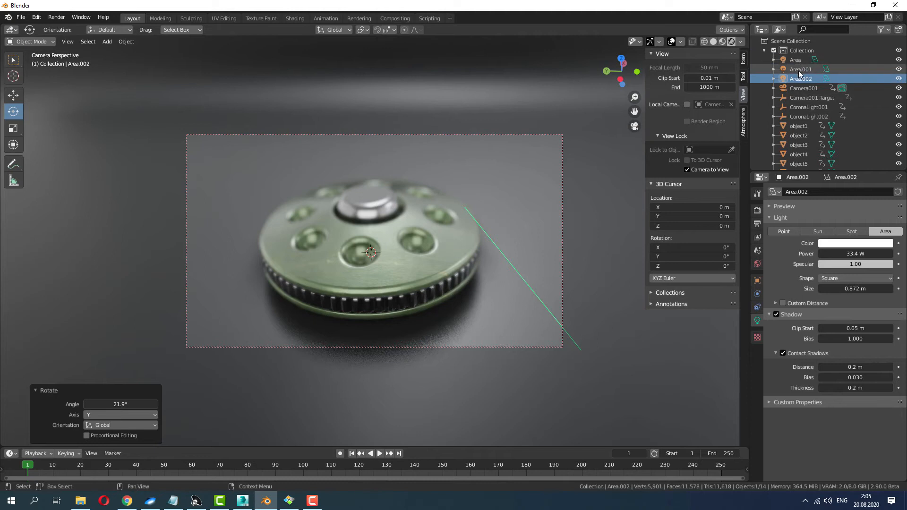
Select Area.001 and Area.002, then adjust the Area.002 and main Area light power.
left_click(801, 69)
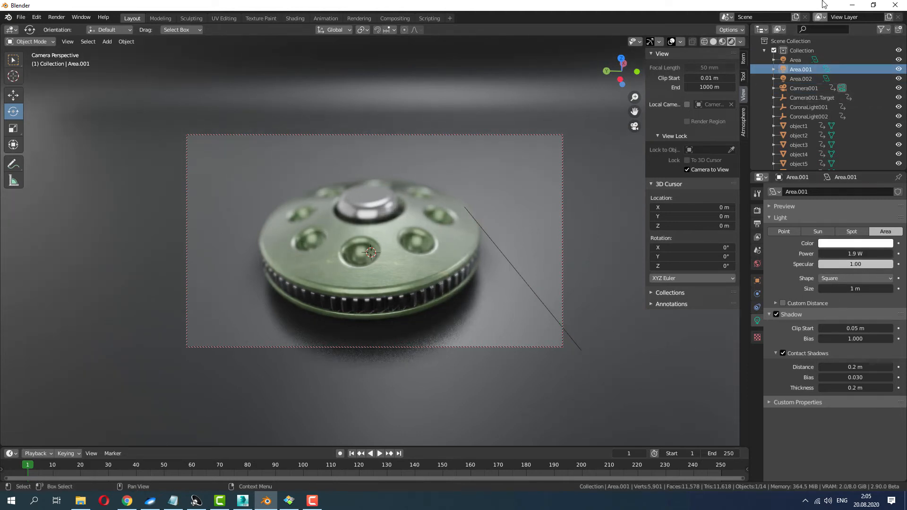
left_click(800, 78)
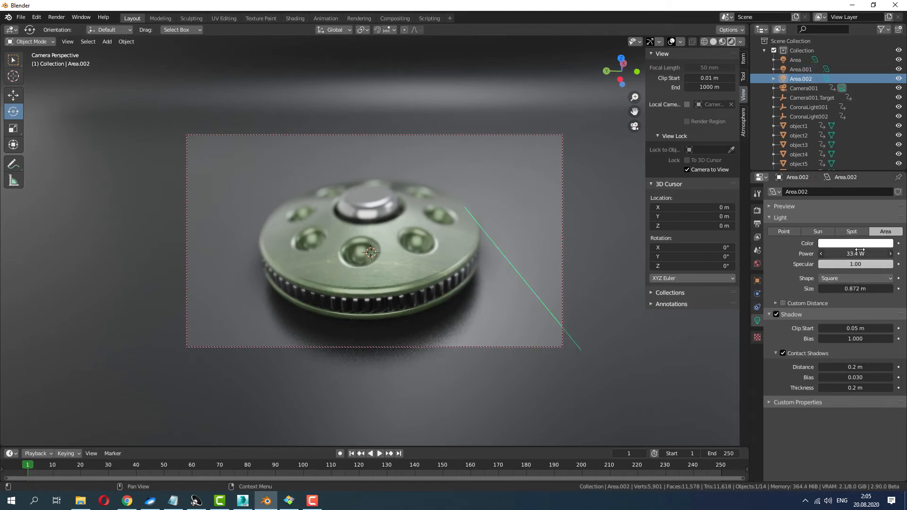
left_click_drag(855, 254, 832, 254)
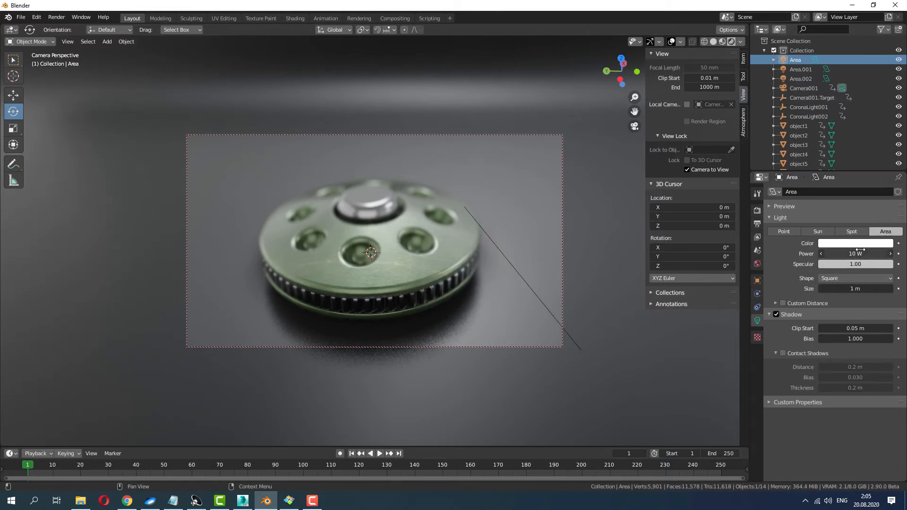
left_click_drag(868, 253, 839, 253)
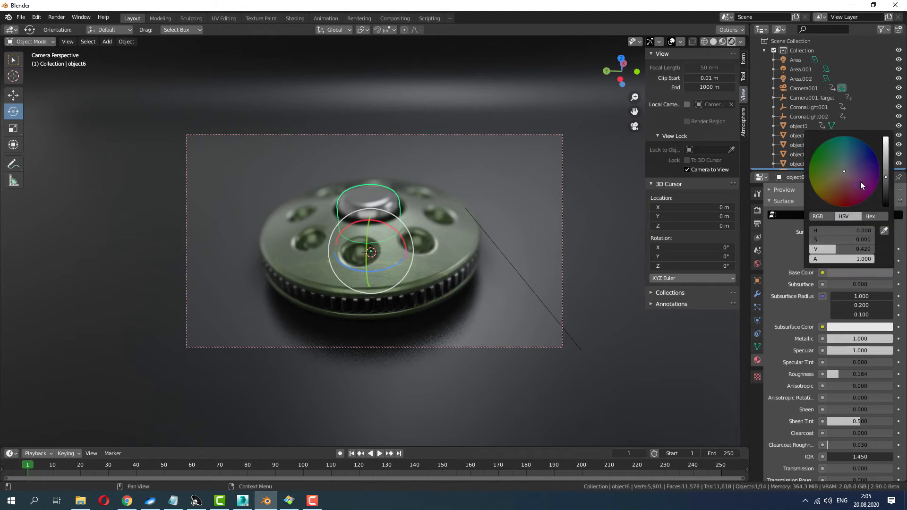
Tweak the centre cap's base colour and drop the body's roughness to 0.163.
left_click_drag(861, 186, 845, 189)
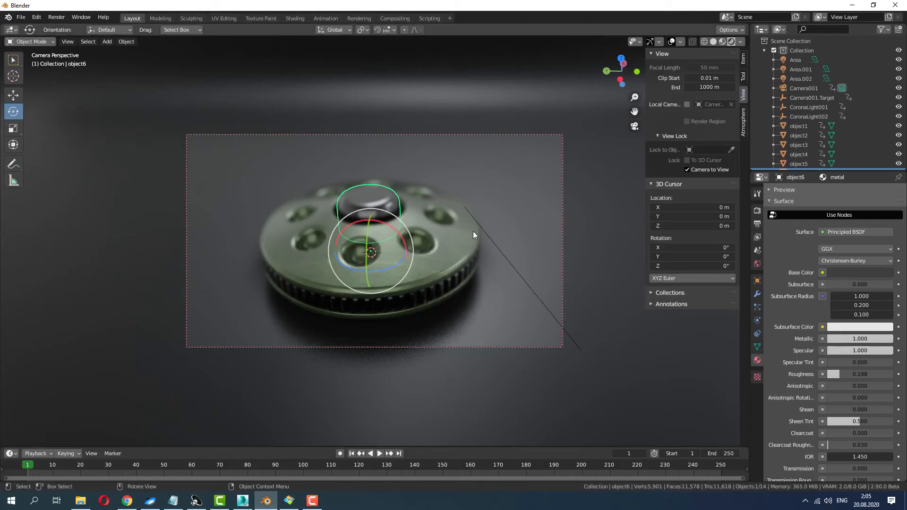
left_click(799, 126)
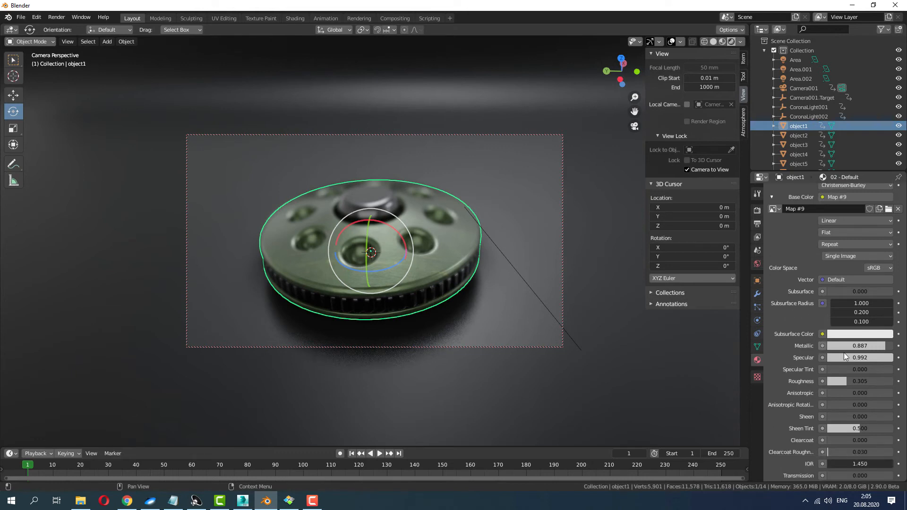
mouse_move(841, 357)
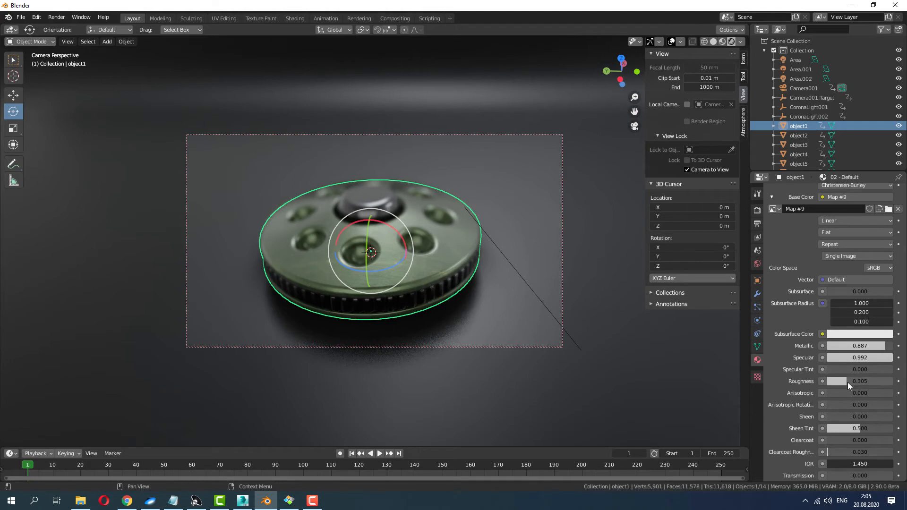
left_click_drag(861, 381, 833, 380)
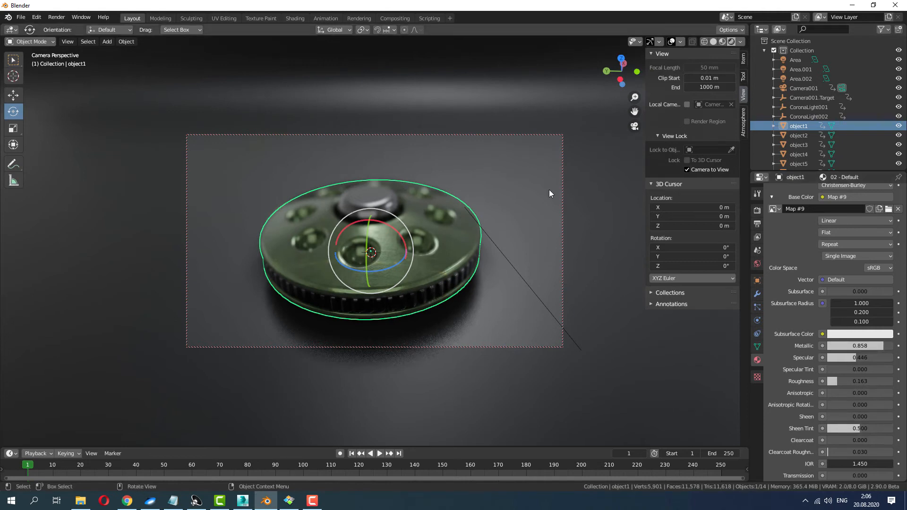
left_click(289, 499)
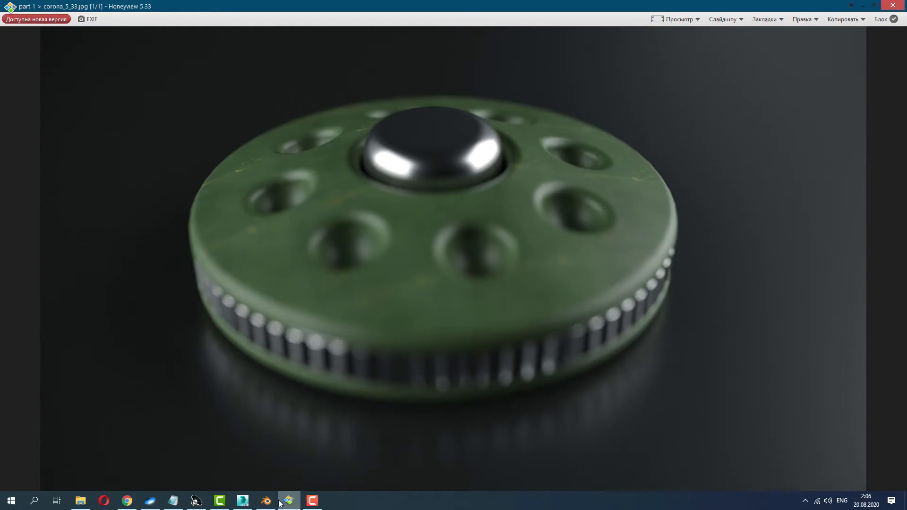
Return from the Honeyview reference render to Blender.
left_click(266, 501)
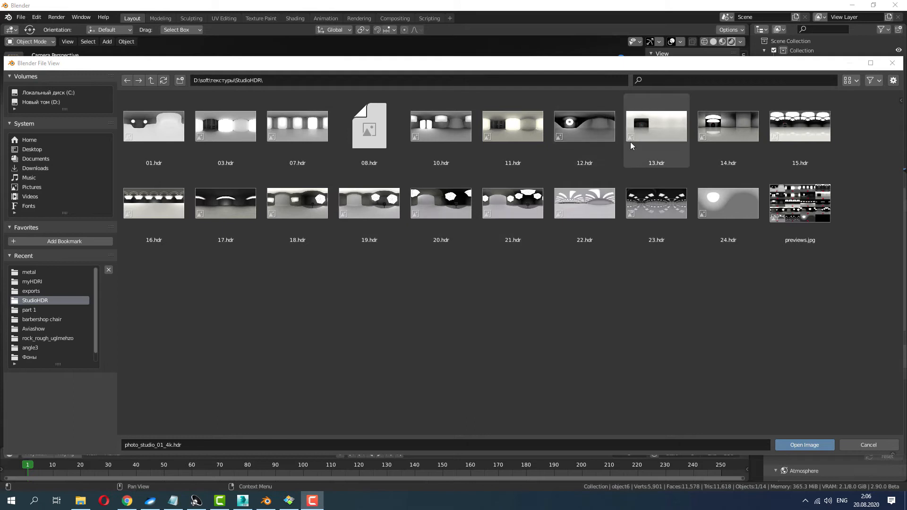
Load 20.hdr as the world environment and set its strength to 4.3.
left_click(440, 203)
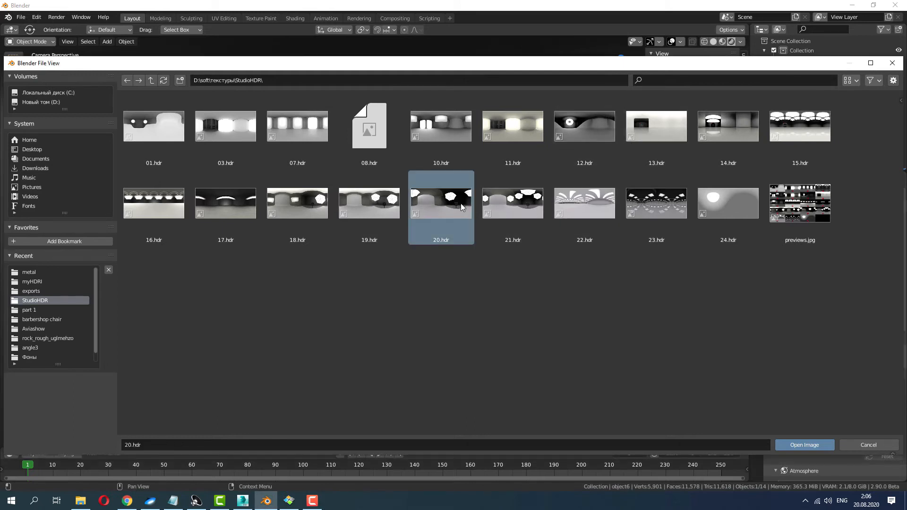
left_click(804, 444)
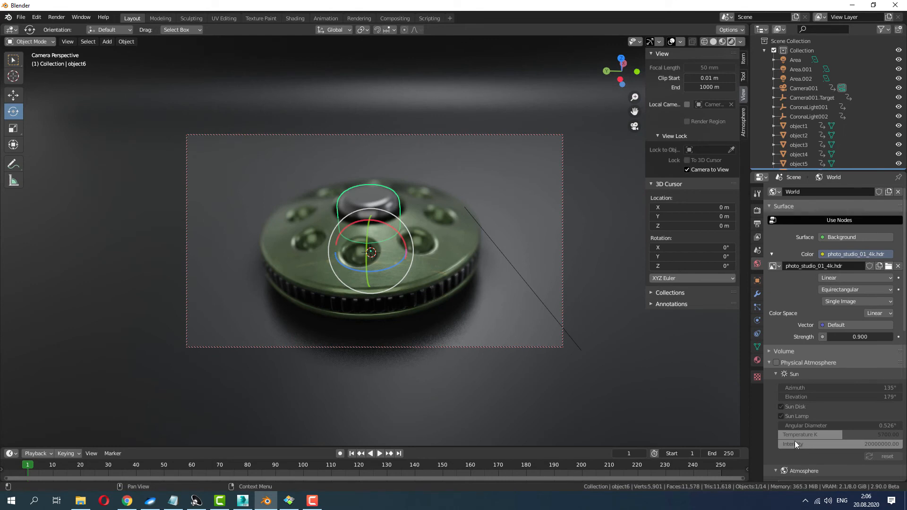
mouse_move(515, 277)
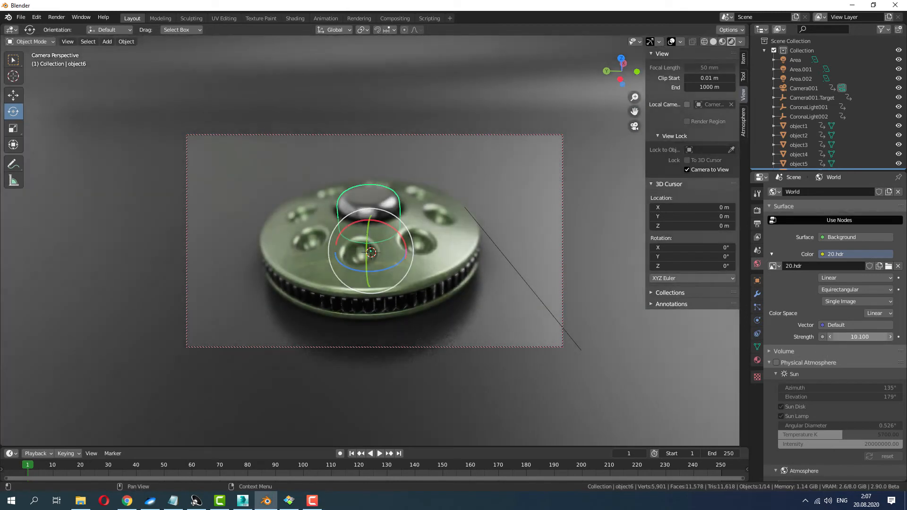
left_click_drag(862, 337, 832, 337)
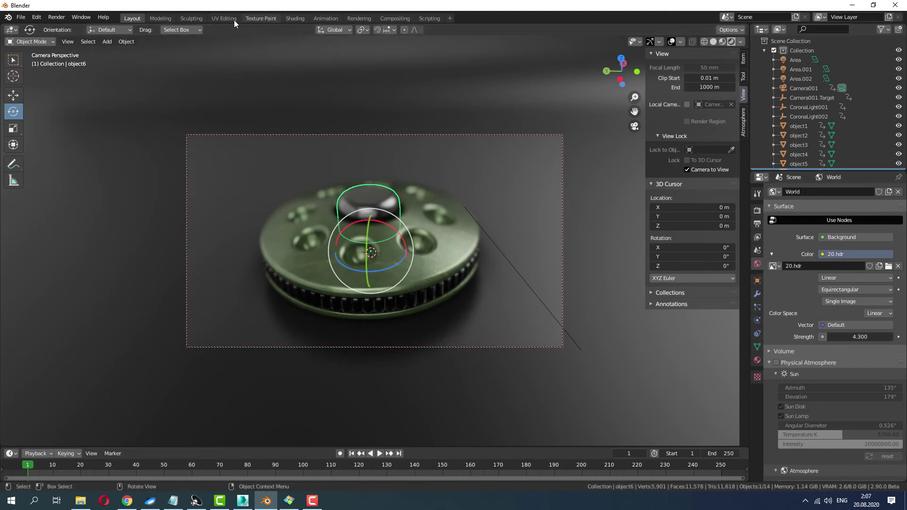
Show the world nodes in Shading and rotate the 20.hdr mapping 71.1° on X.
left_click(294, 18)
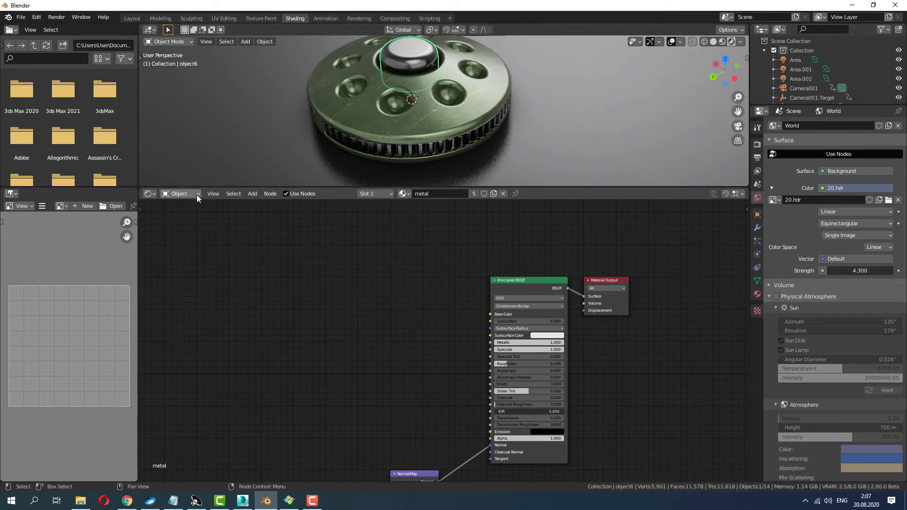
left_click(180, 194)
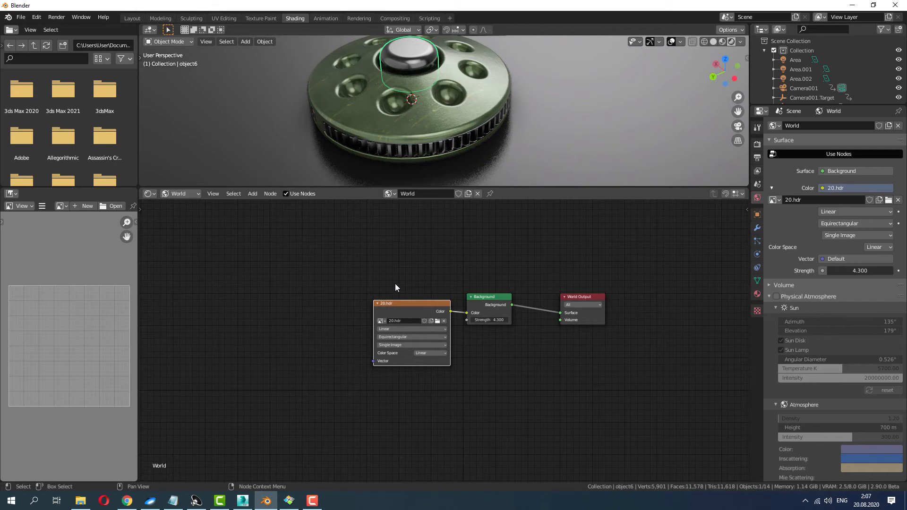
mouse_move(400, 305)
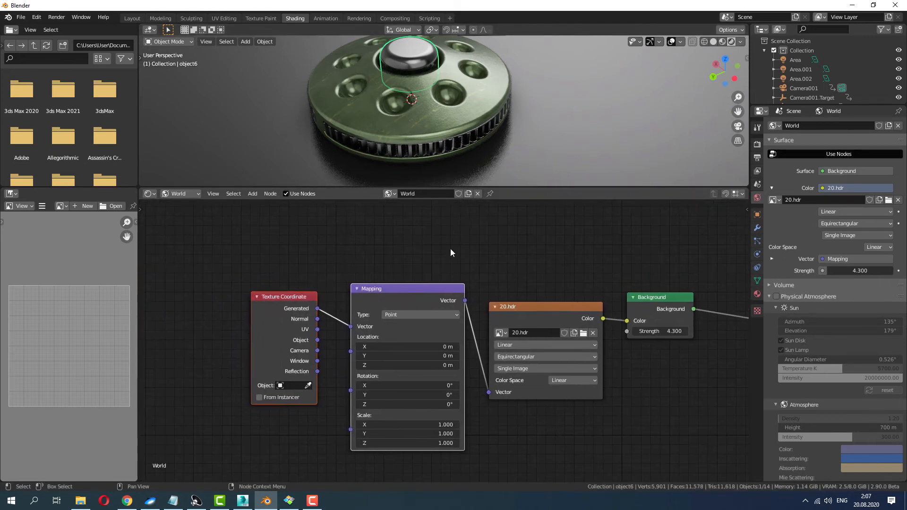
left_click_drag(405, 386, 422, 385)
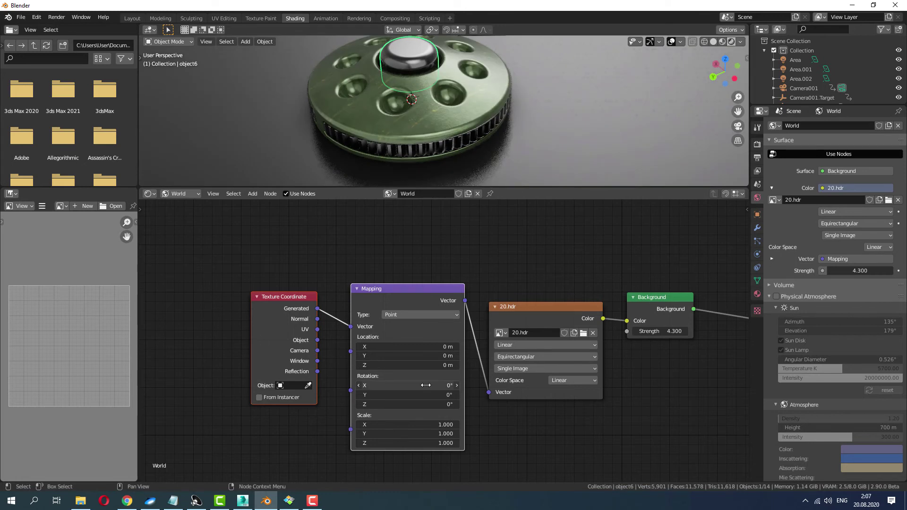
left_click_drag(411, 385, 443, 386)
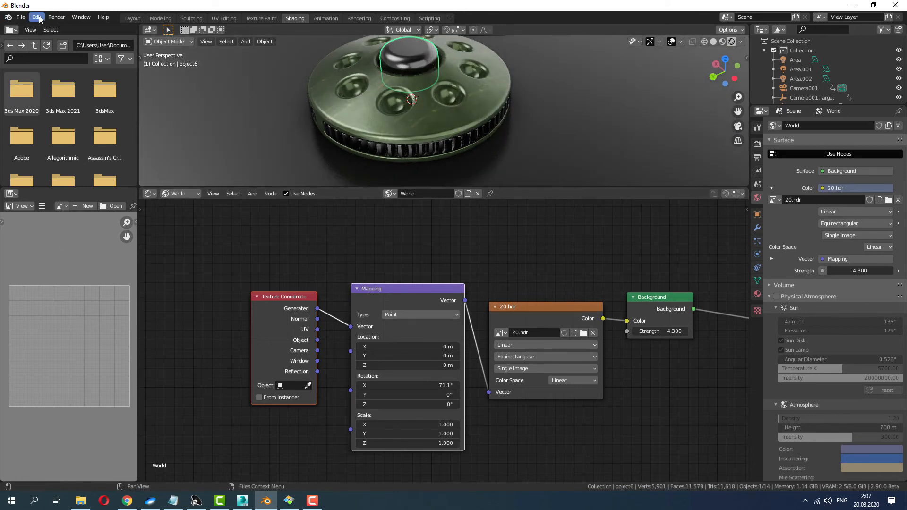
Enable the Node Wrangler add-on in Preferences and close the preferences window.
left_click(34, 17)
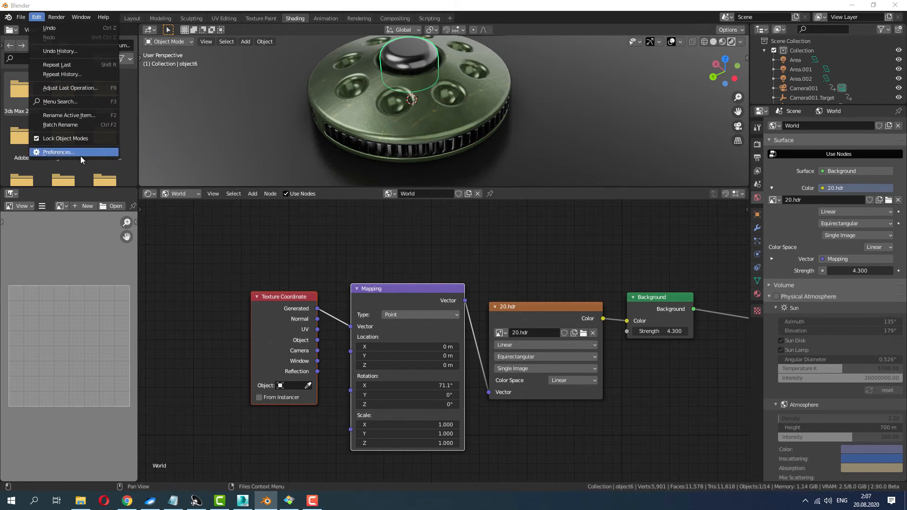
left_click(58, 151)
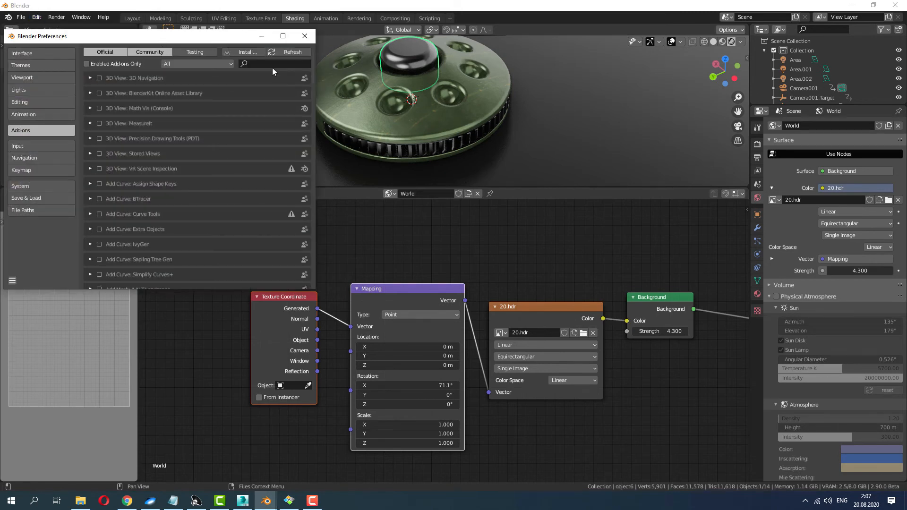
type("node")
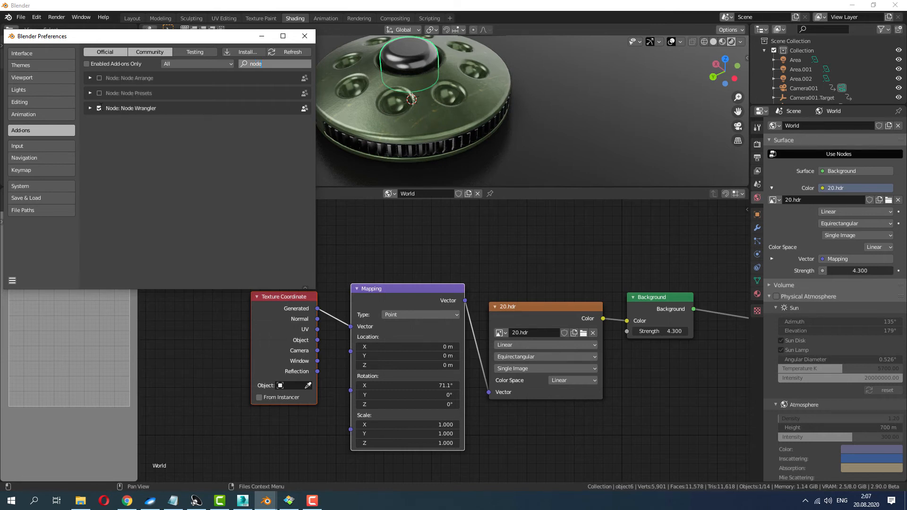
mouse_move(305, 36)
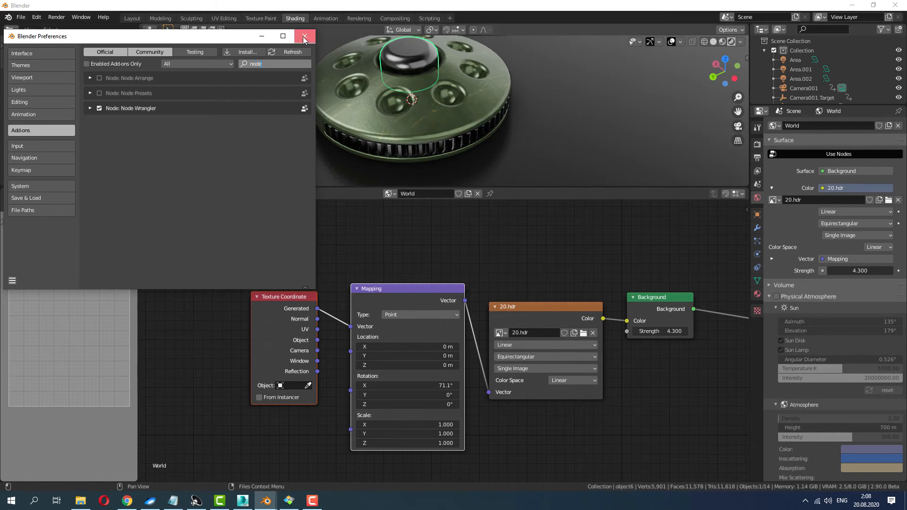
left_click(304, 37)
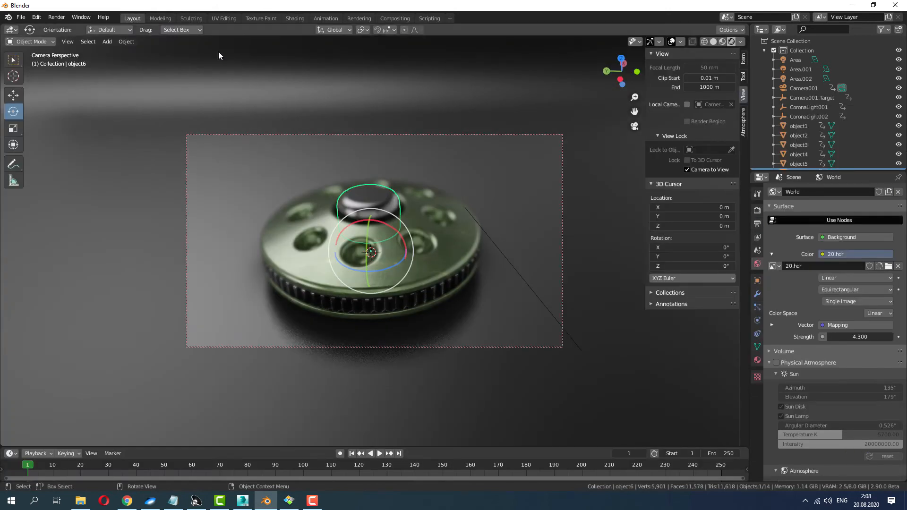
Render the camera view as an image and bring up the reference for comparison.
left_click(56, 17)
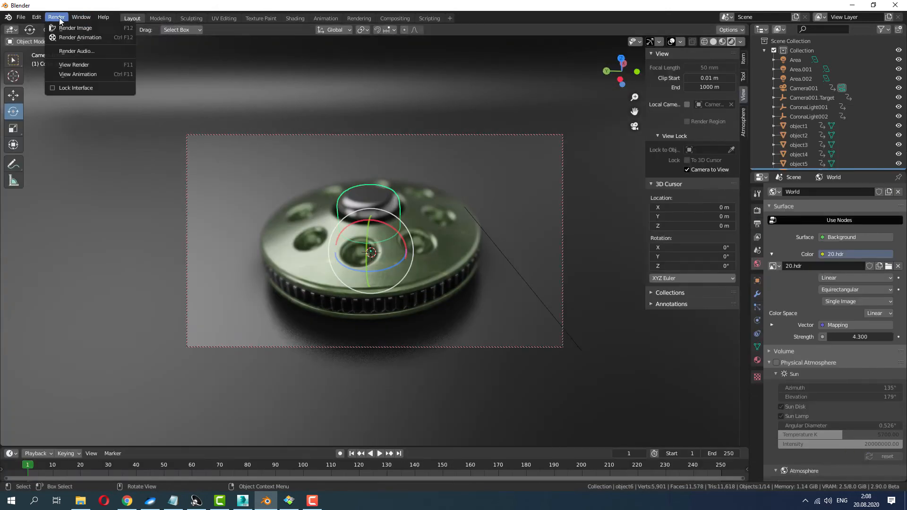
left_click(75, 28)
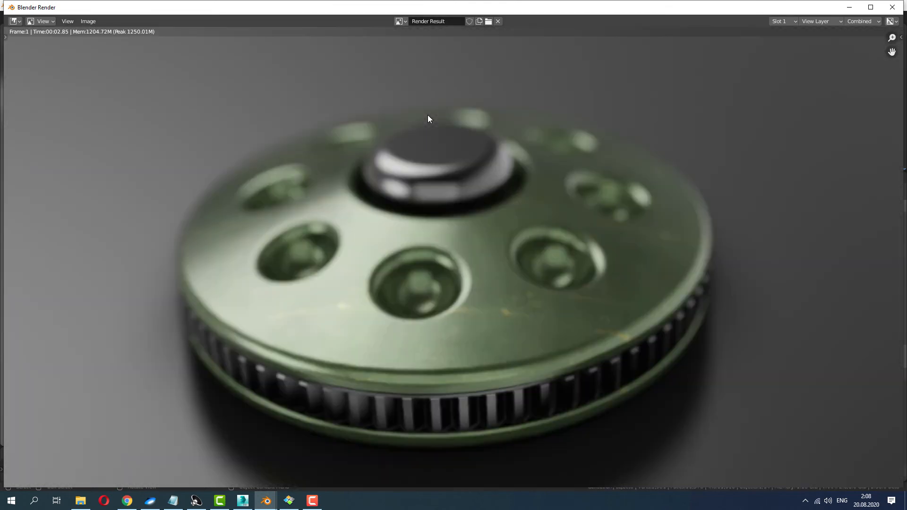
mouse_move(137, 109)
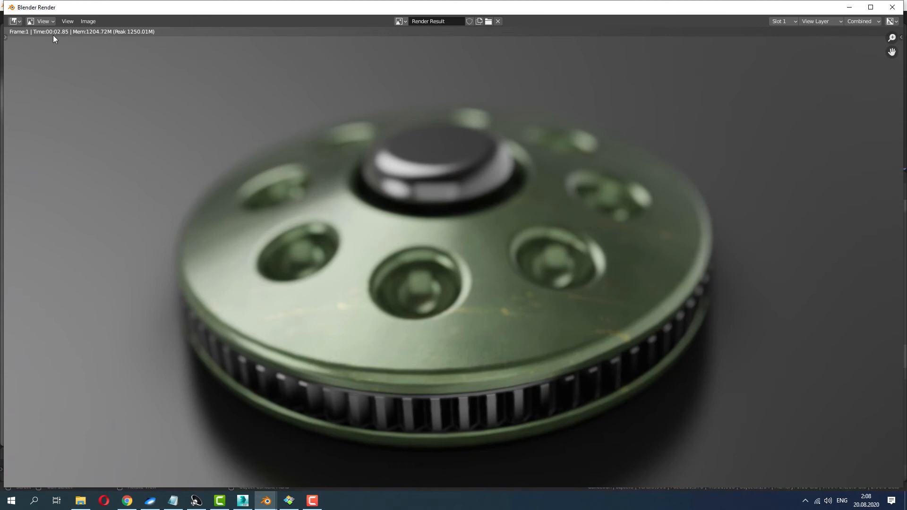
mouse_move(291, 435)
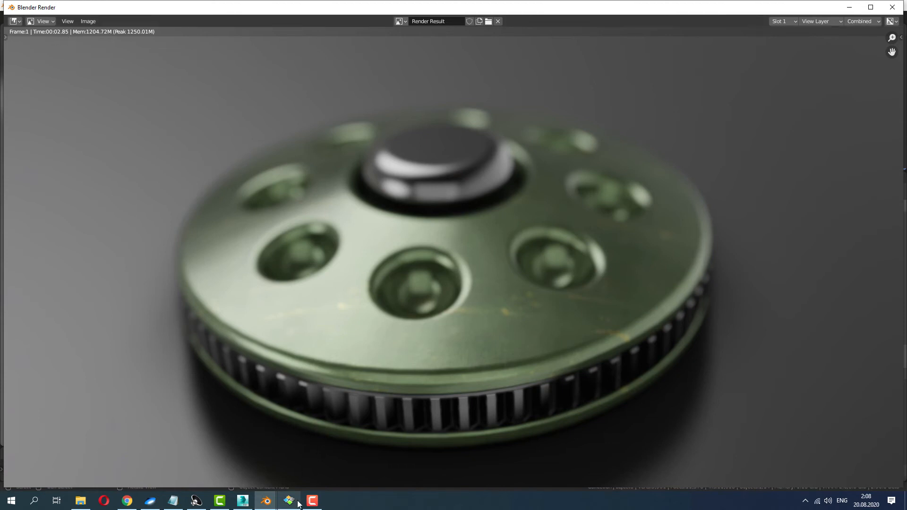
left_click(263, 501)
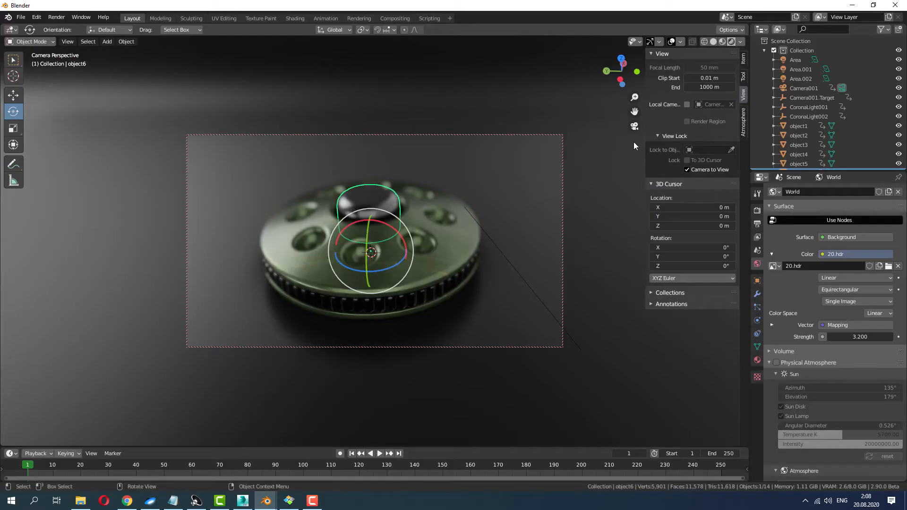
Orbit out of the camera view and select the Area.002 light.
left_click_drag(376, 231, 515, 235)
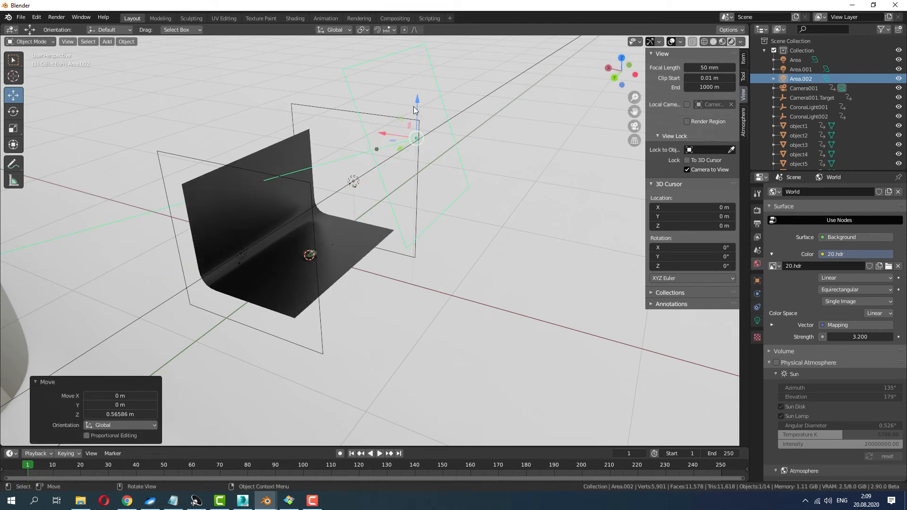
left_click(14, 124)
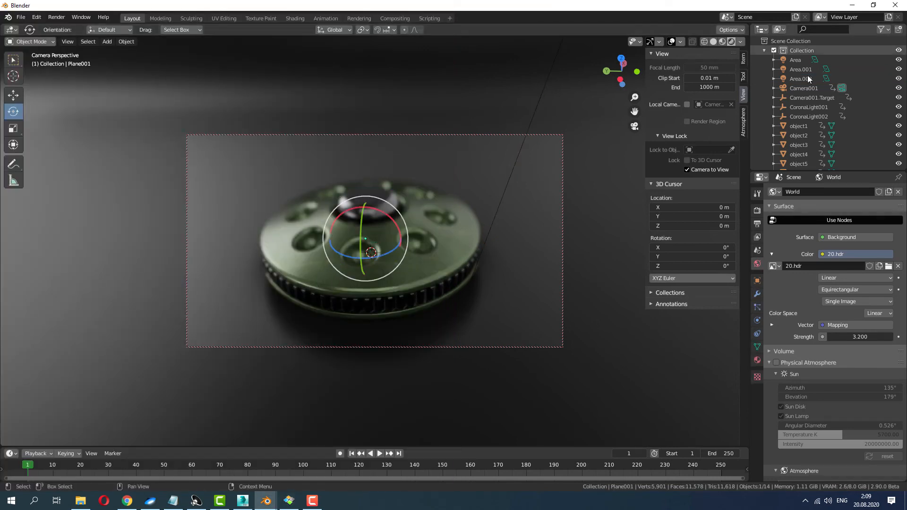
left_click(801, 78)
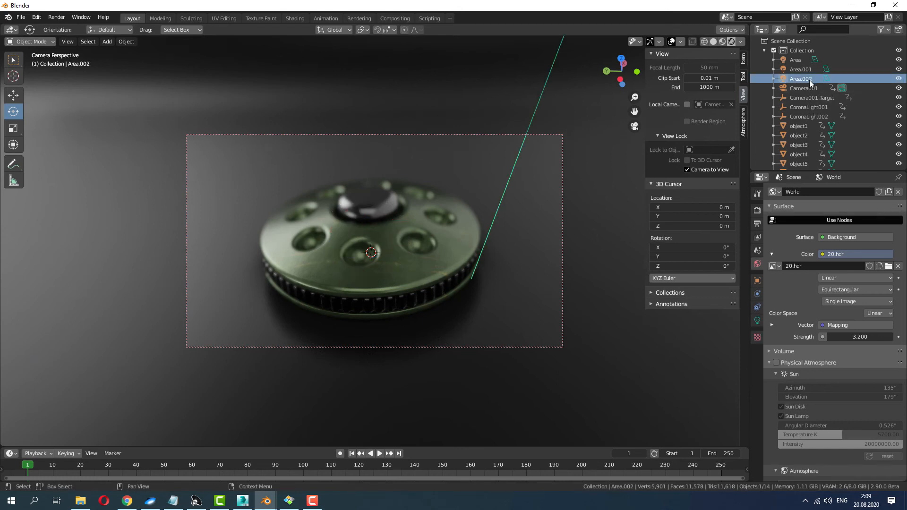
Set the world strength to 1 and drag Area.002's power up to 15.1 W.
double_click(860, 337)
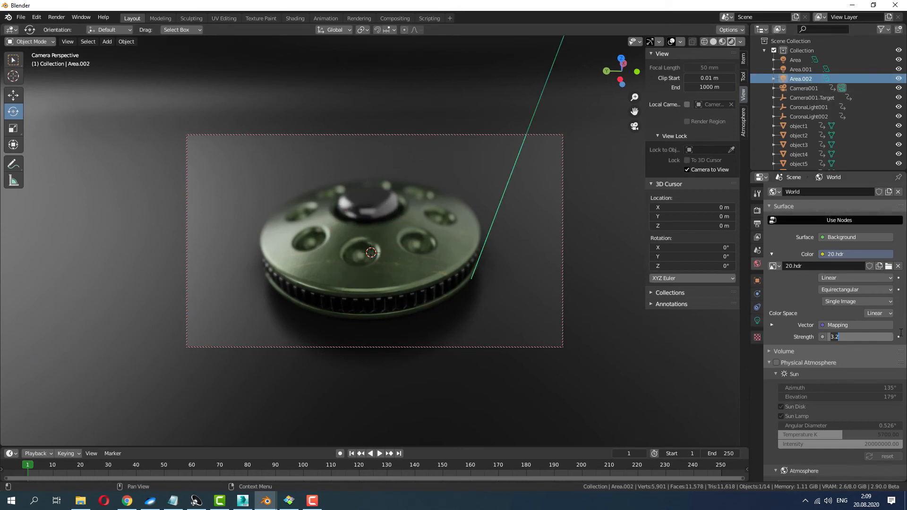
type("50.0")
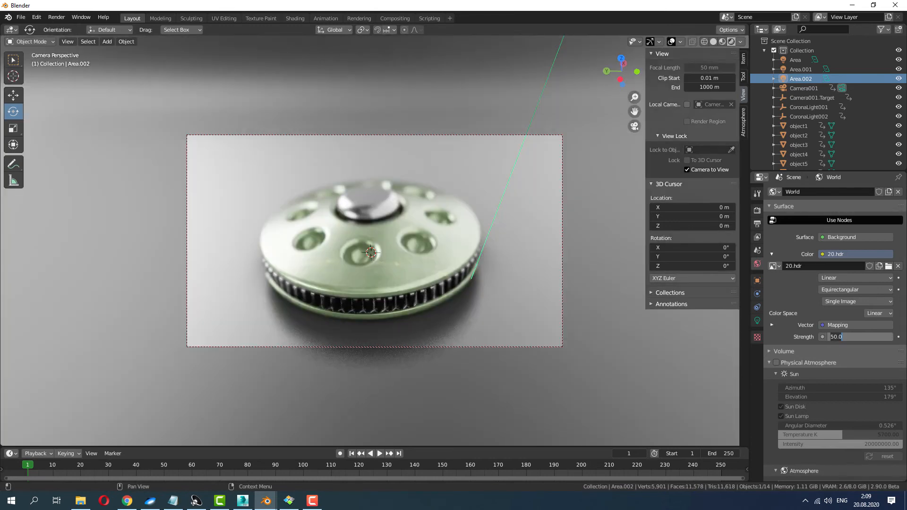
type("20.000")
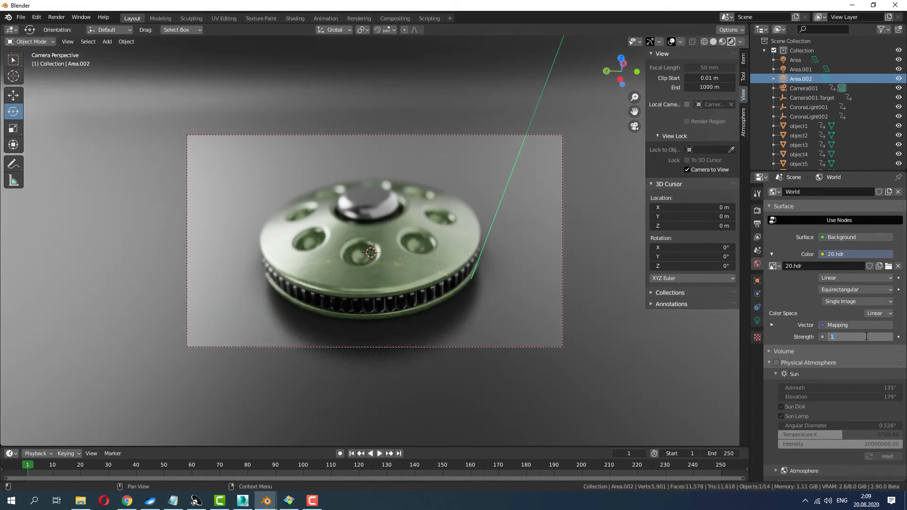
type("10.000")
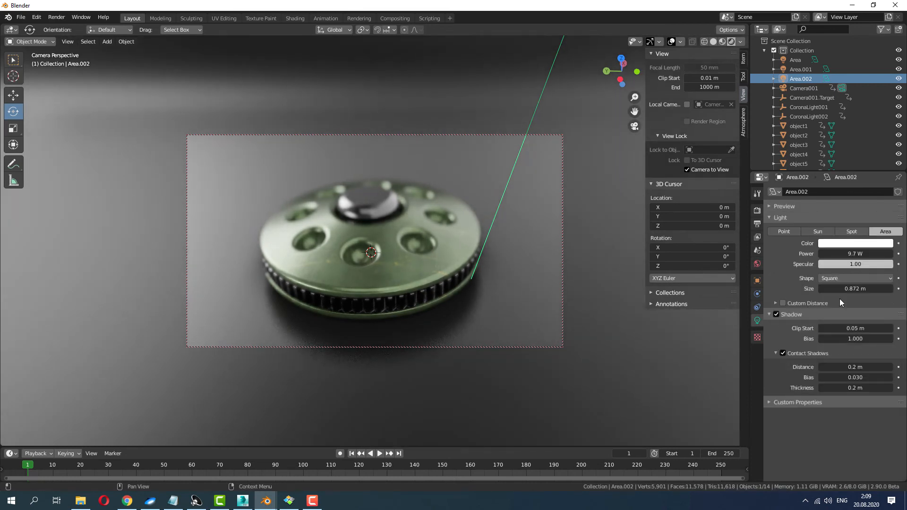
left_click_drag(856, 253, 832, 253)
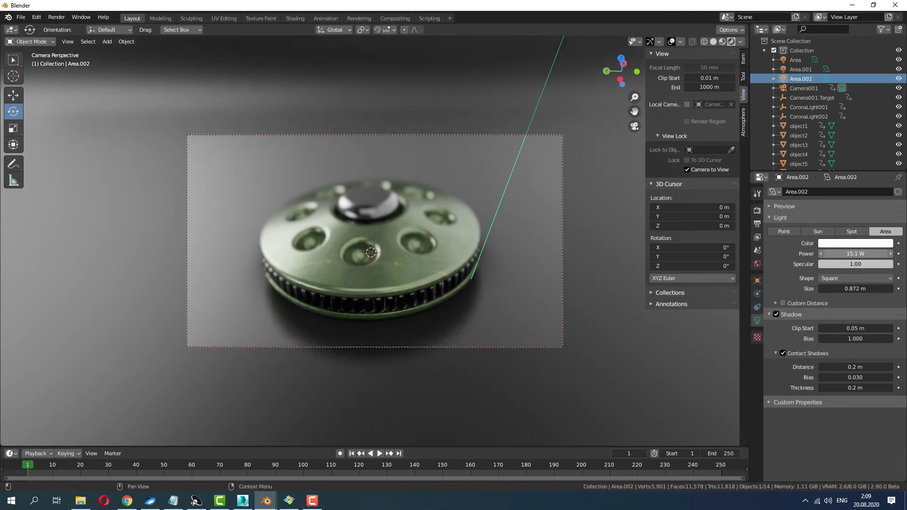
left_click_drag(856, 253, 865, 253)
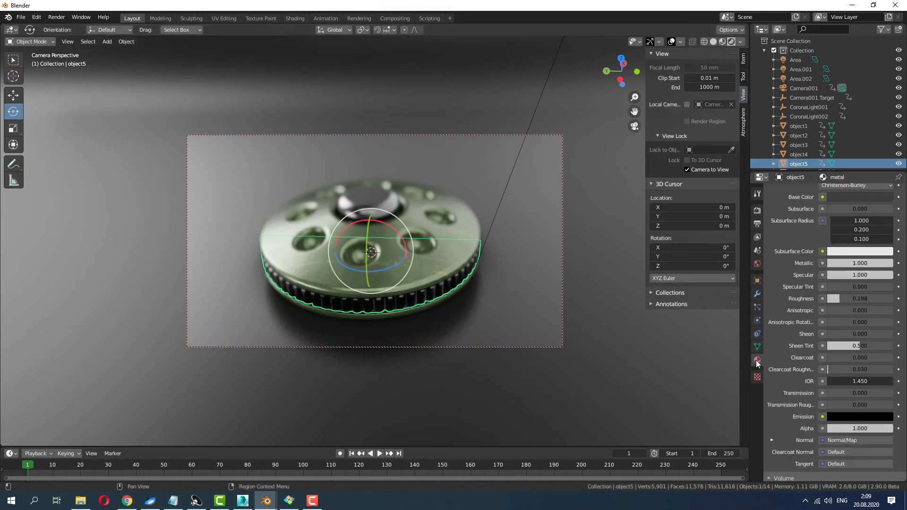
Brighten the metal base colour, then select Camera001 to show its lens settings.
left_click(822, 197)
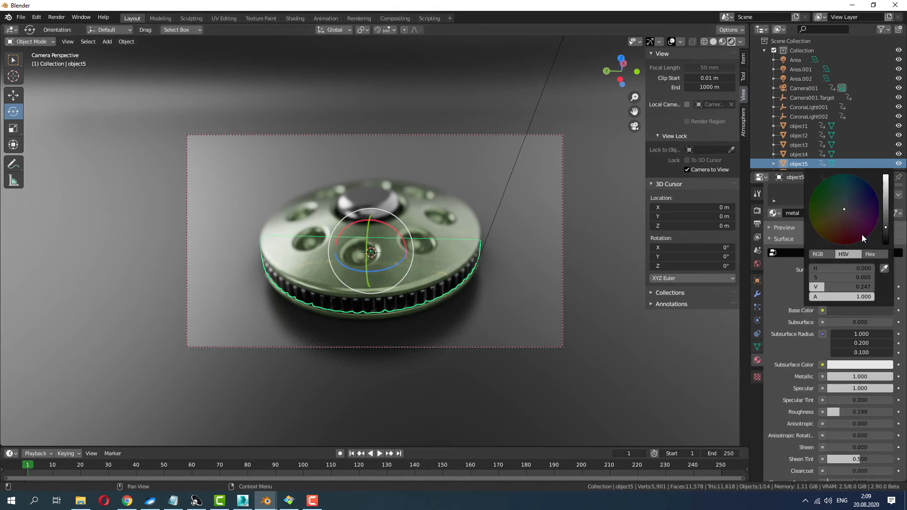
left_click_drag(861, 239, 884, 196)
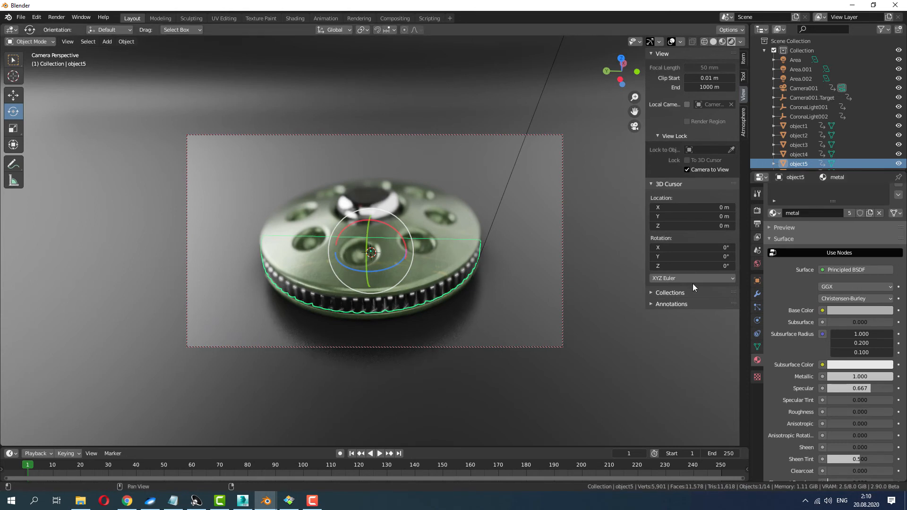
left_click(804, 89)
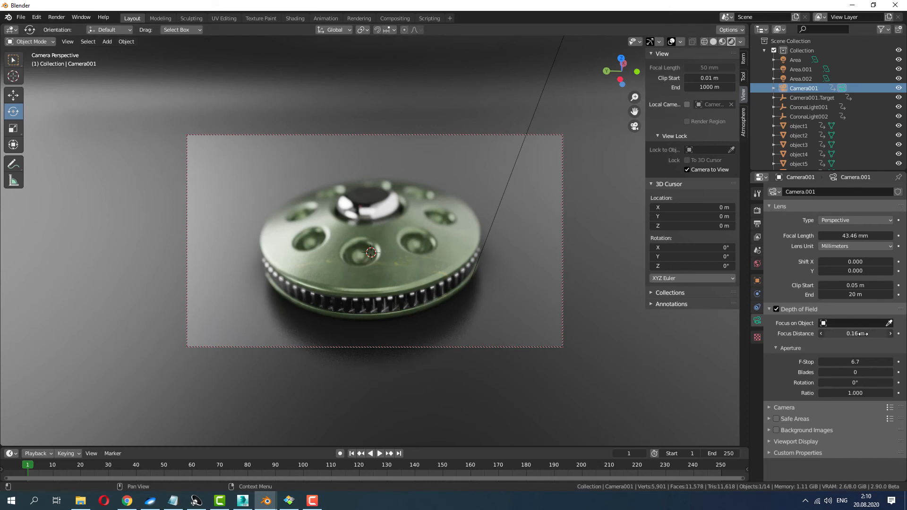
Drag Camera001's F-stop up to 14.5 and close the reference photo.
left_click_drag(855, 333, 862, 332)
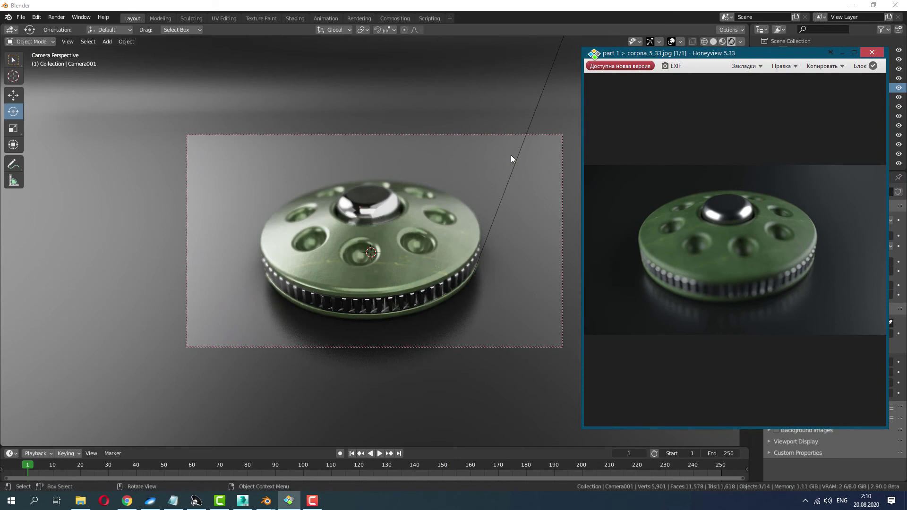
left_click(56, 17)
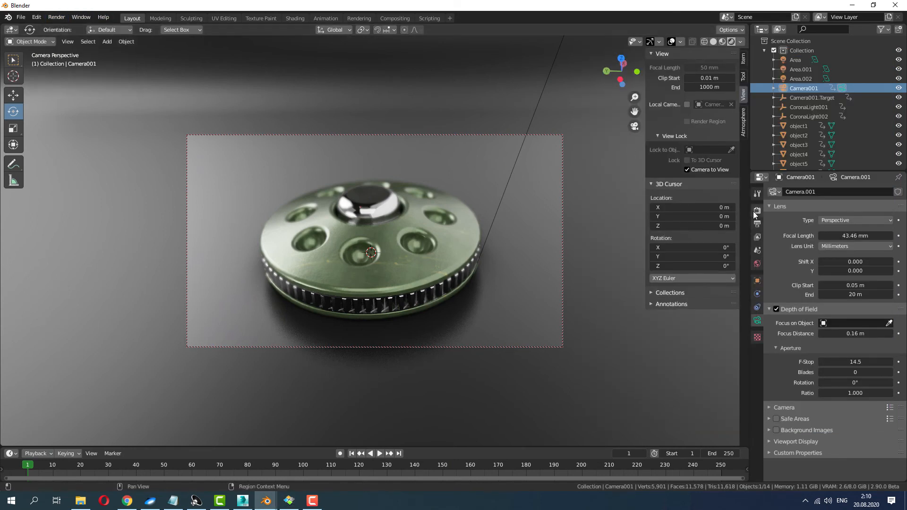
Show Output properties, checking 1920×1080 resolution and keeping the frame rate at 30 fps.
left_click(756, 211)
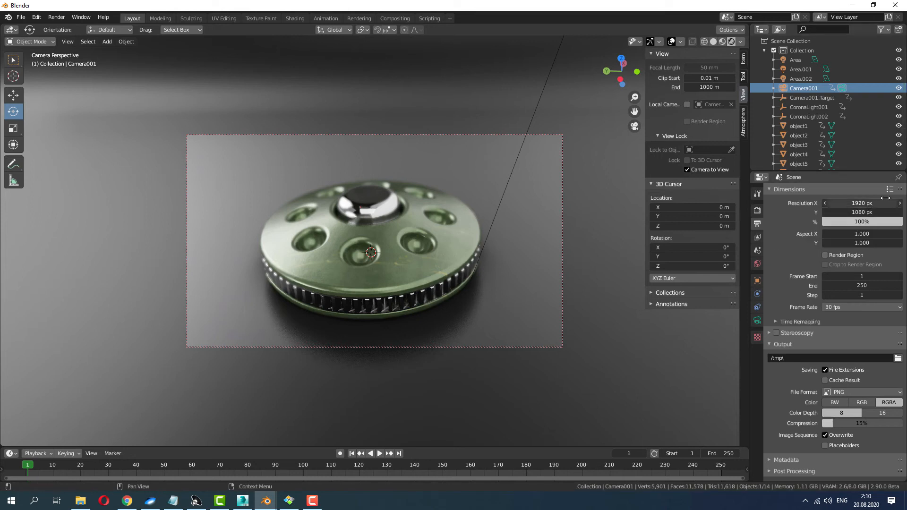
left_click(862, 307)
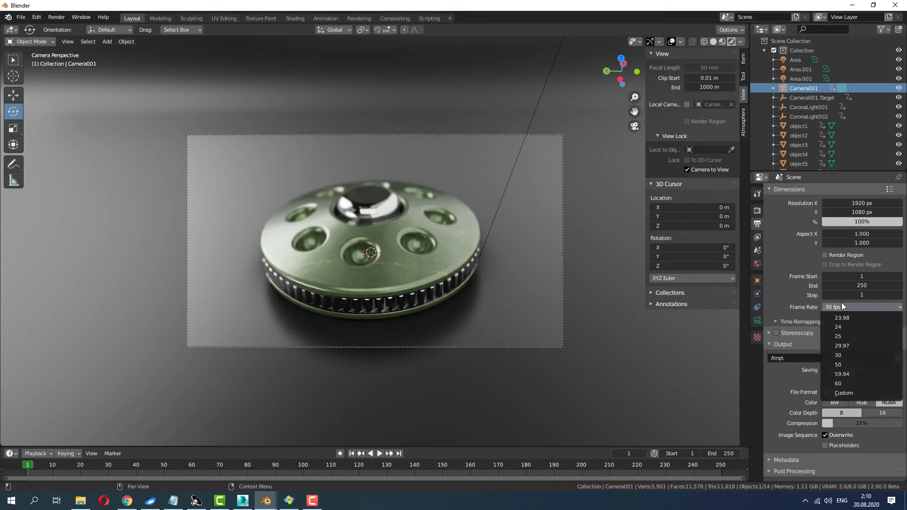
left_click(838, 355)
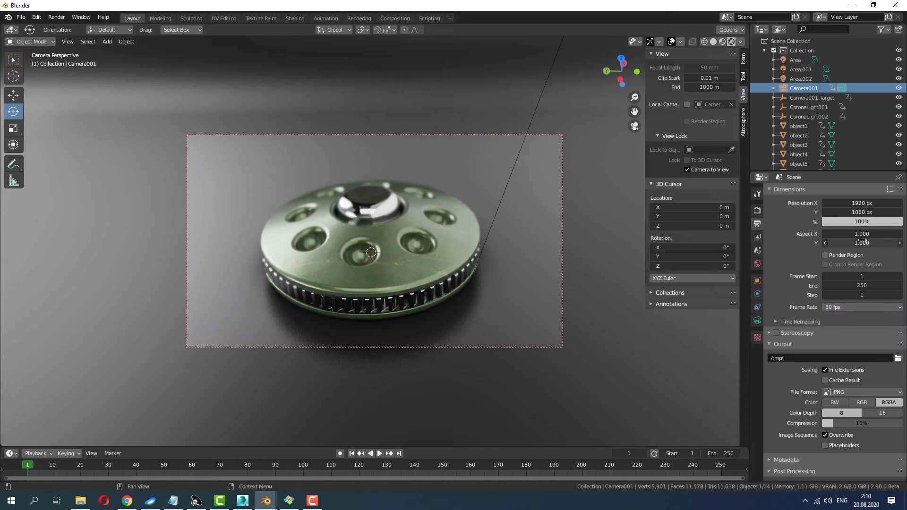
left_click(861, 307)
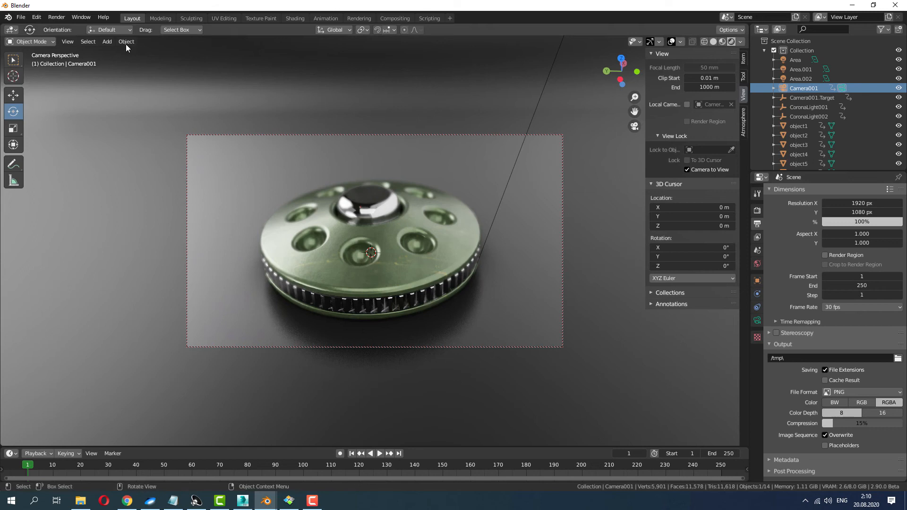
Render a new spinner still, select the centre cap, and check the reference photo.
left_click(56, 17)
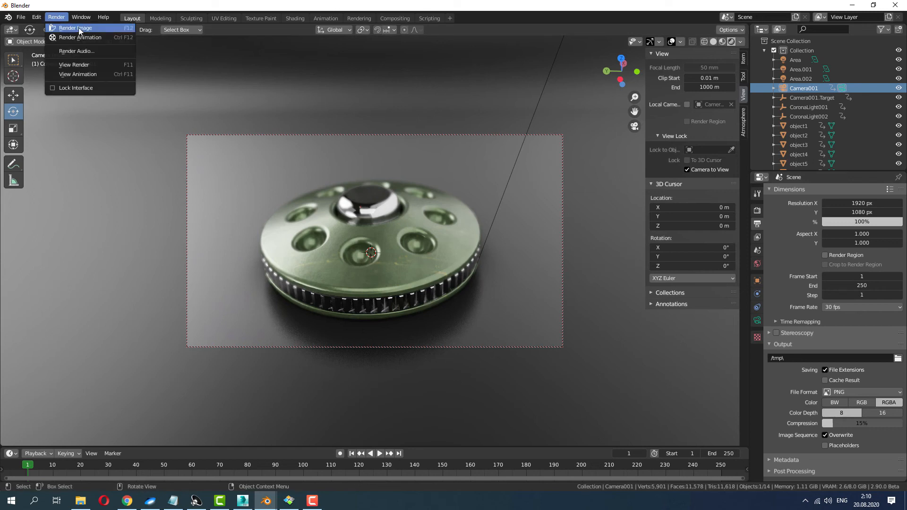
left_click(78, 28)
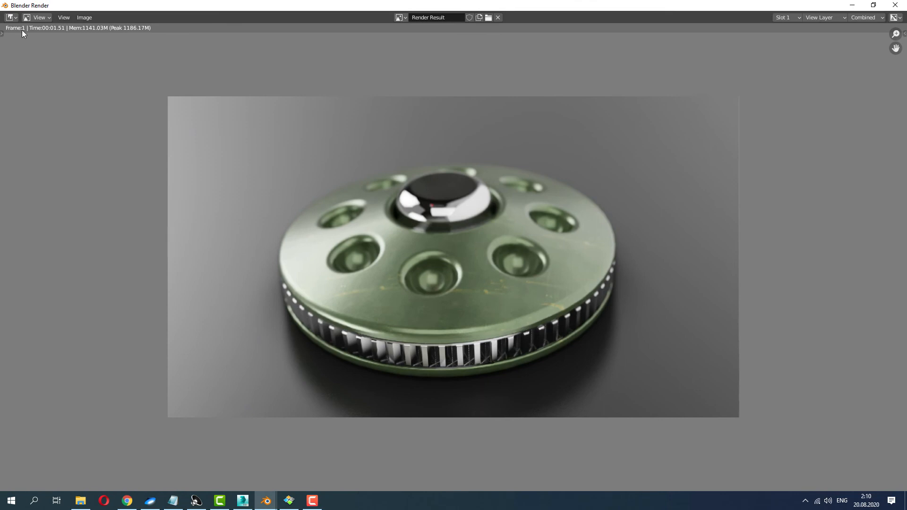
mouse_move(370, 212)
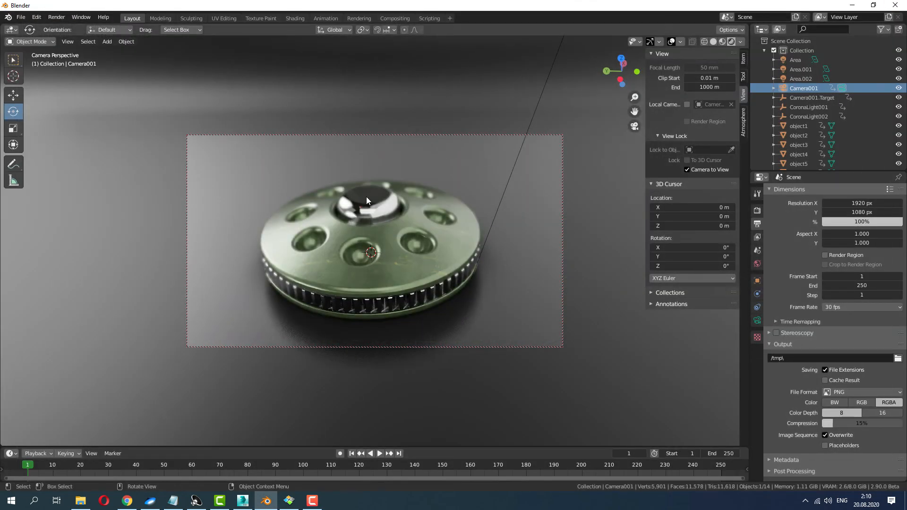
left_click(367, 200)
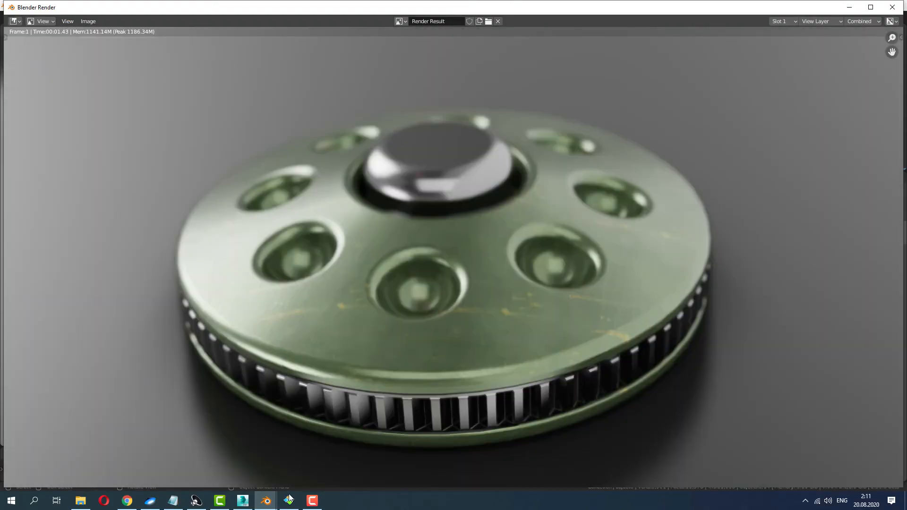
left_click(286, 500)
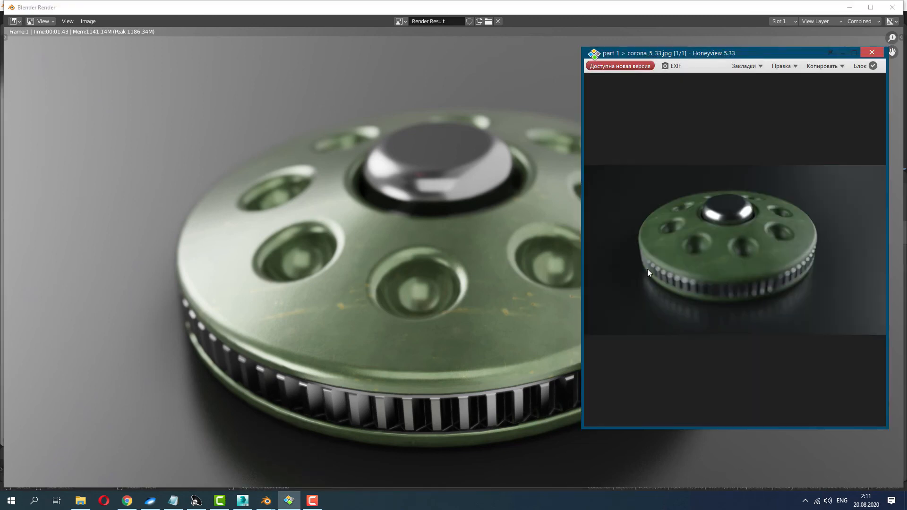
mouse_move(865, 60)
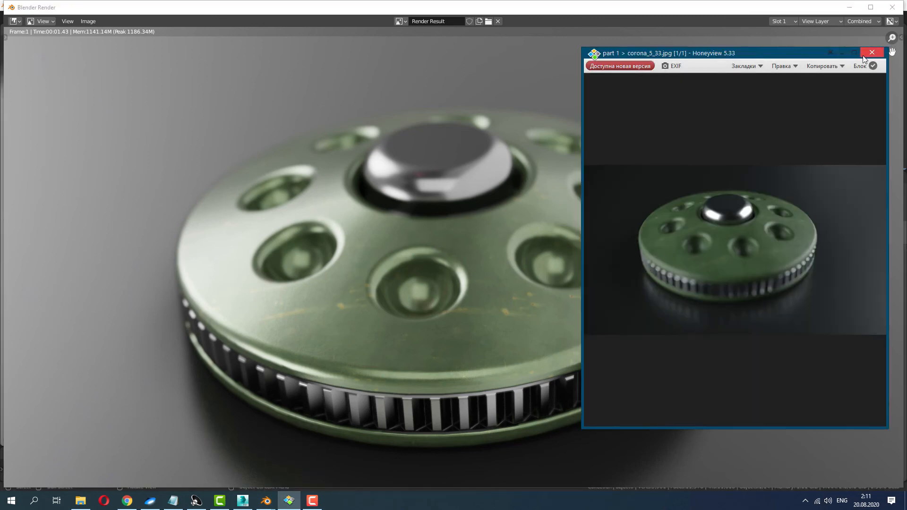
left_click(877, 51)
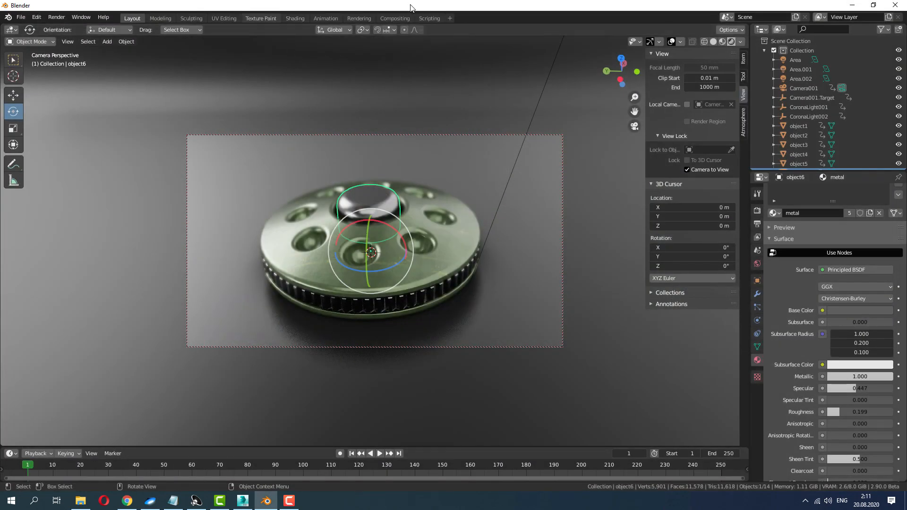
In Compositing, enable nodes, set Lens Distortion distort to 0.100, and render.
left_click(395, 18)
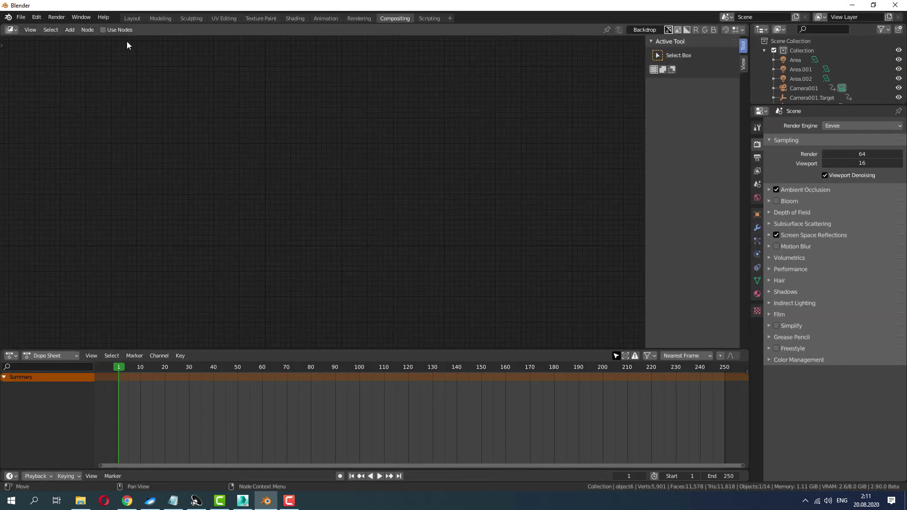
left_click(104, 29)
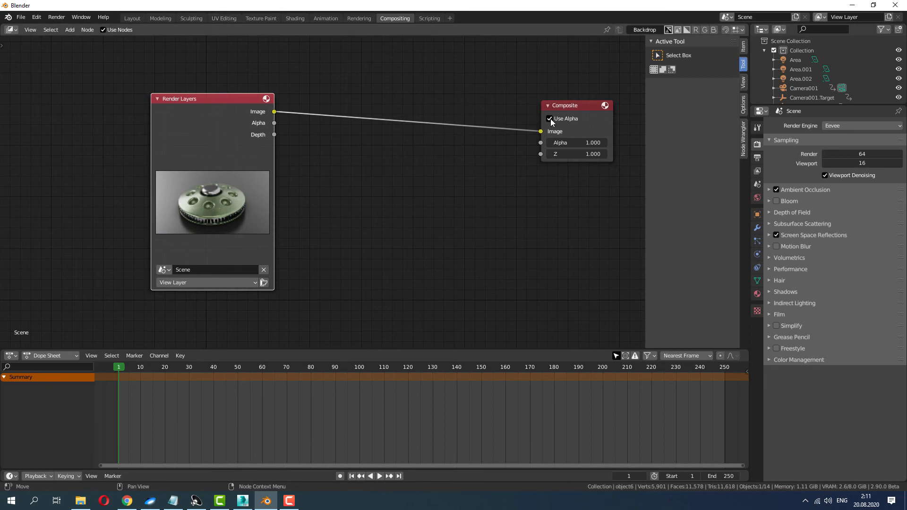
left_click(69, 29)
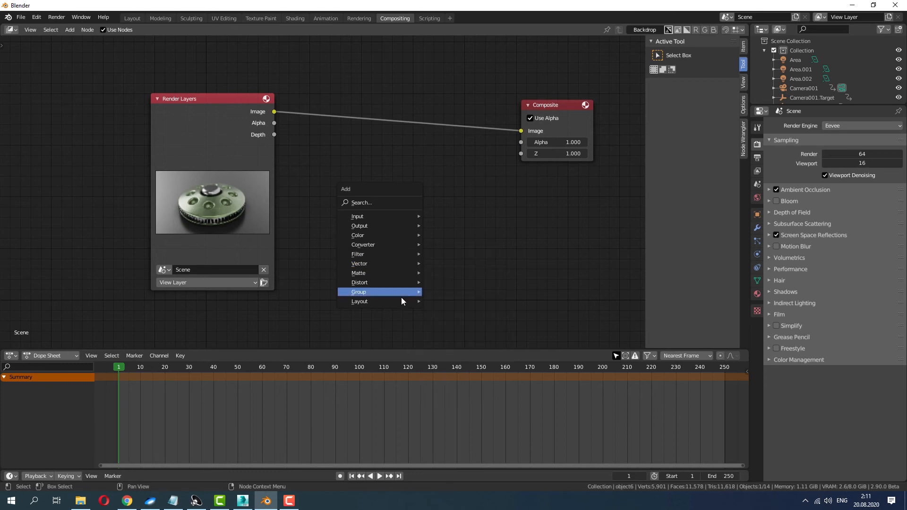
mouse_move(359, 282)
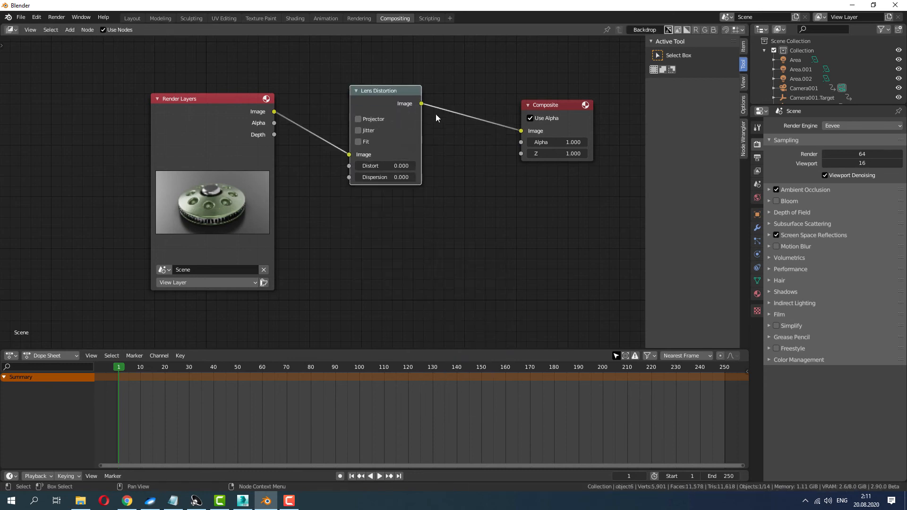
double_click(385, 166)
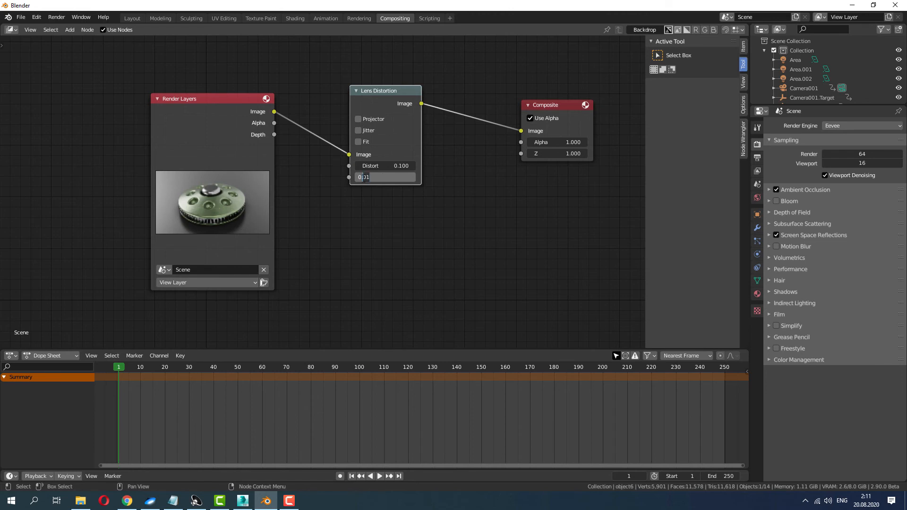
left_click(56, 17)
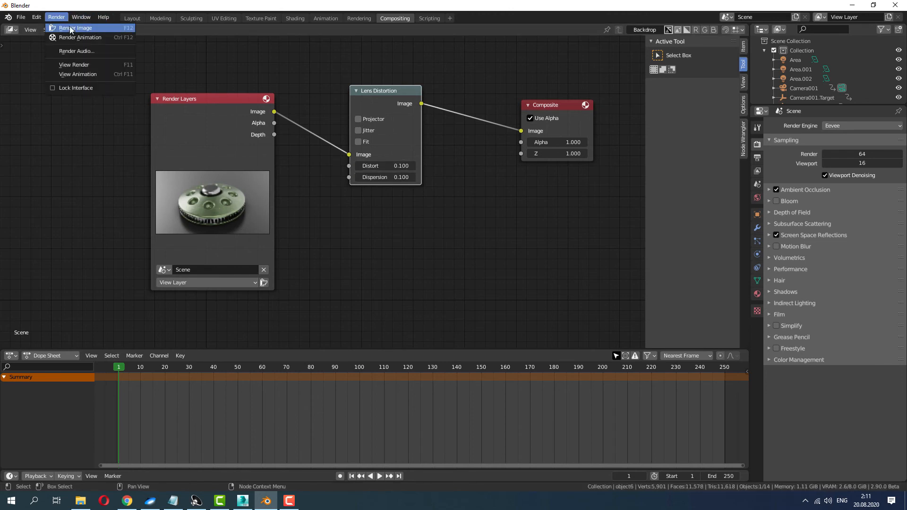
left_click(77, 28)
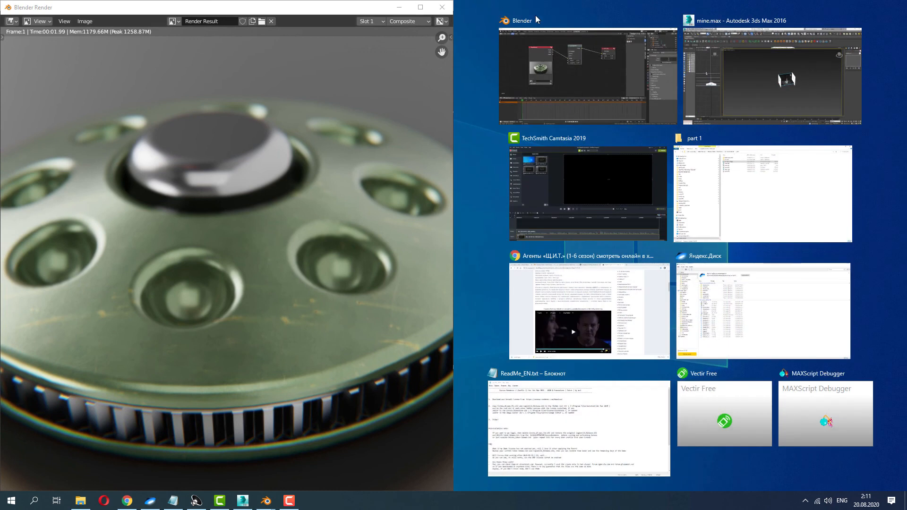
Enable jitter and Fit on the Lens Distortion node, then close the render preview.
left_click(587, 76)
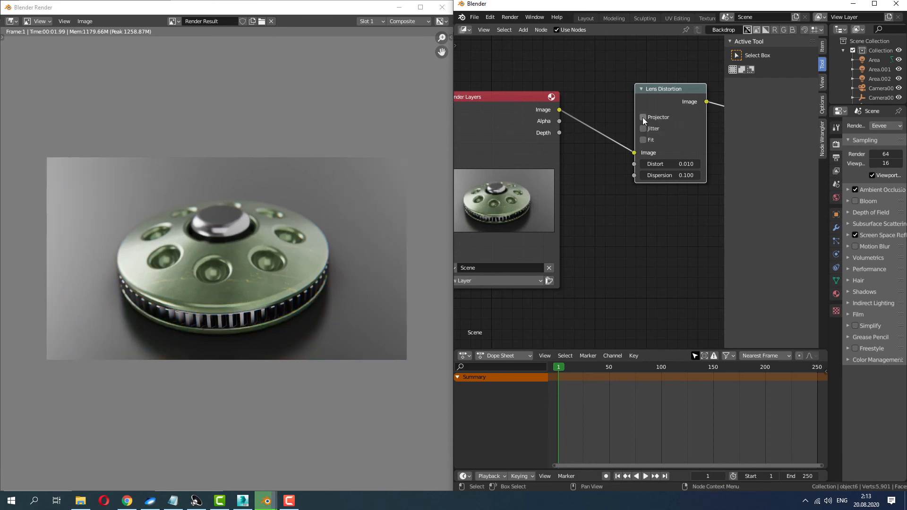
left_click(643, 128)
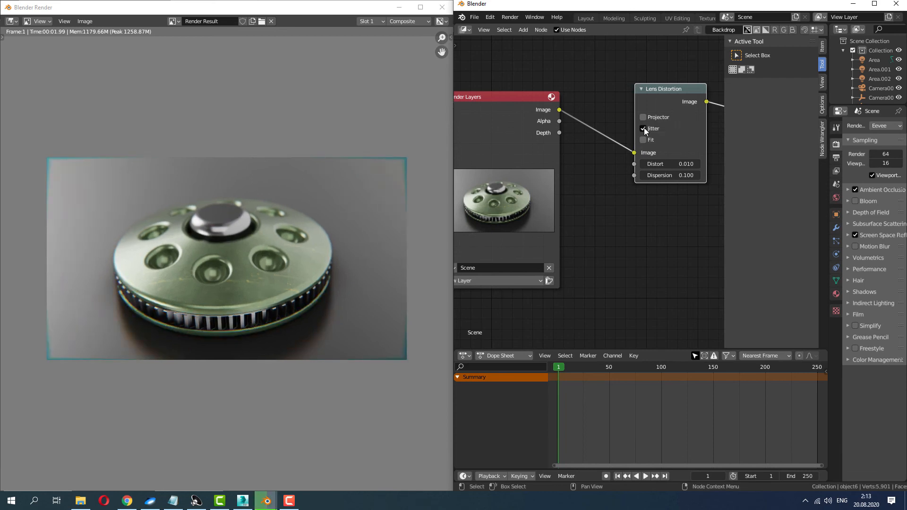
left_click(642, 128)
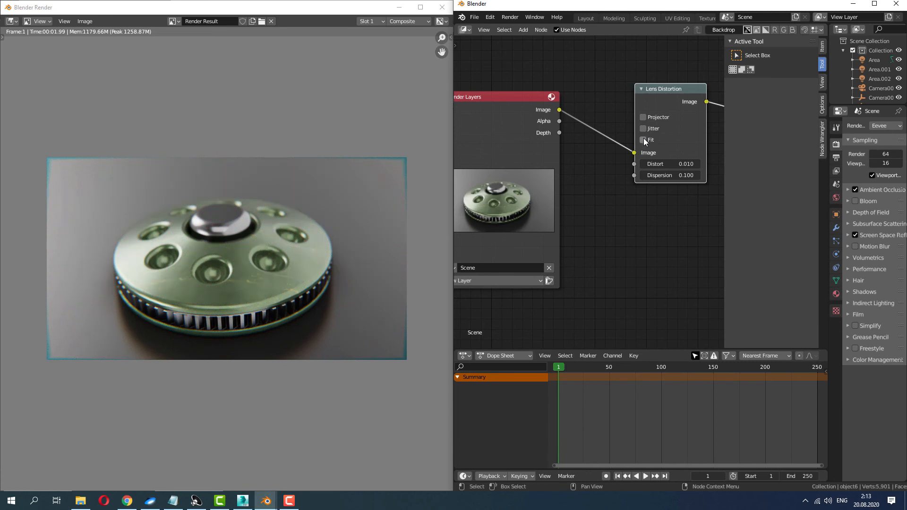
left_click(643, 140)
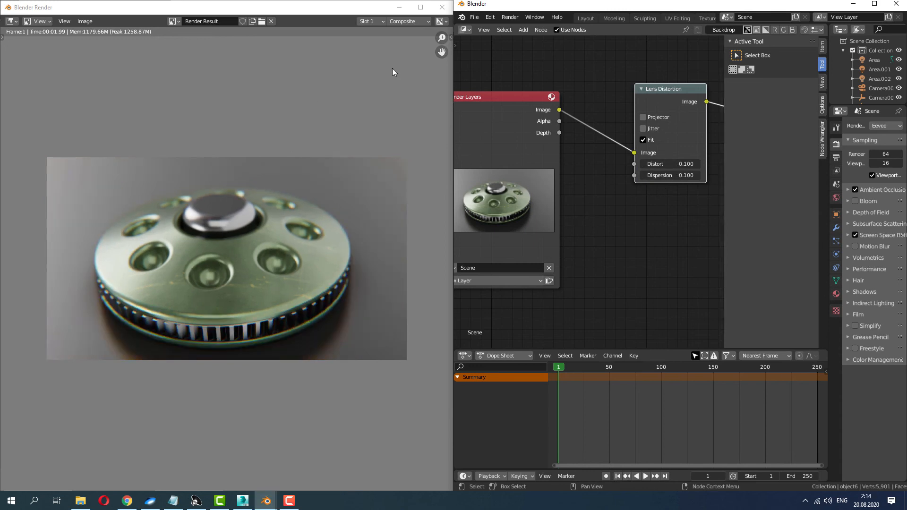
left_click(242, 500)
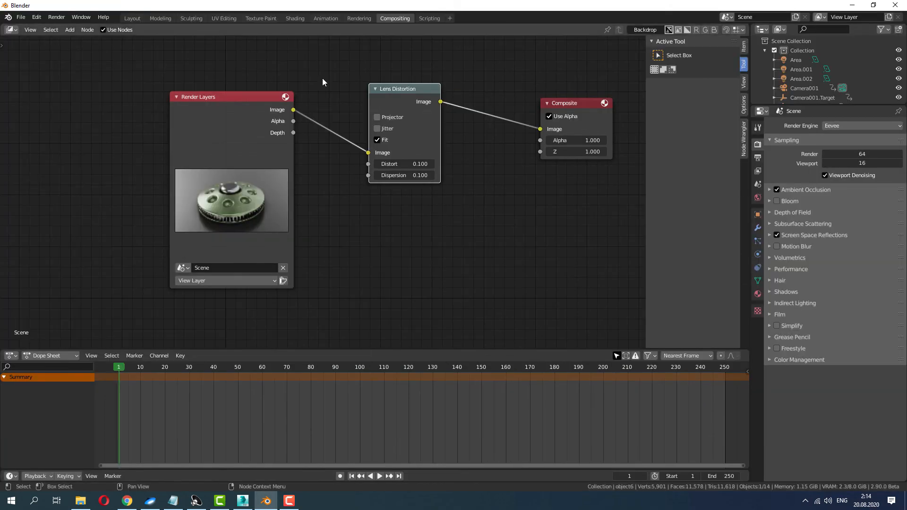
Set the Color Management look to Medium Contrast in Render properties.
left_click(132, 18)
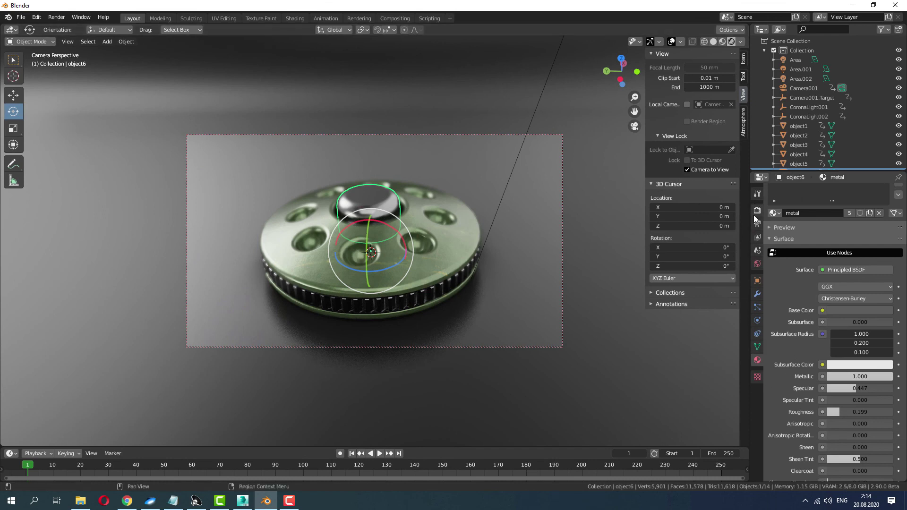
left_click(756, 211)
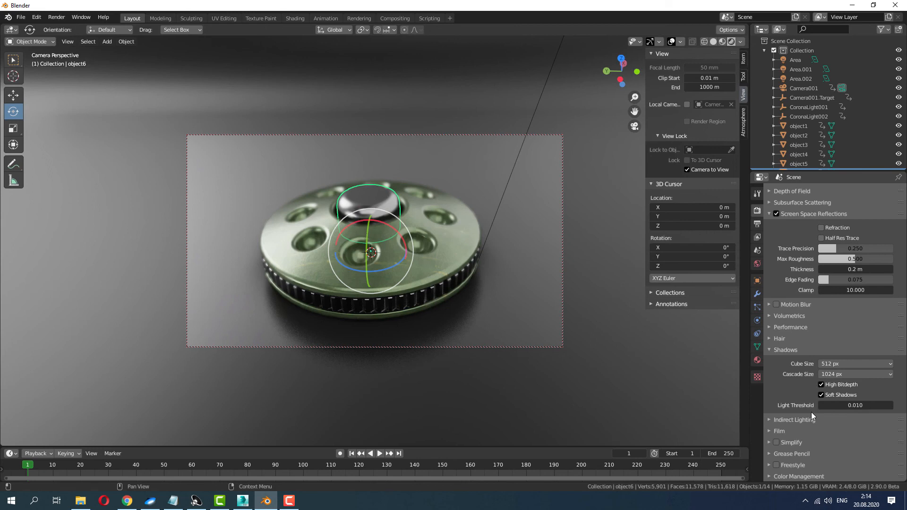
mouse_move(775, 476)
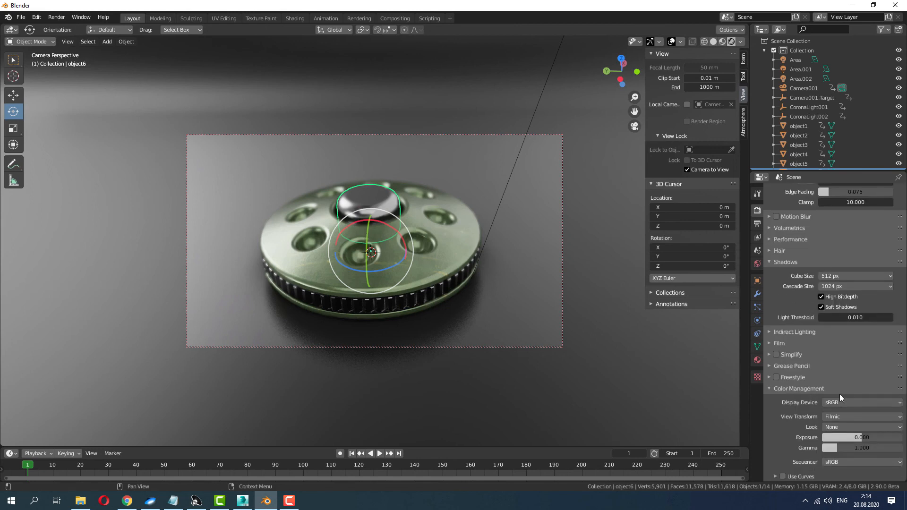
left_click(862, 427)
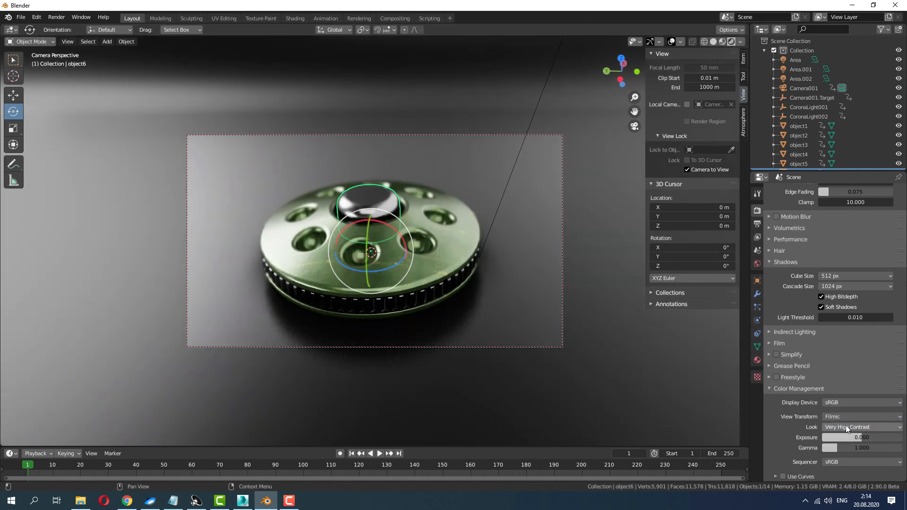
left_click(862, 427)
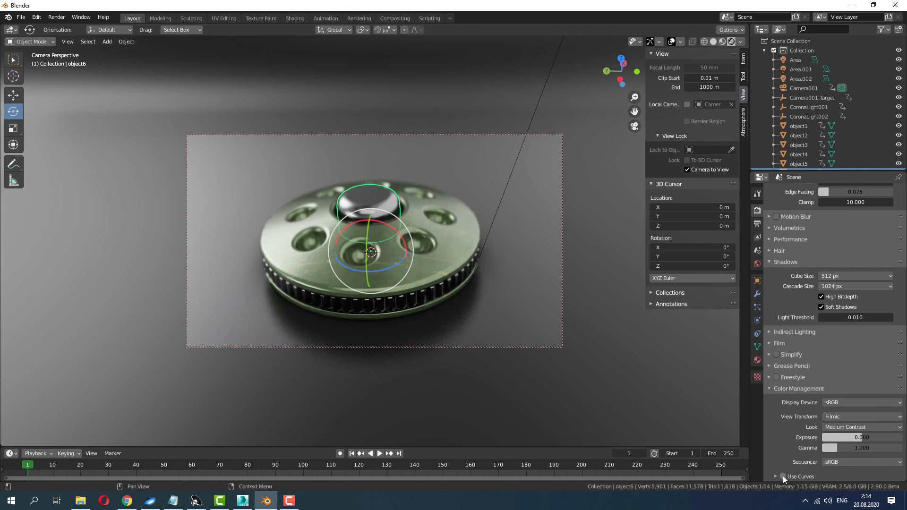
Enable Use Curves and gently reshape the red, green, blue and combined curves.
left_click(784, 476)
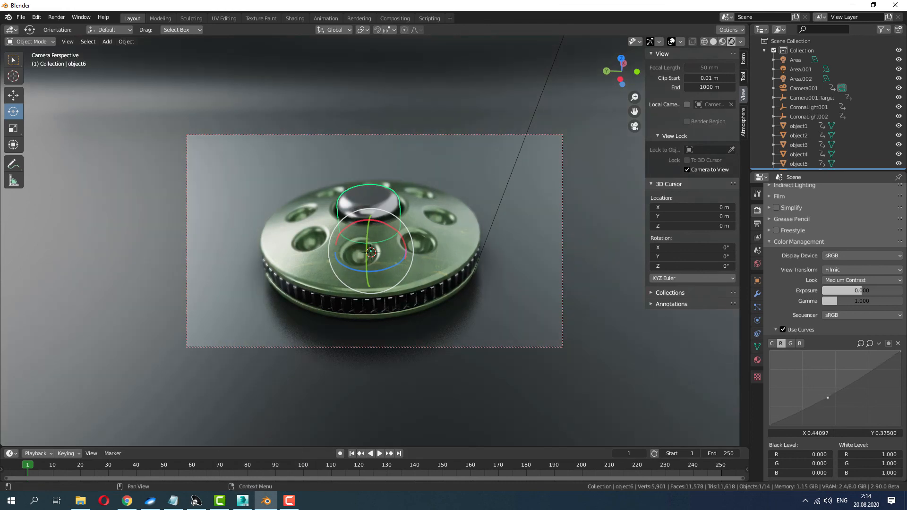
left_click_drag(827, 398, 851, 387)
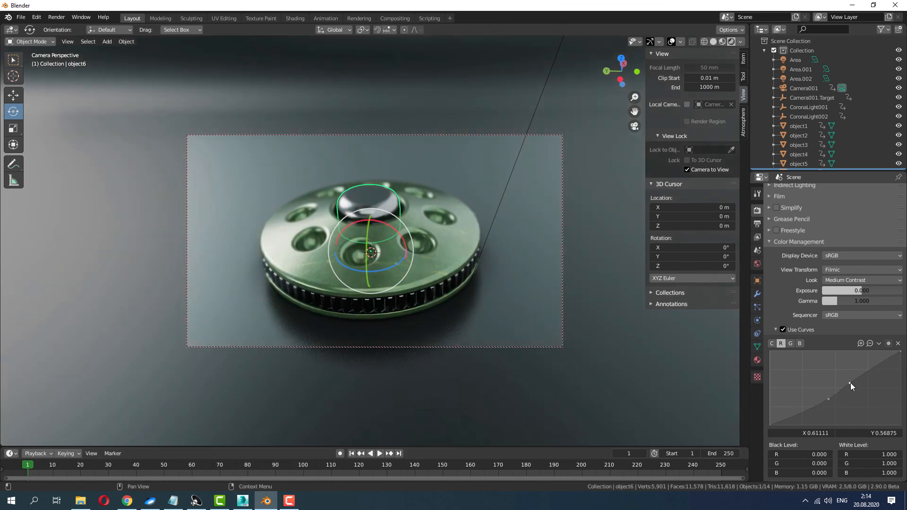
left_click(789, 343)
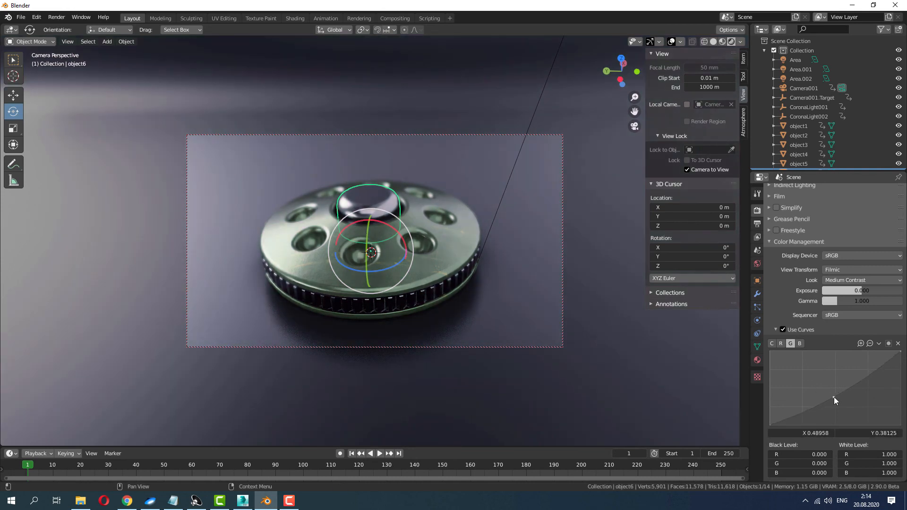
left_click_drag(834, 401, 861, 380)
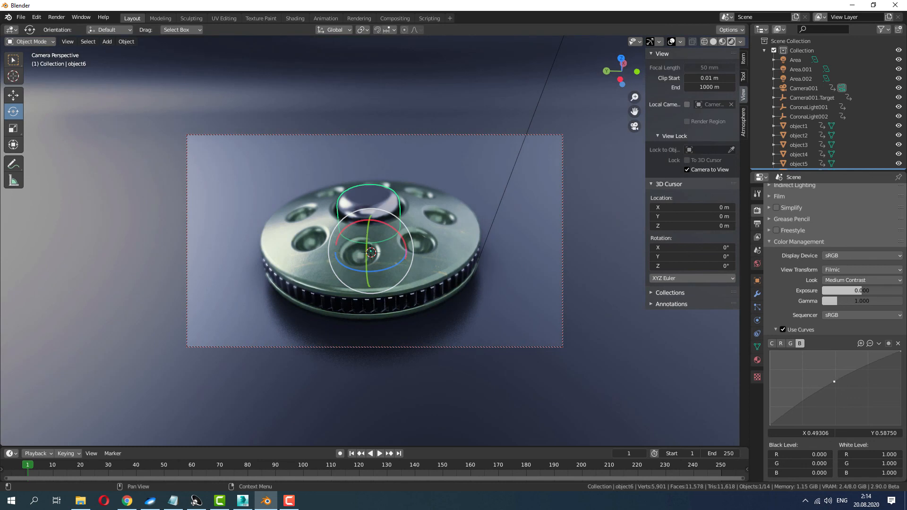
left_click_drag(833, 381, 820, 403)
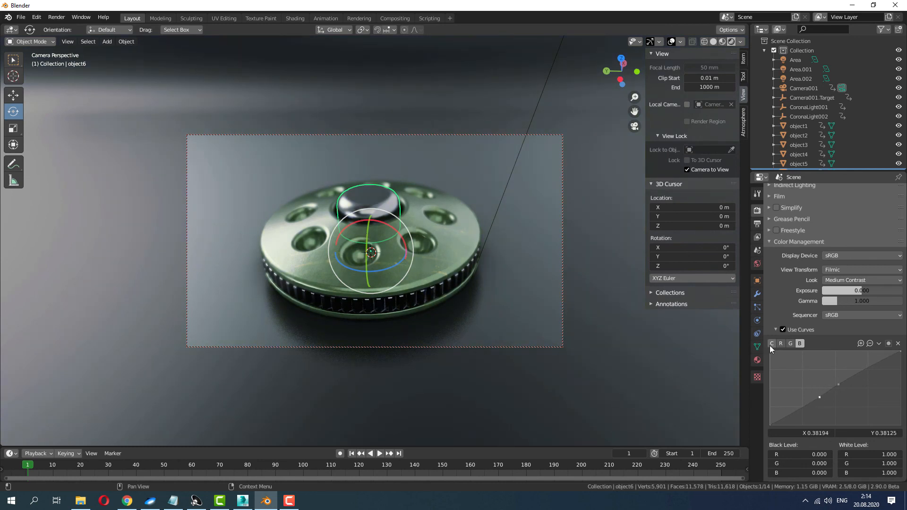
left_click_drag(819, 397, 837, 394)
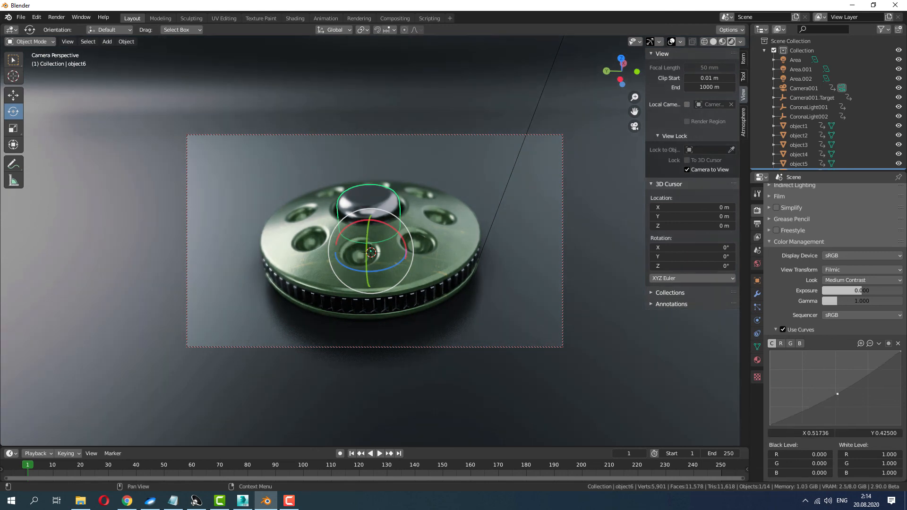
left_click_drag(837, 393, 837, 389)
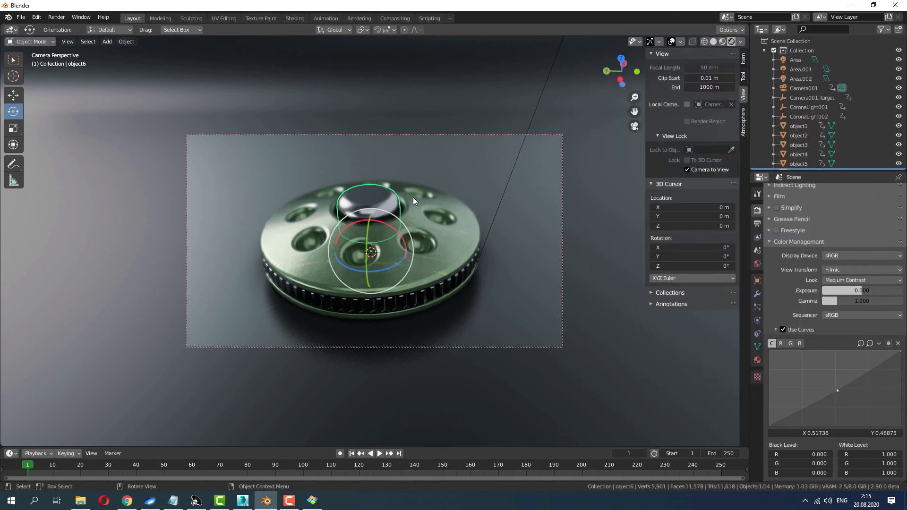
Select Camera001 and show its Object properties location and rotation fields.
left_click(313, 500)
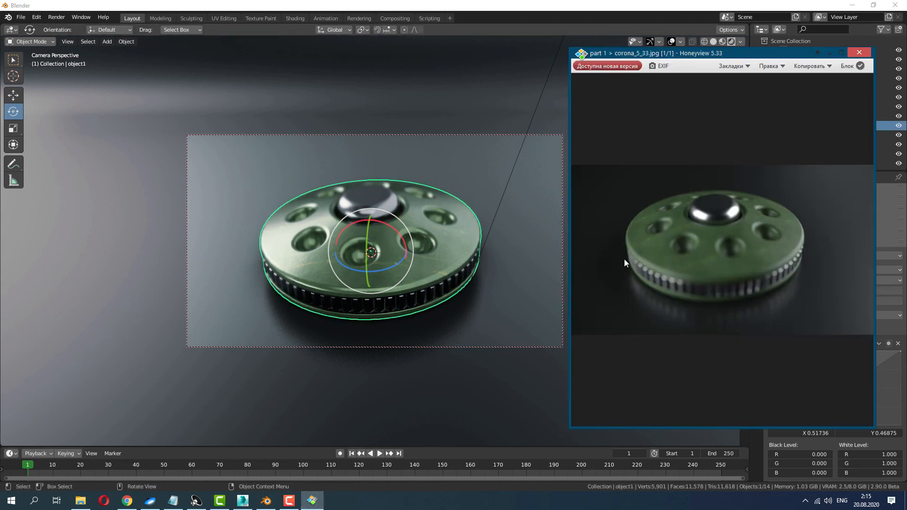
mouse_move(695, 49)
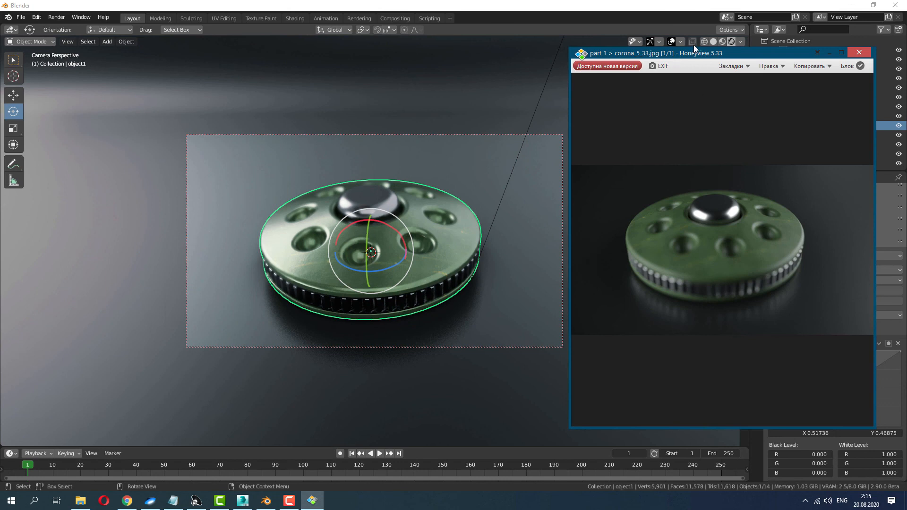
left_click(859, 52)
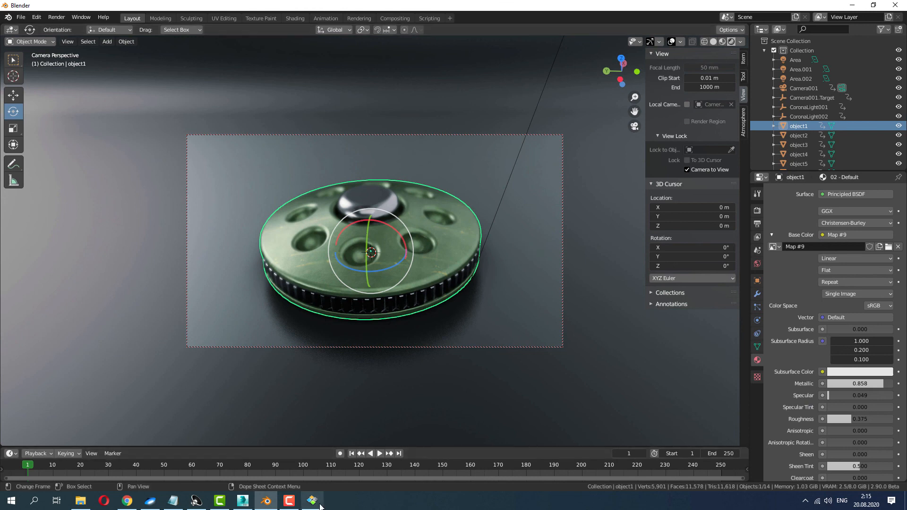
left_click(311, 500)
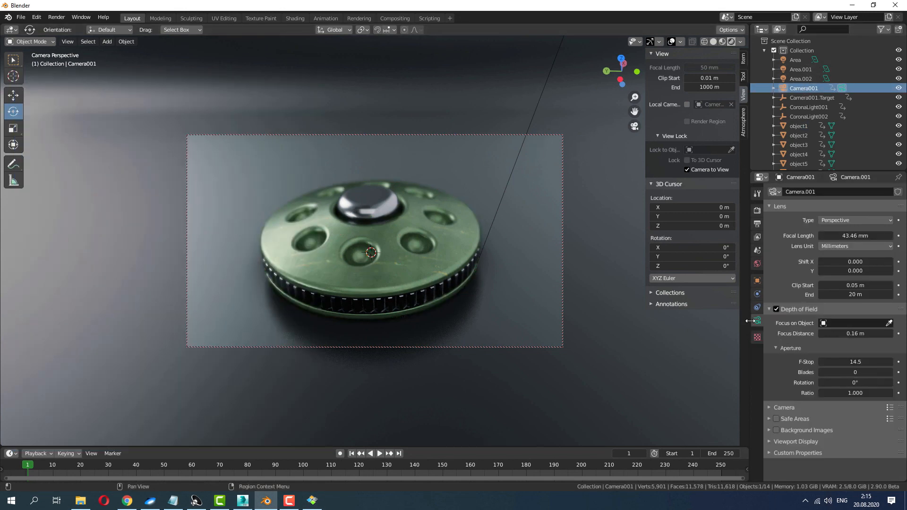
left_click(756, 280)
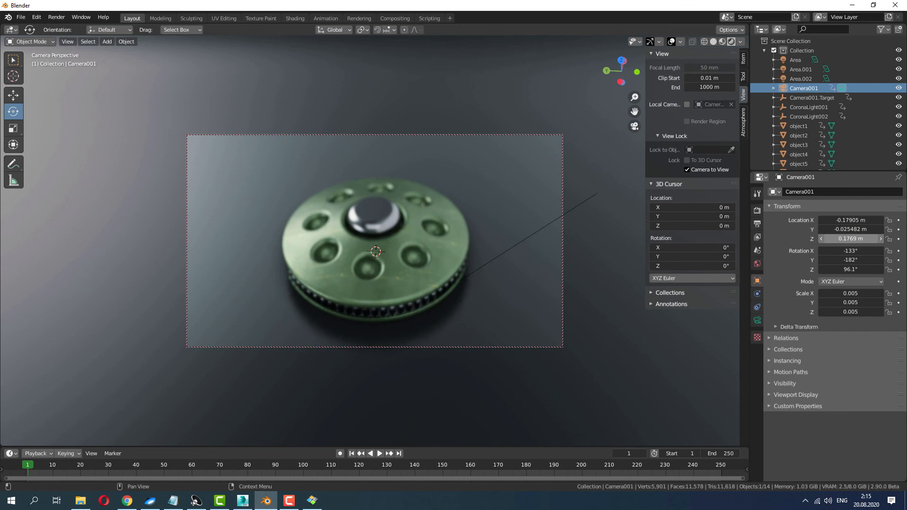
Lower Camera001 to Z 0.1369 m with X rotation -126°, checking against the reference.
left_click(312, 500)
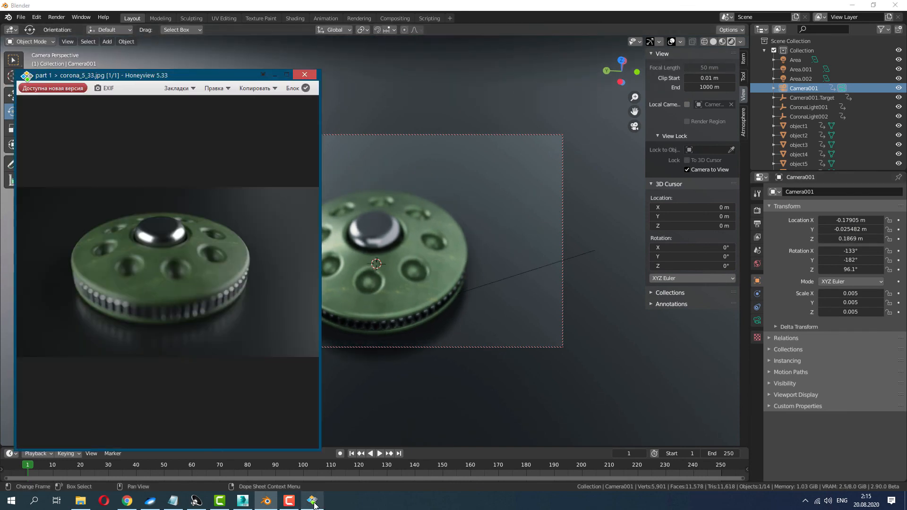
left_click(304, 75)
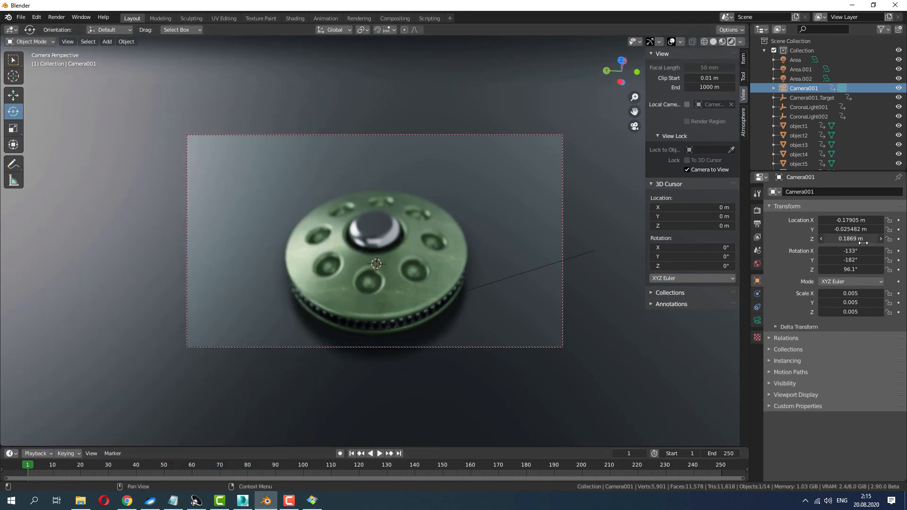
left_click_drag(850, 251, 850, 242)
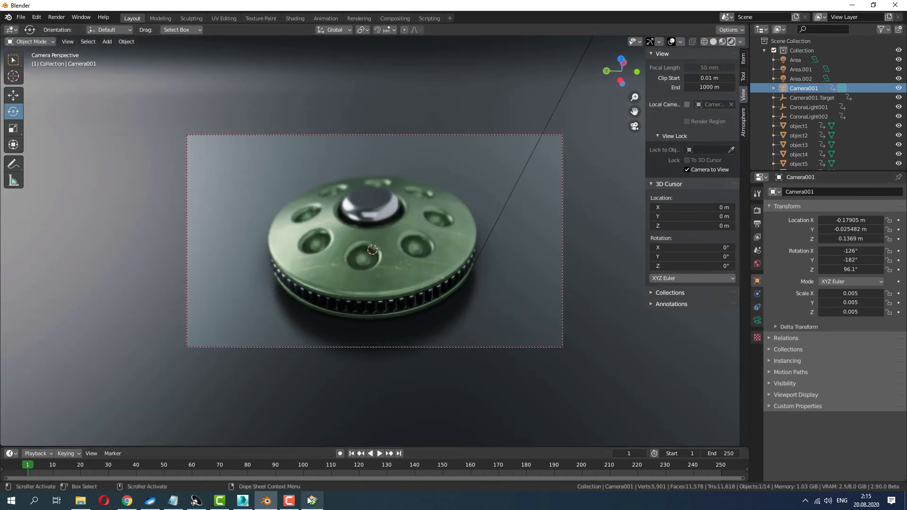
left_click(312, 501)
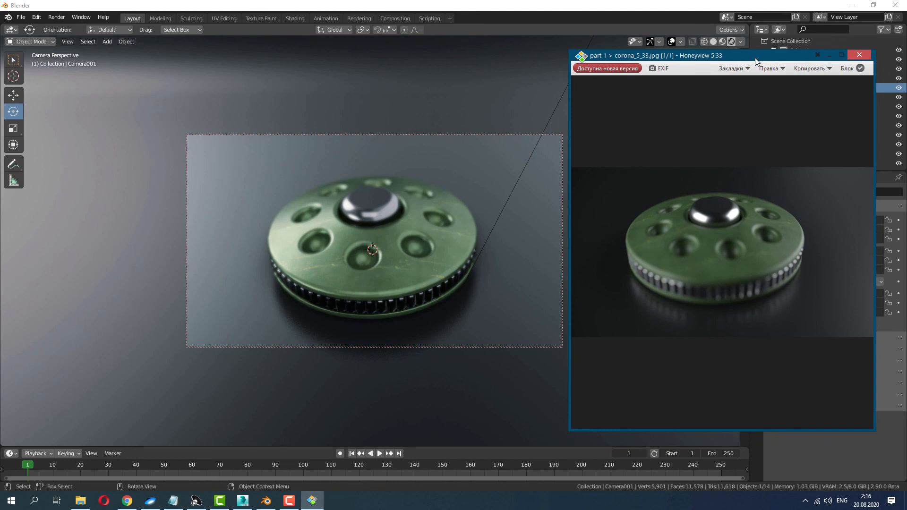
left_click(862, 55)
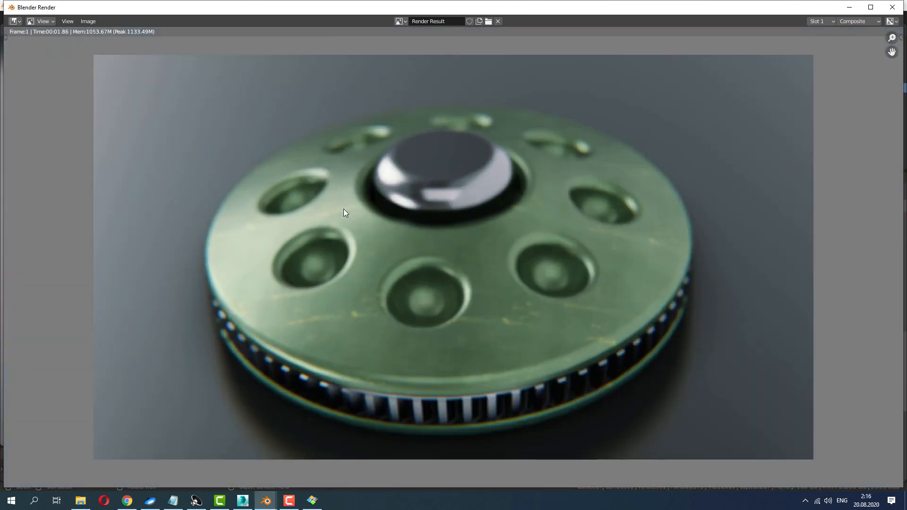
mouse_move(459, 336)
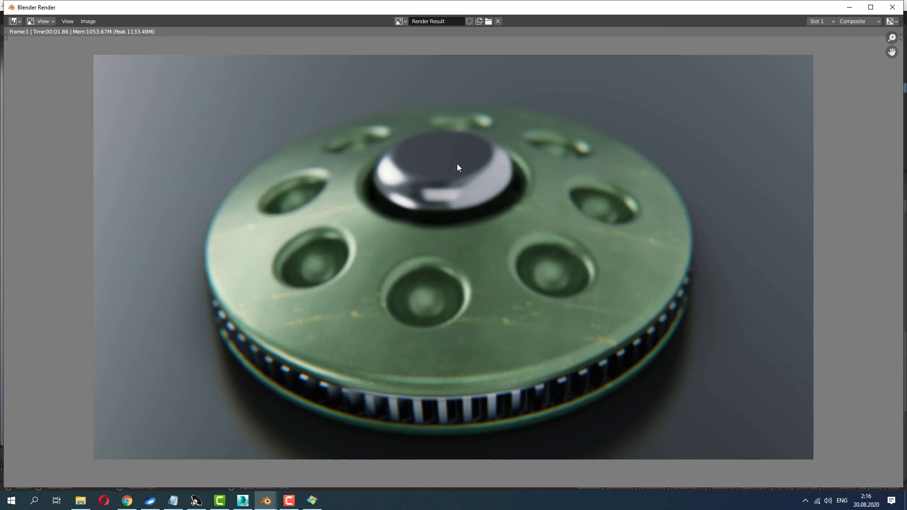
mouse_move(72, 51)
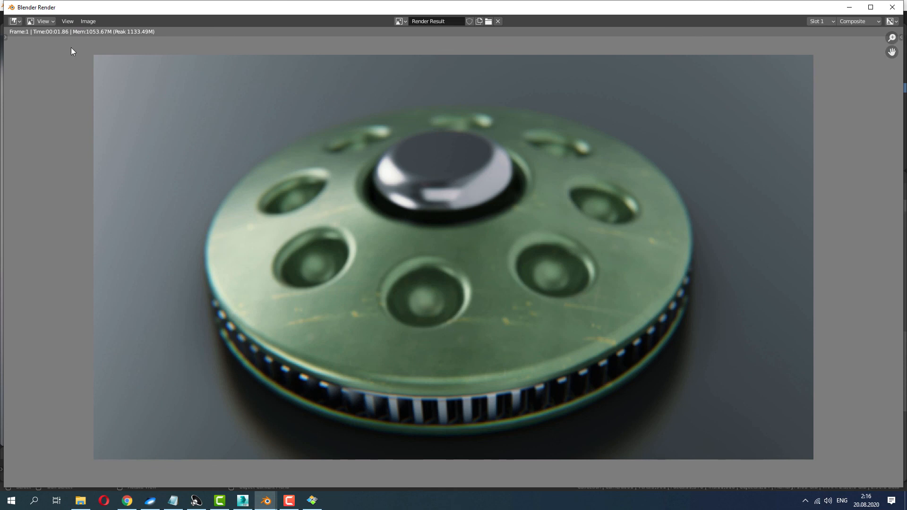
mouse_move(66, 35)
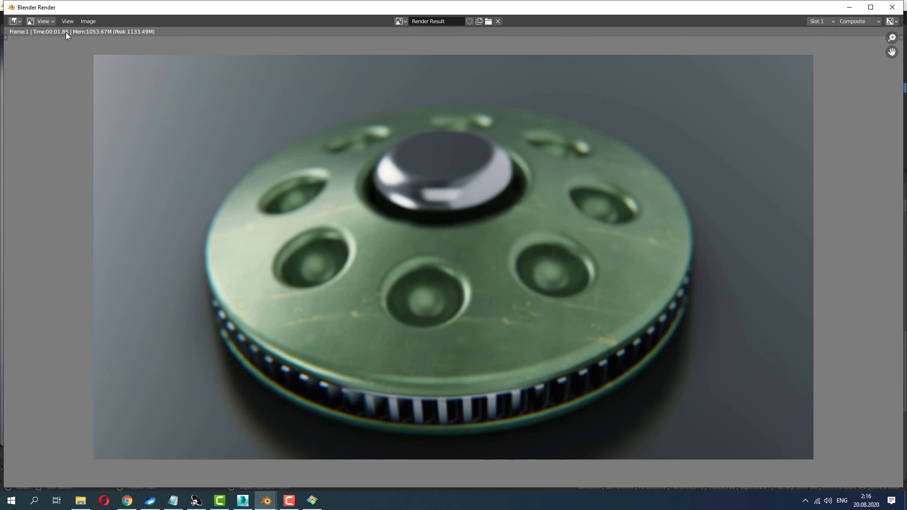
mouse_move(485, 137)
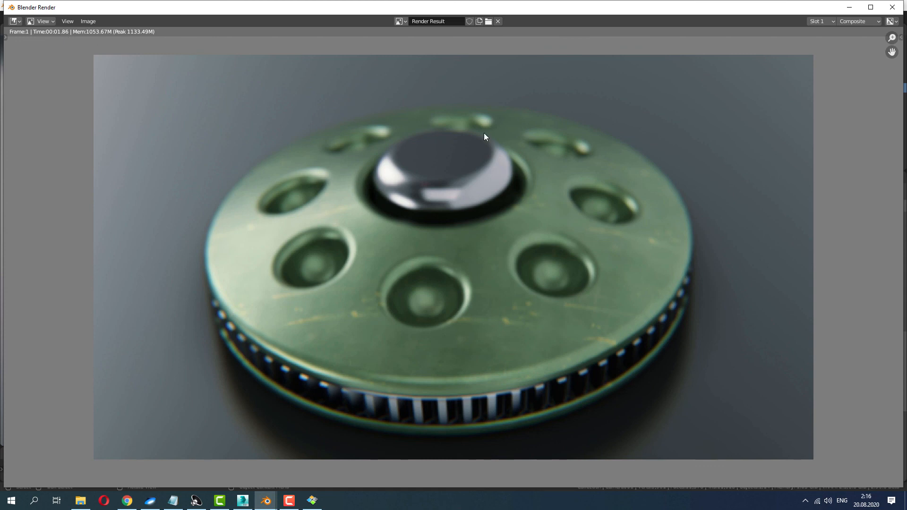